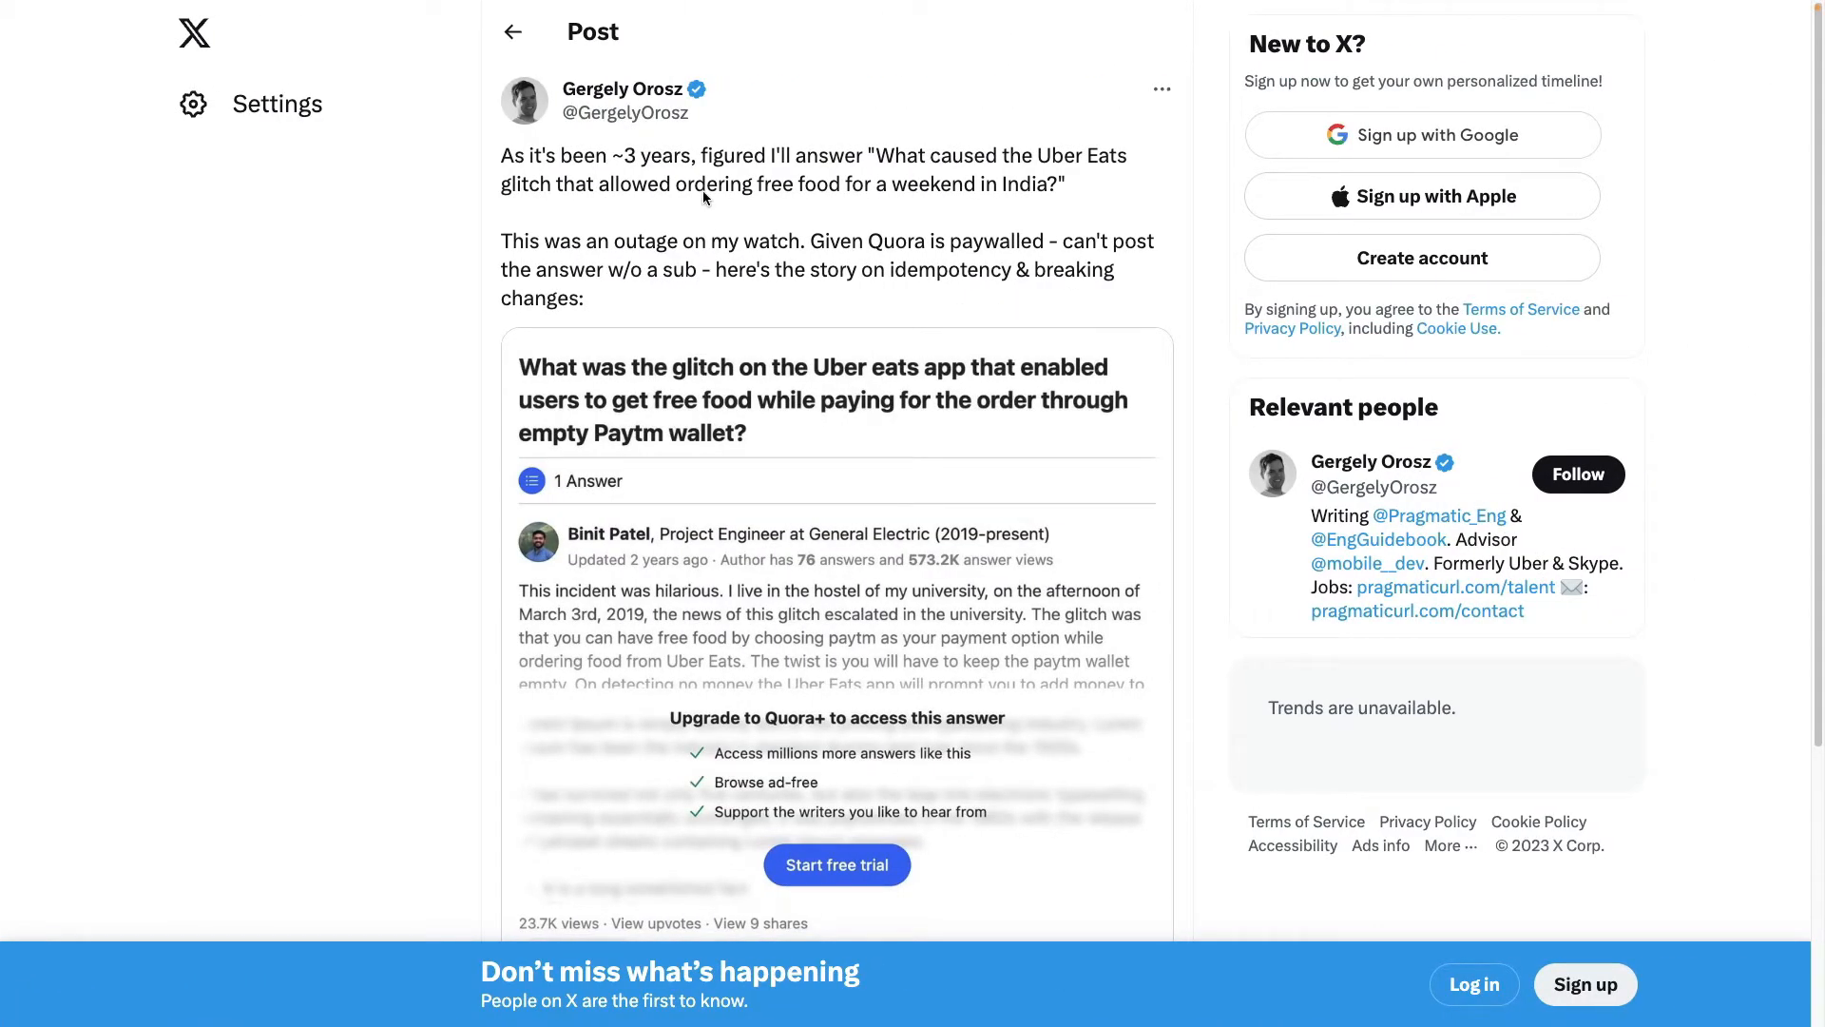
mouse_move(873, 152)
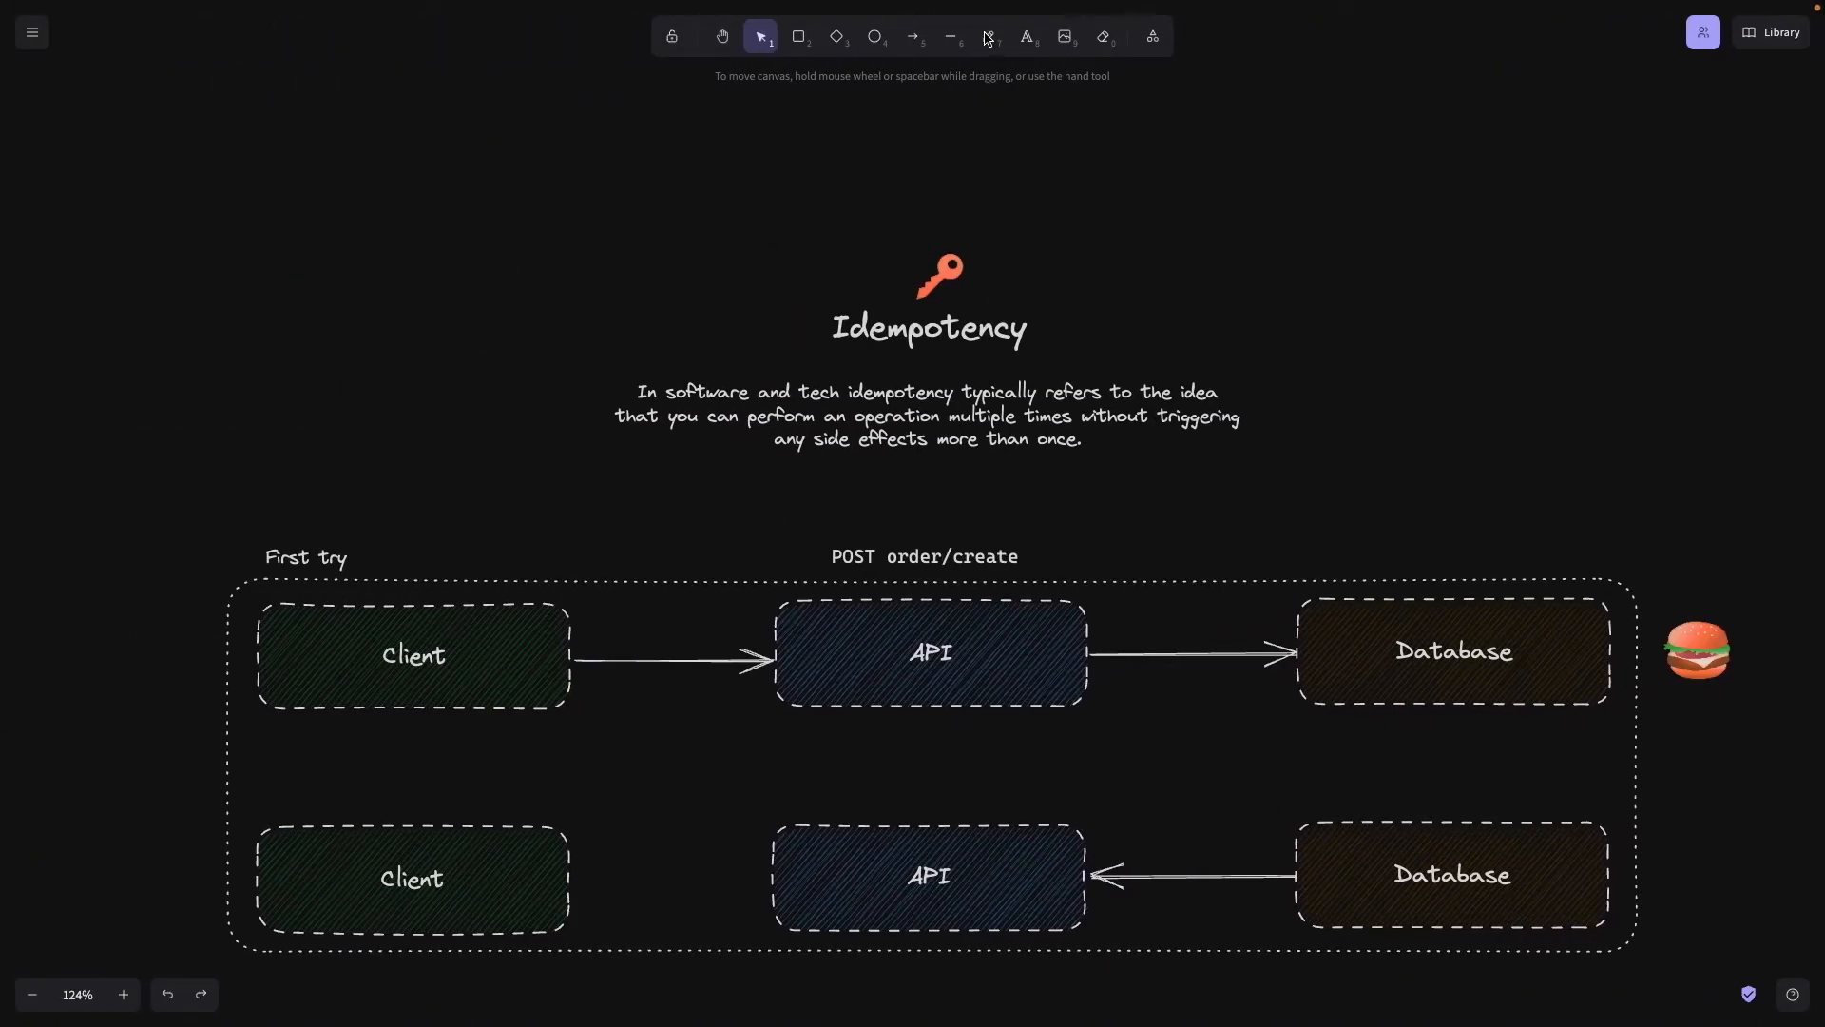
With the pink pen, underline the definition's key phrases and hand-write f(x)=y by the title.
left_click(987, 36)
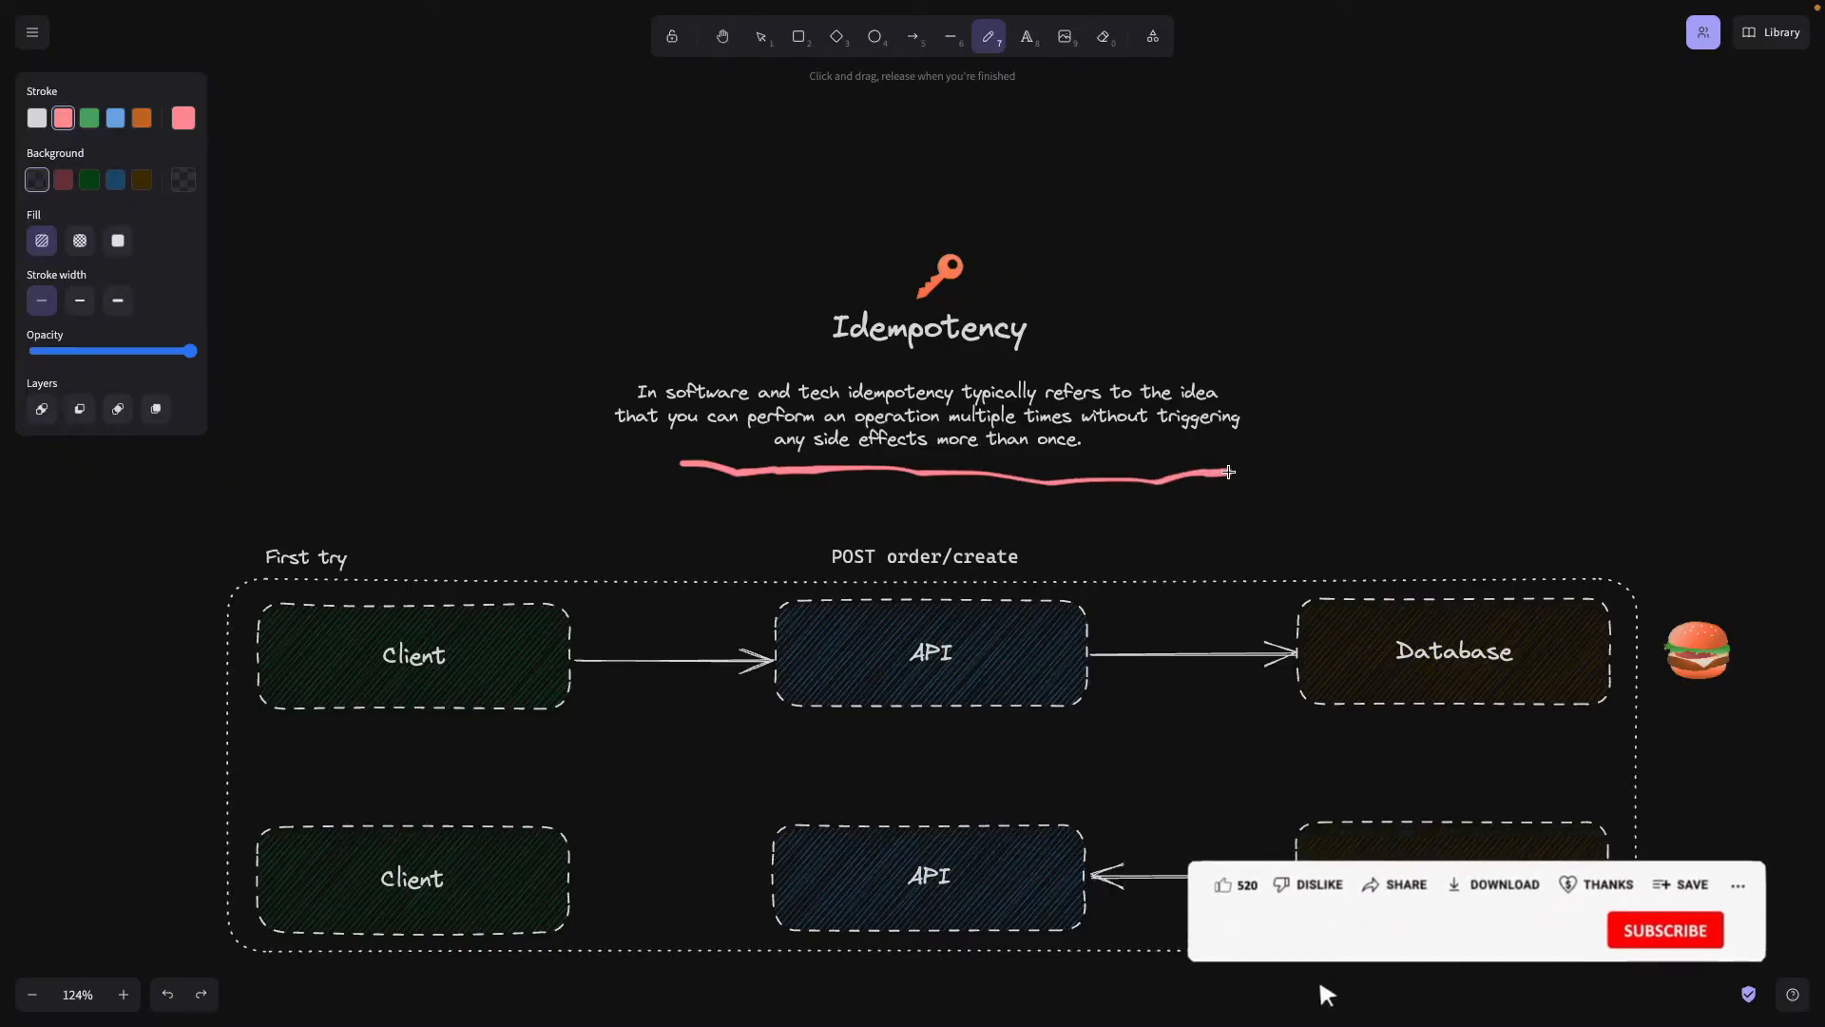
left_click(1223, 884)
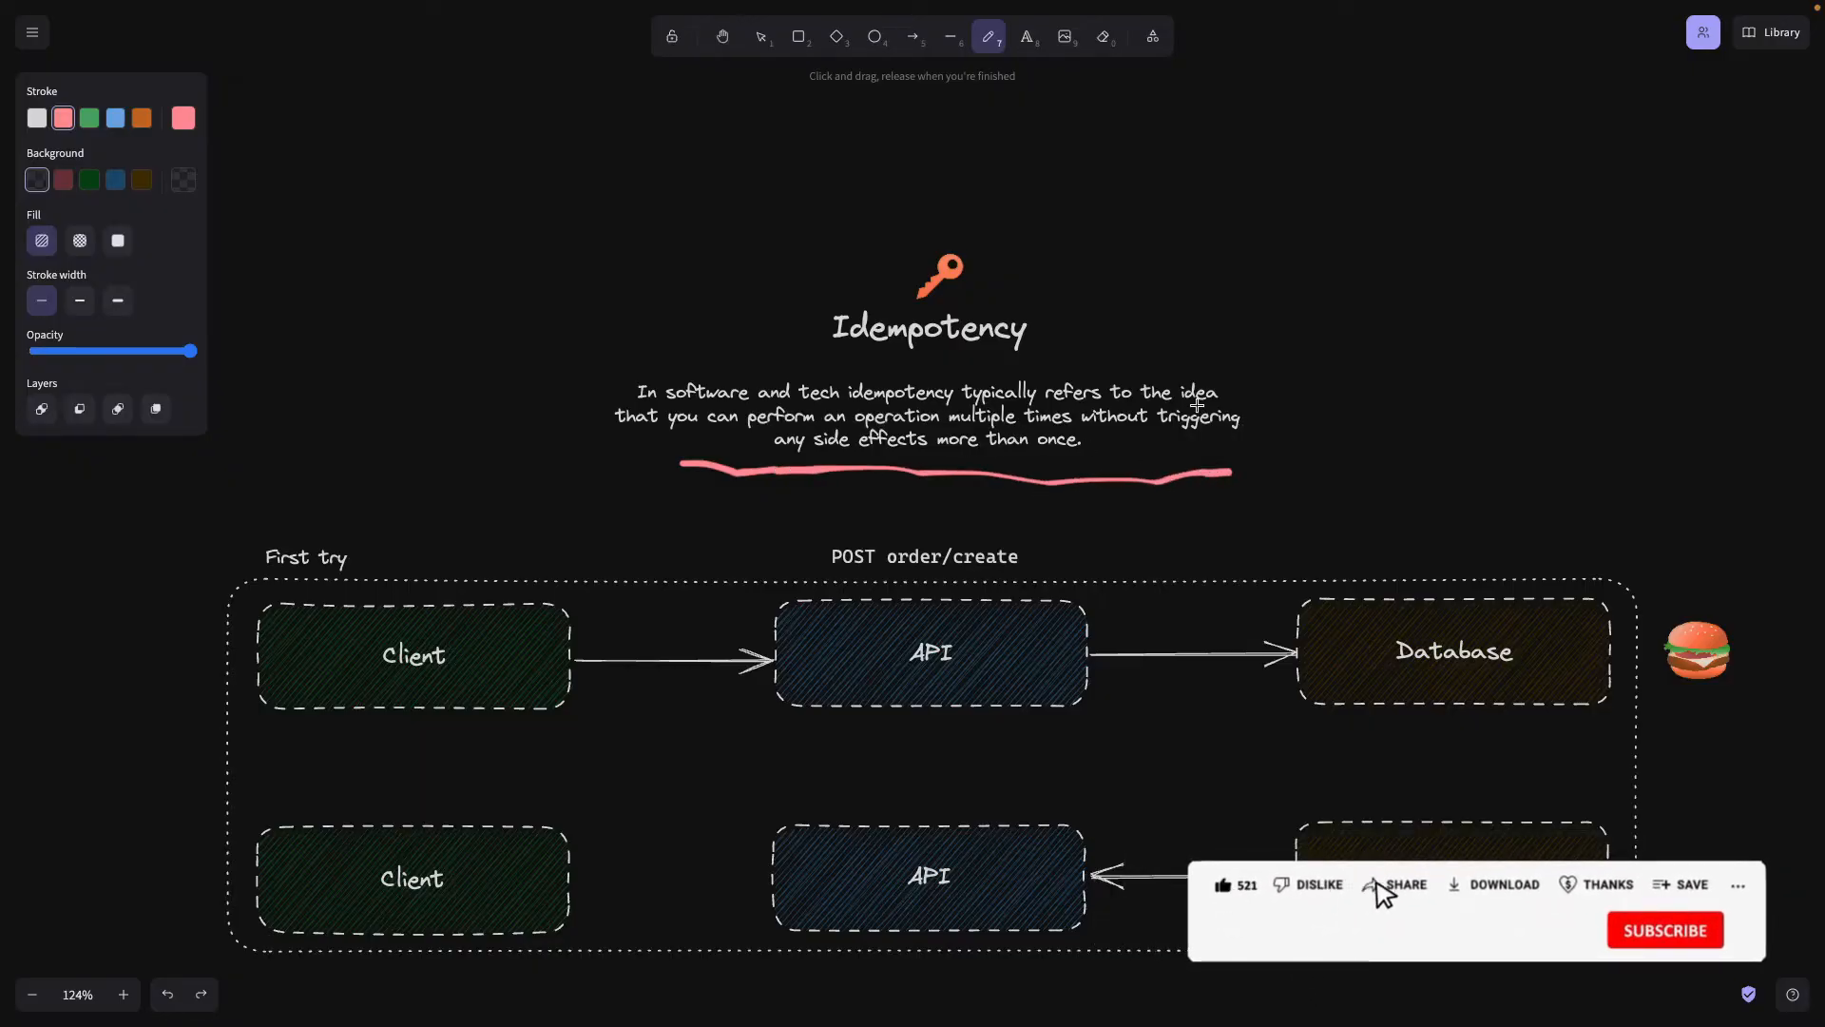
left_click(1609, 884)
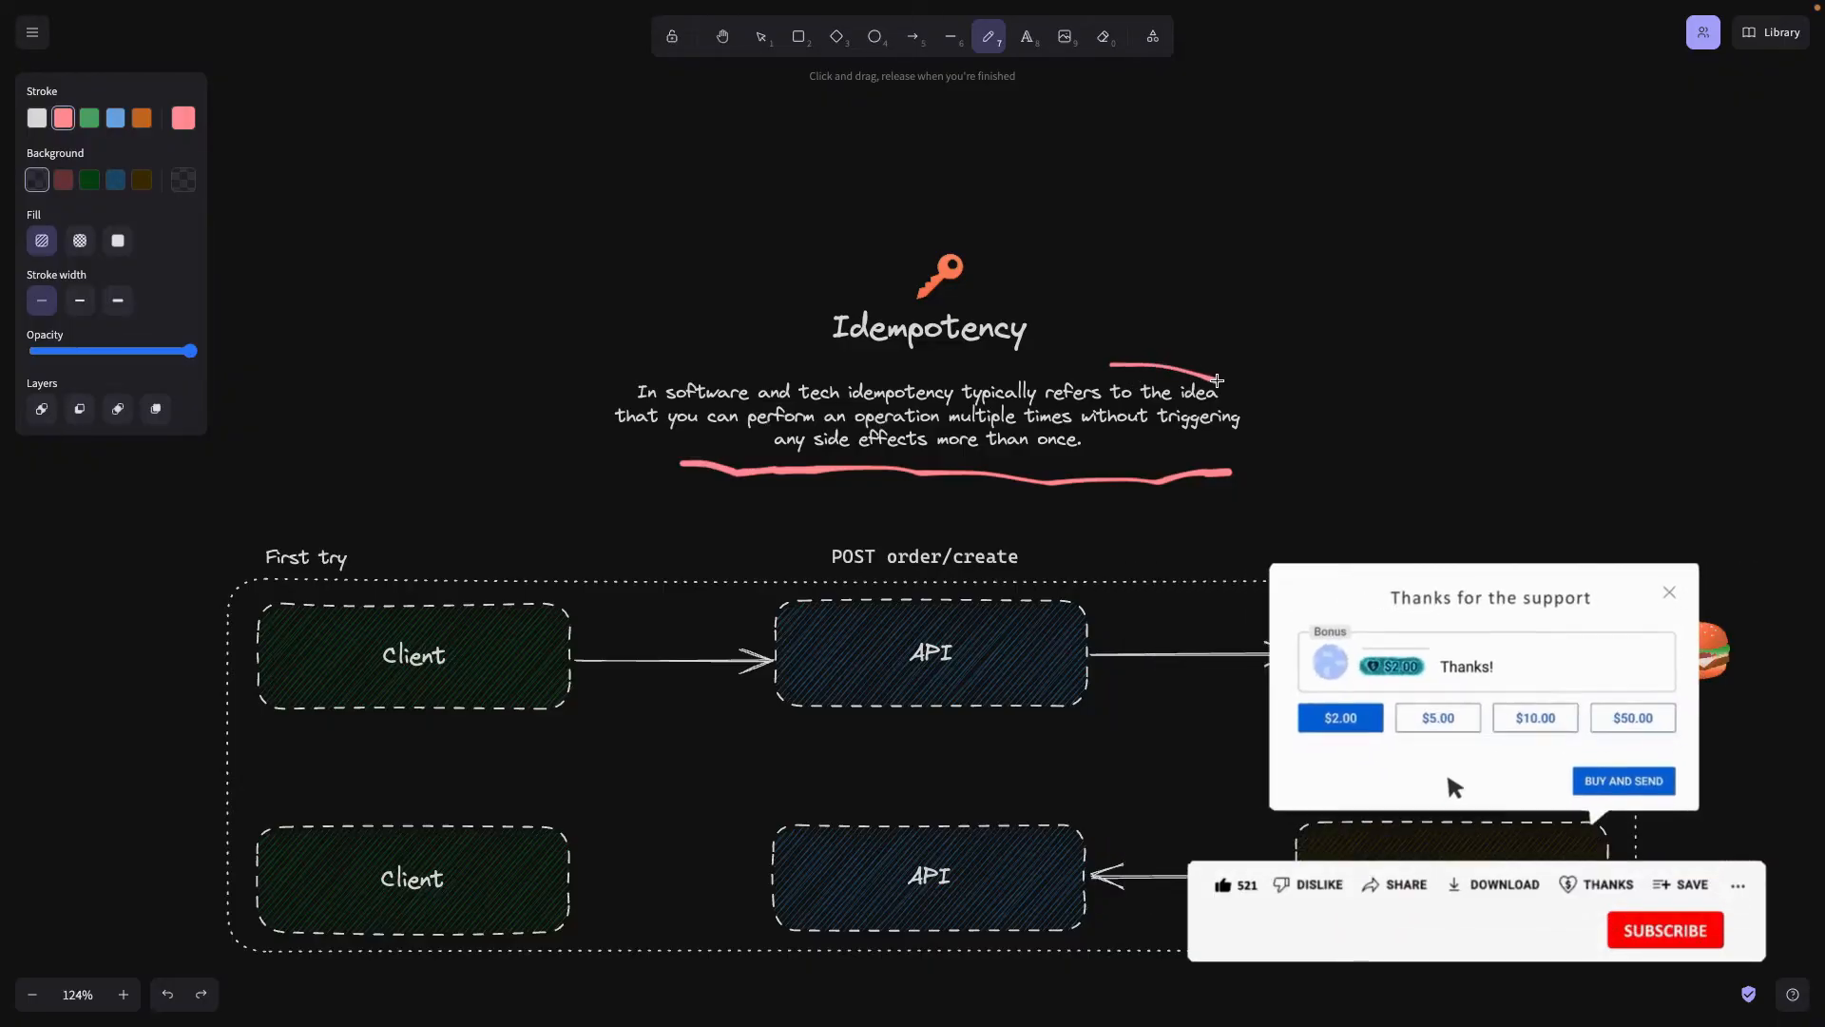
left_click(1534, 717)
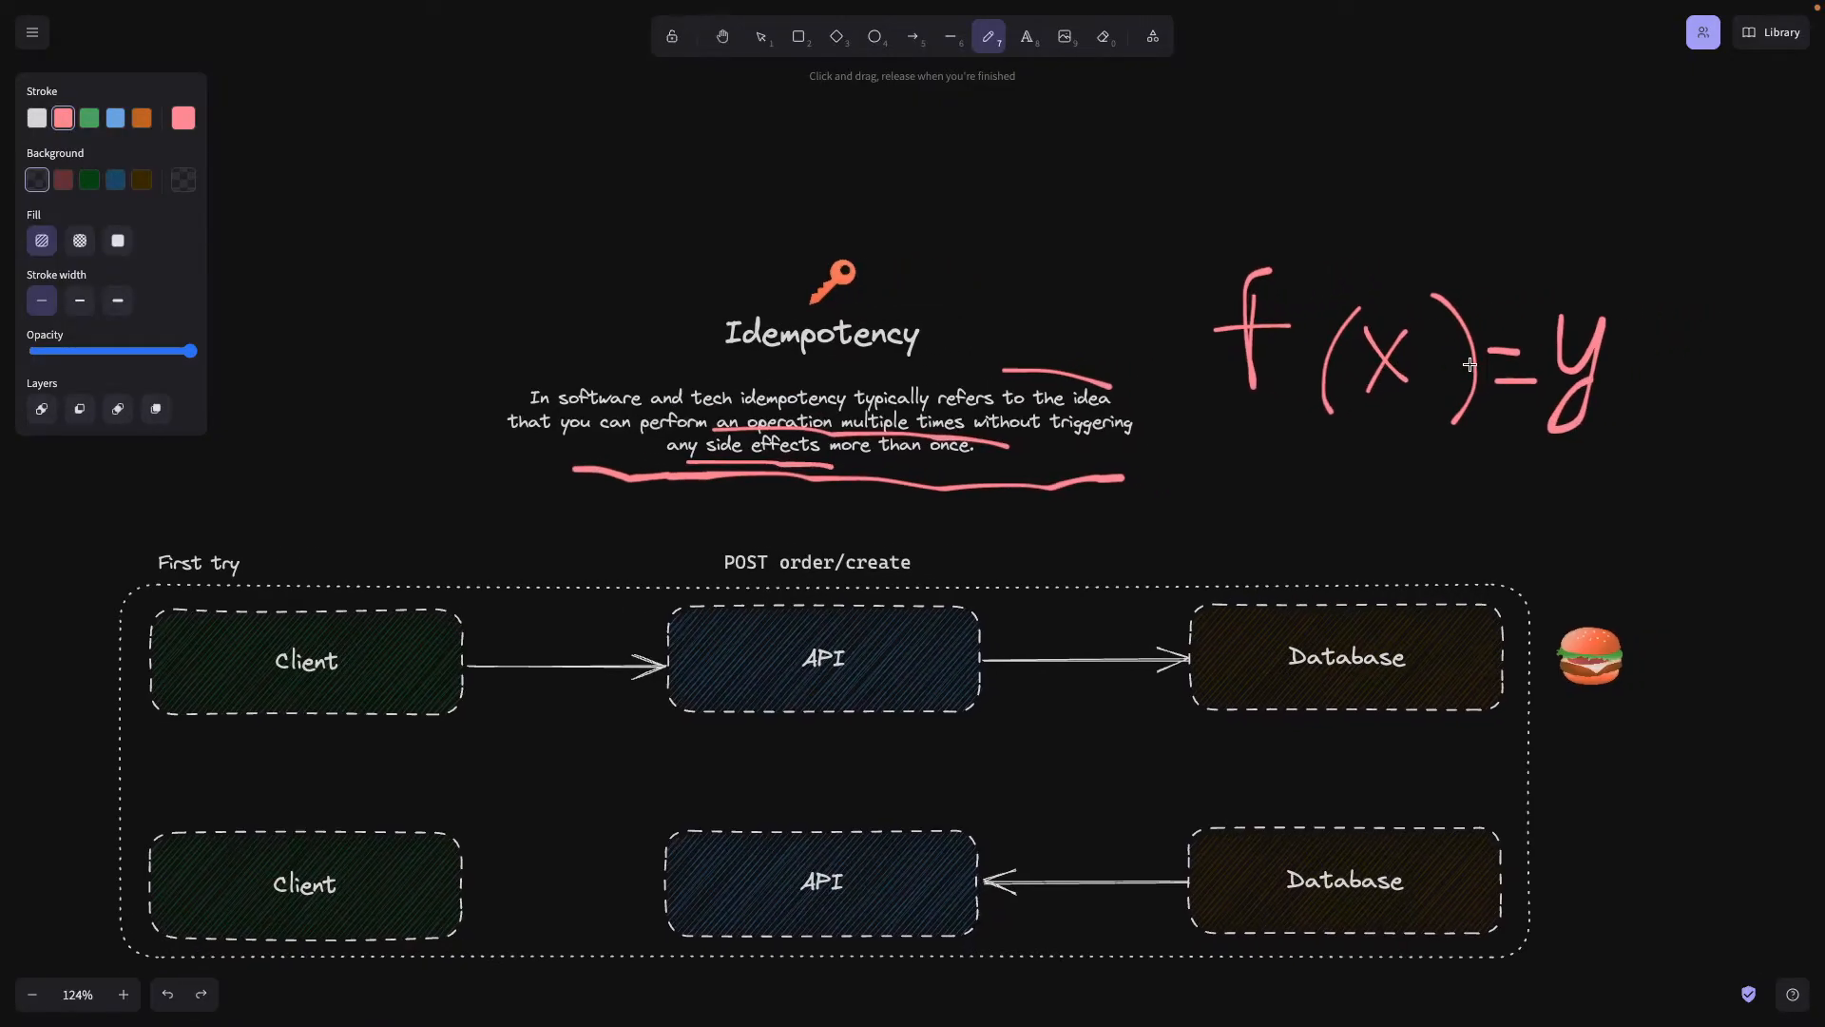
mouse_move(1554, 344)
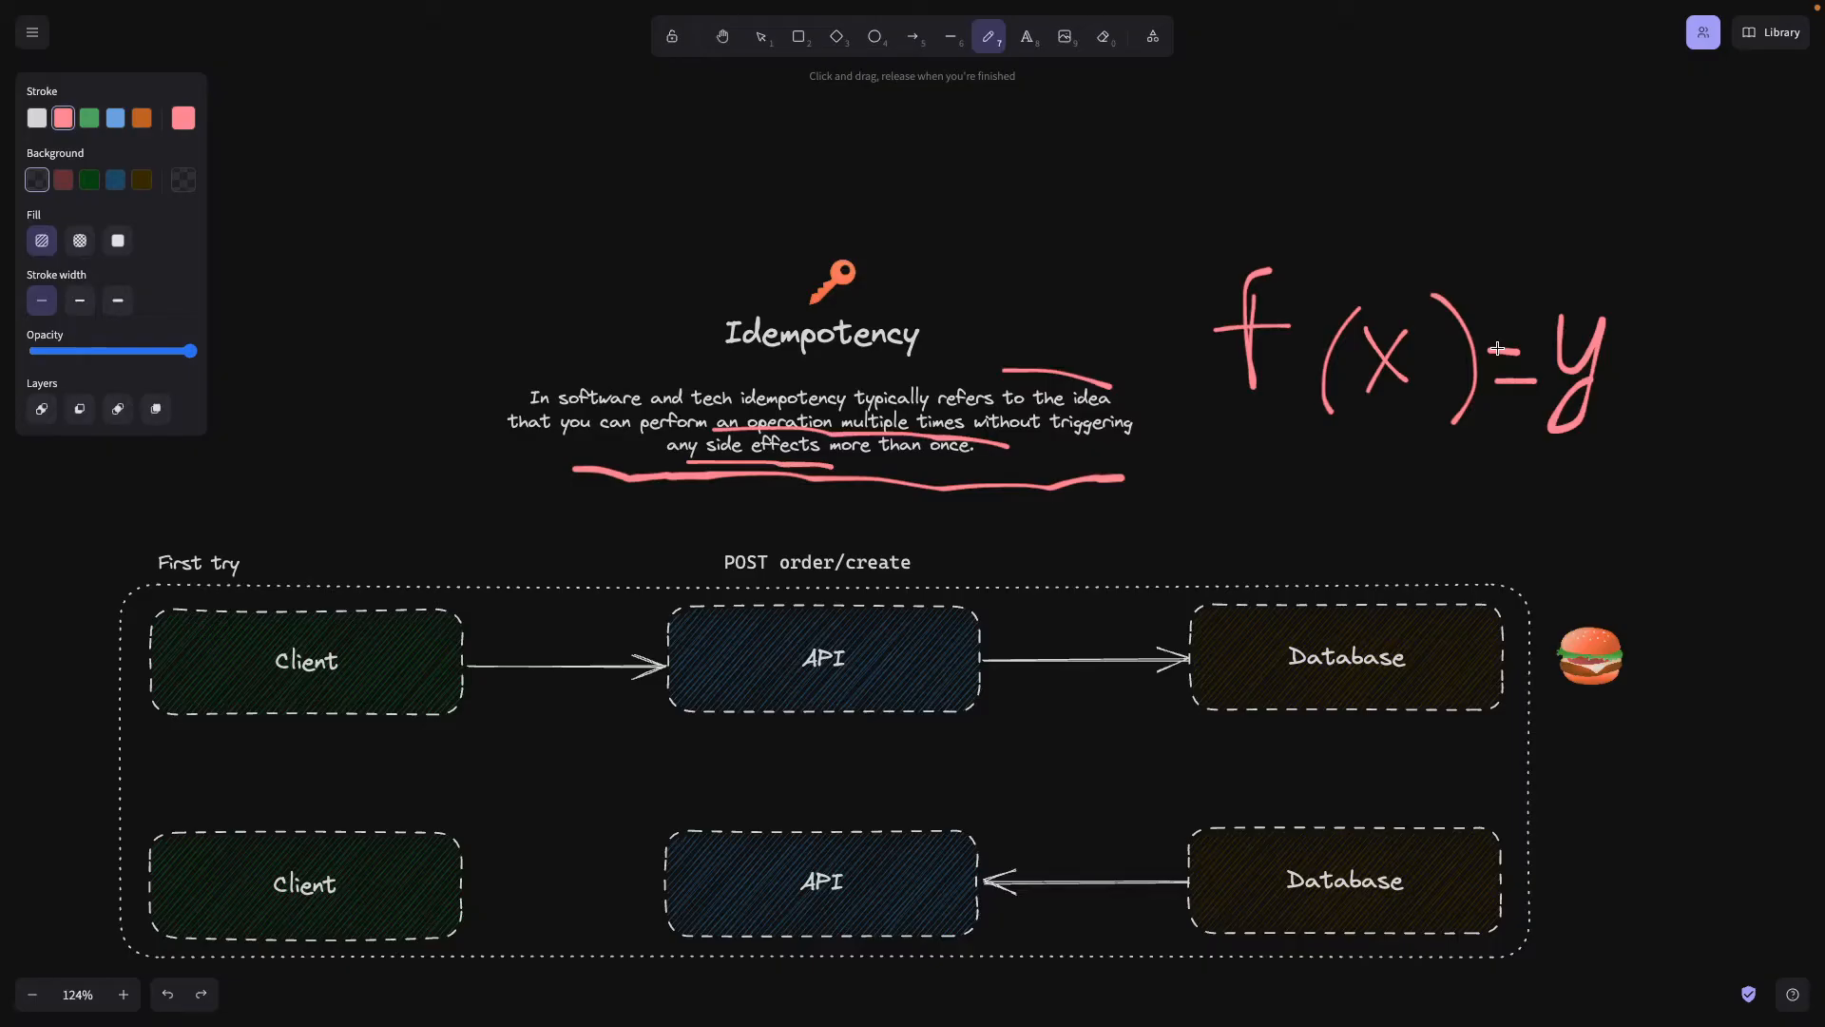
mouse_move(775, 257)
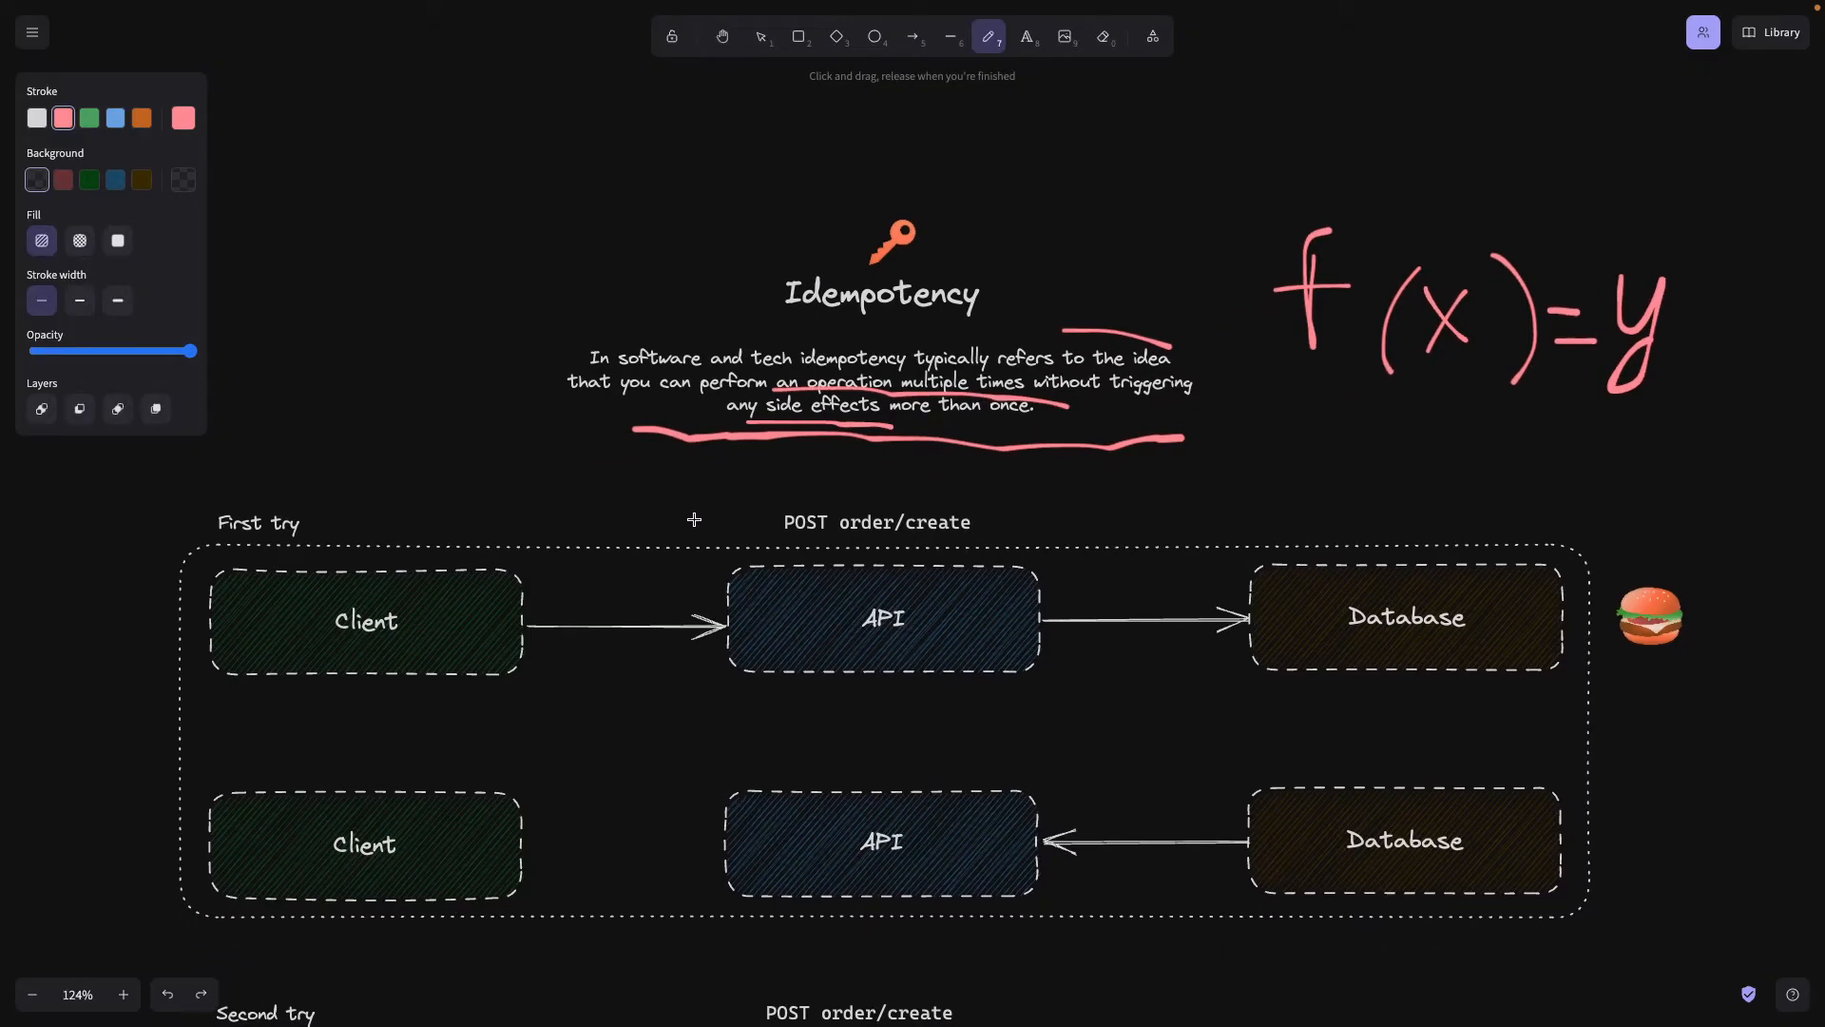
Scroll down past the first-try flow to reveal the Second try section.
scroll("down", 3)
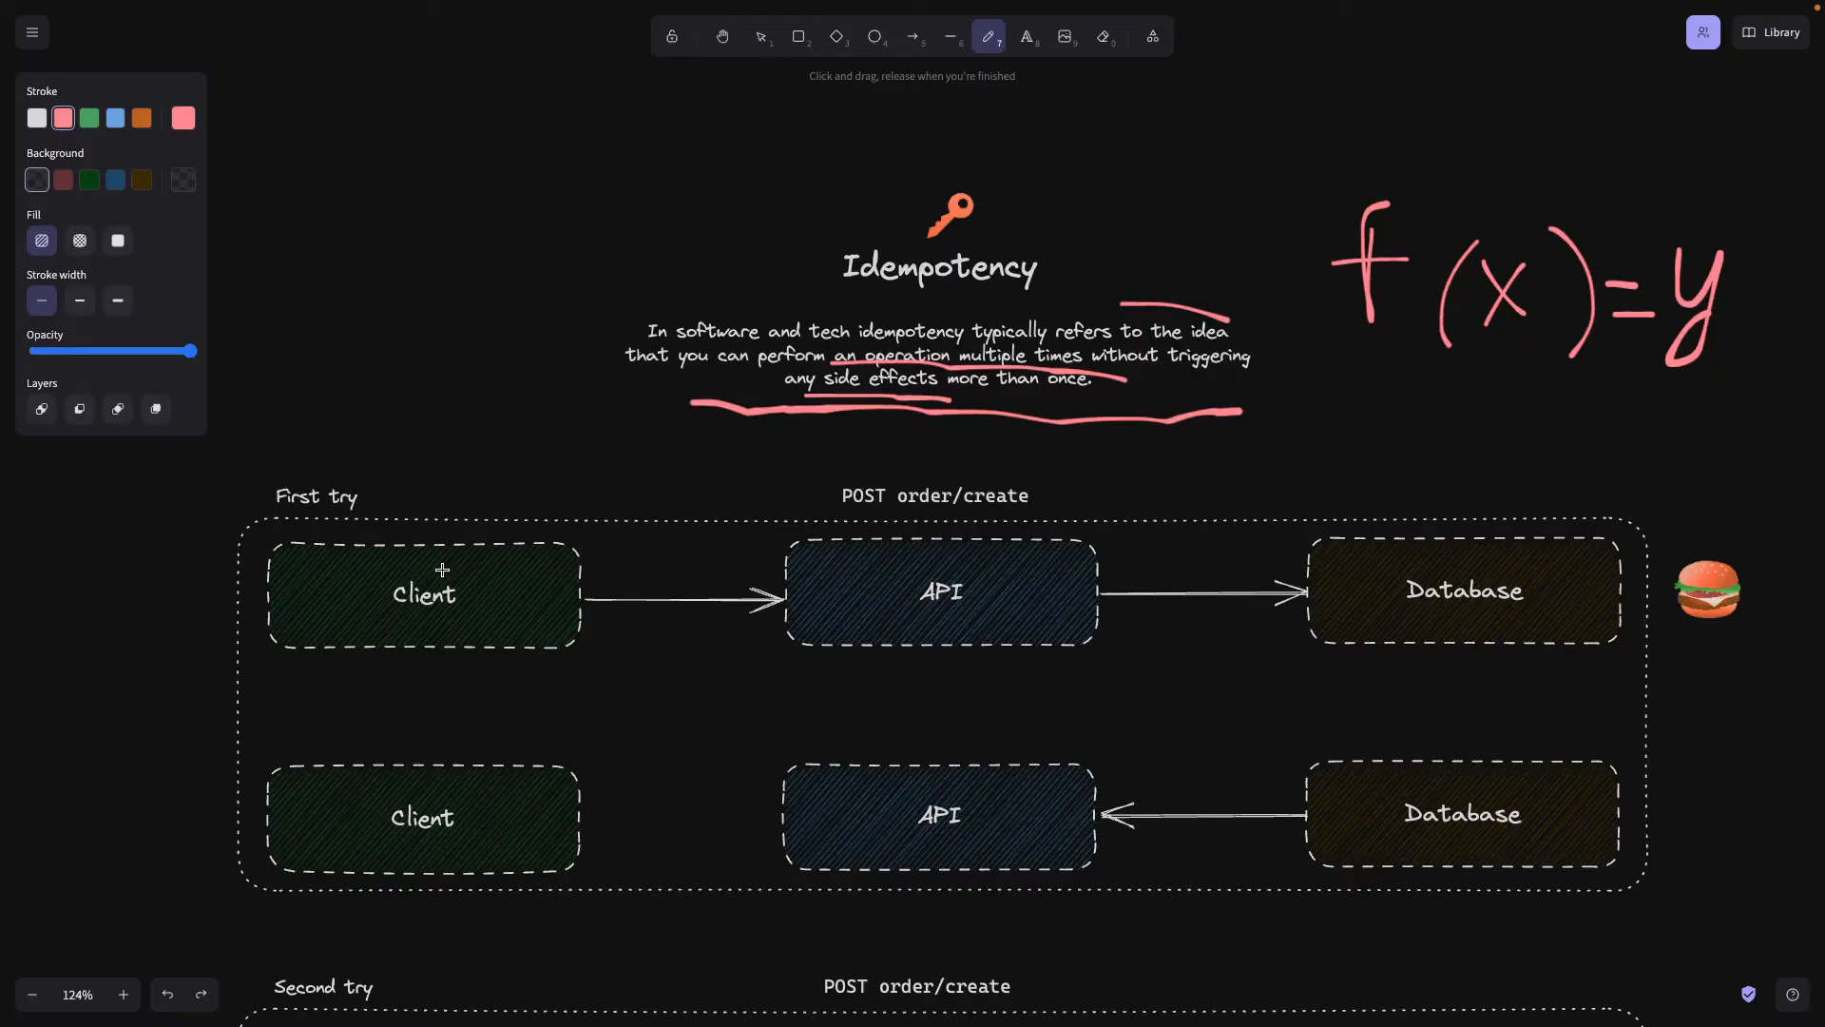
mouse_move(327, 619)
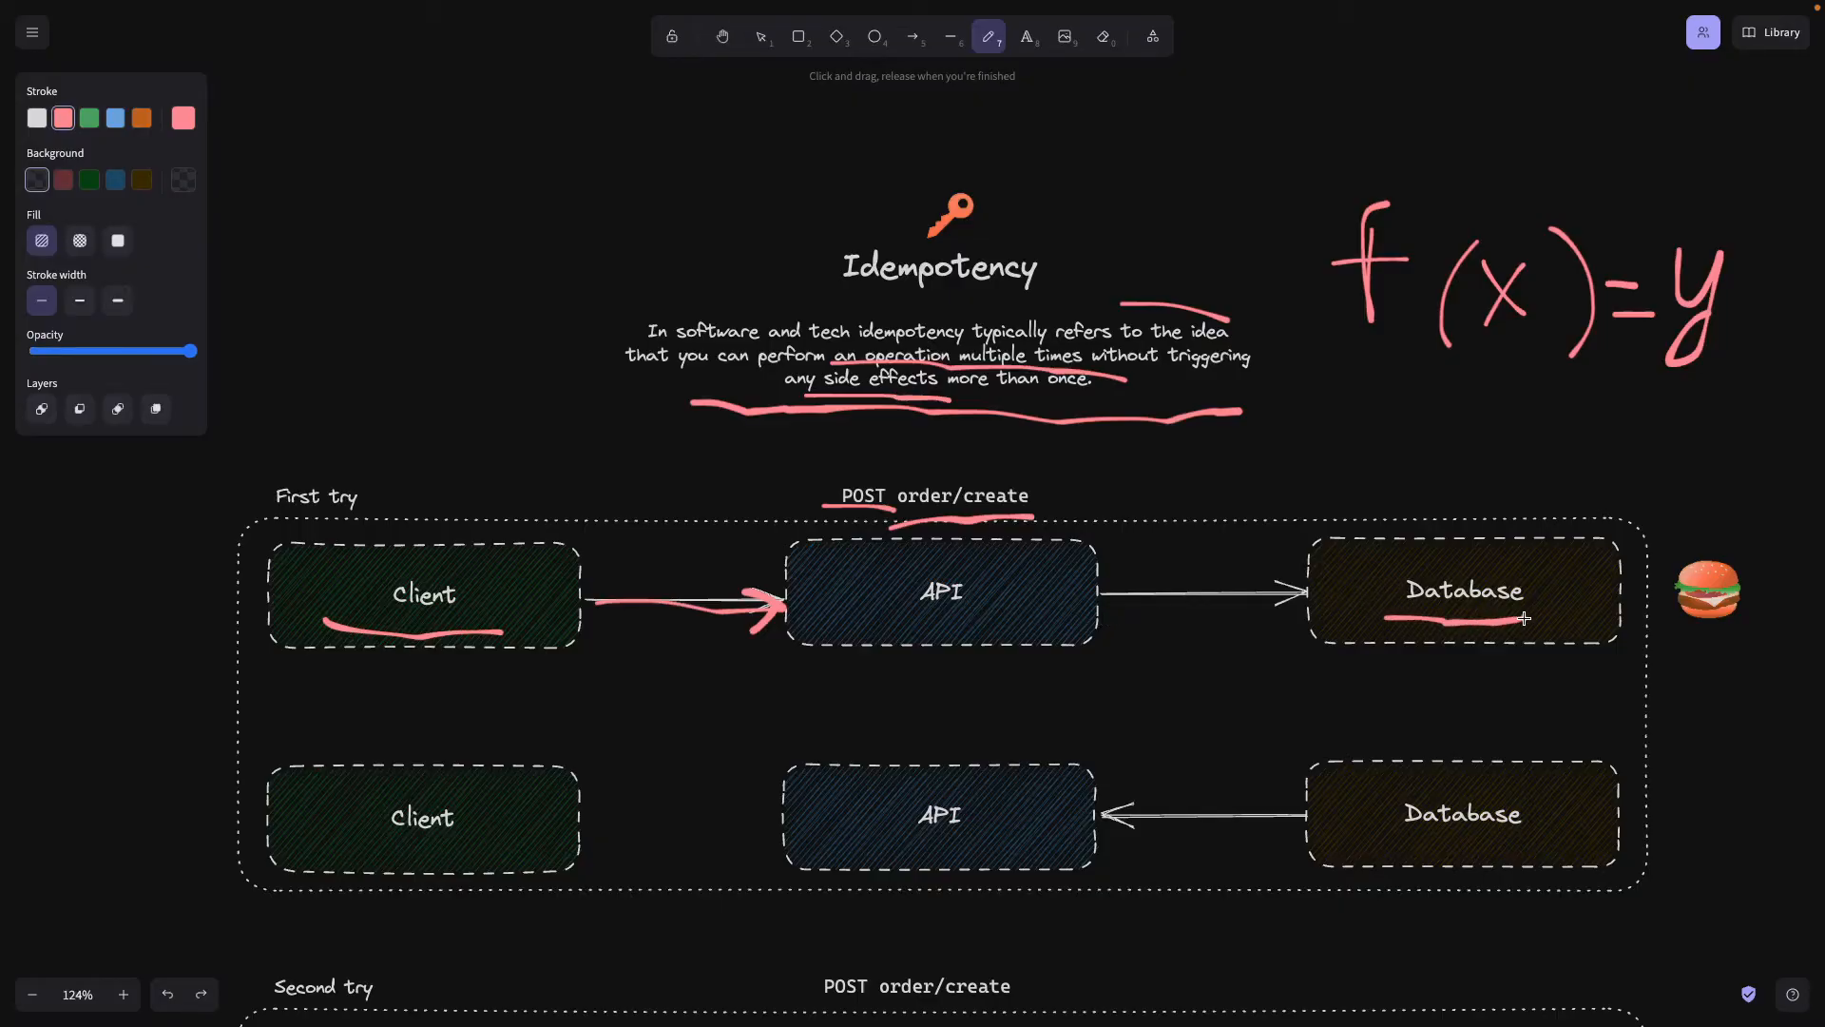
mouse_move(1365, 582)
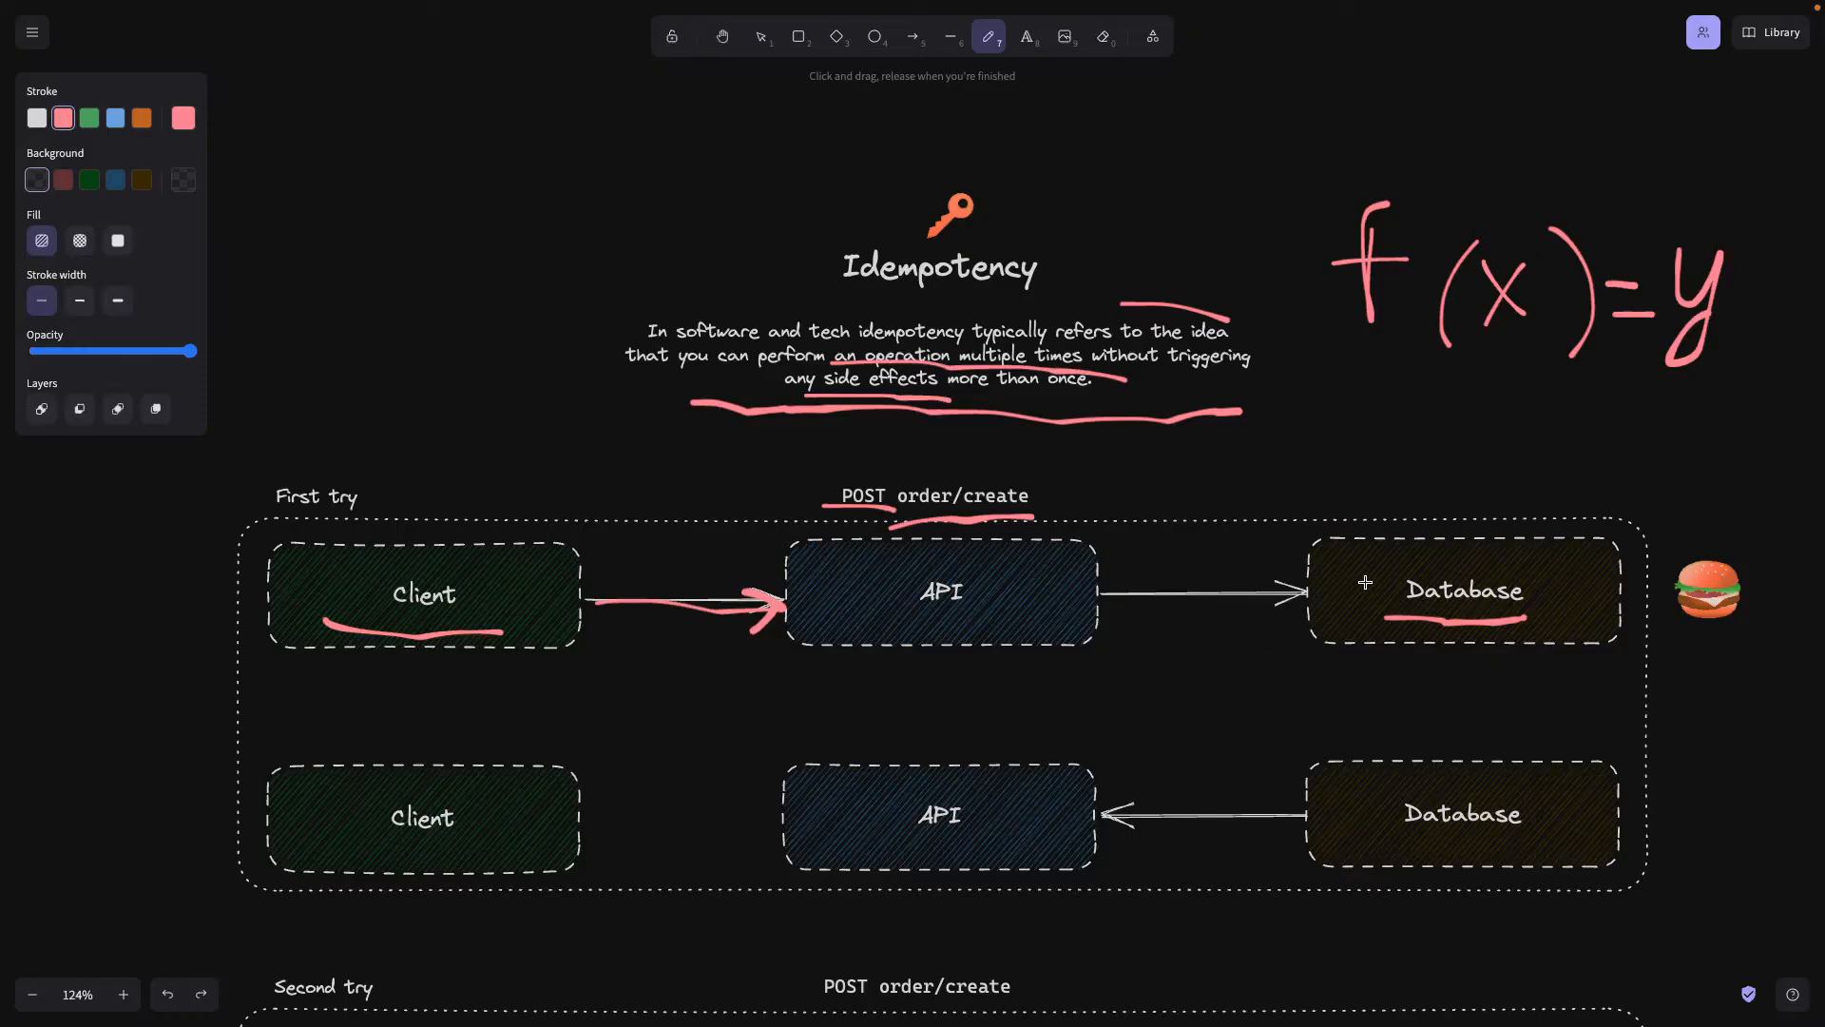
mouse_move(1217, 607)
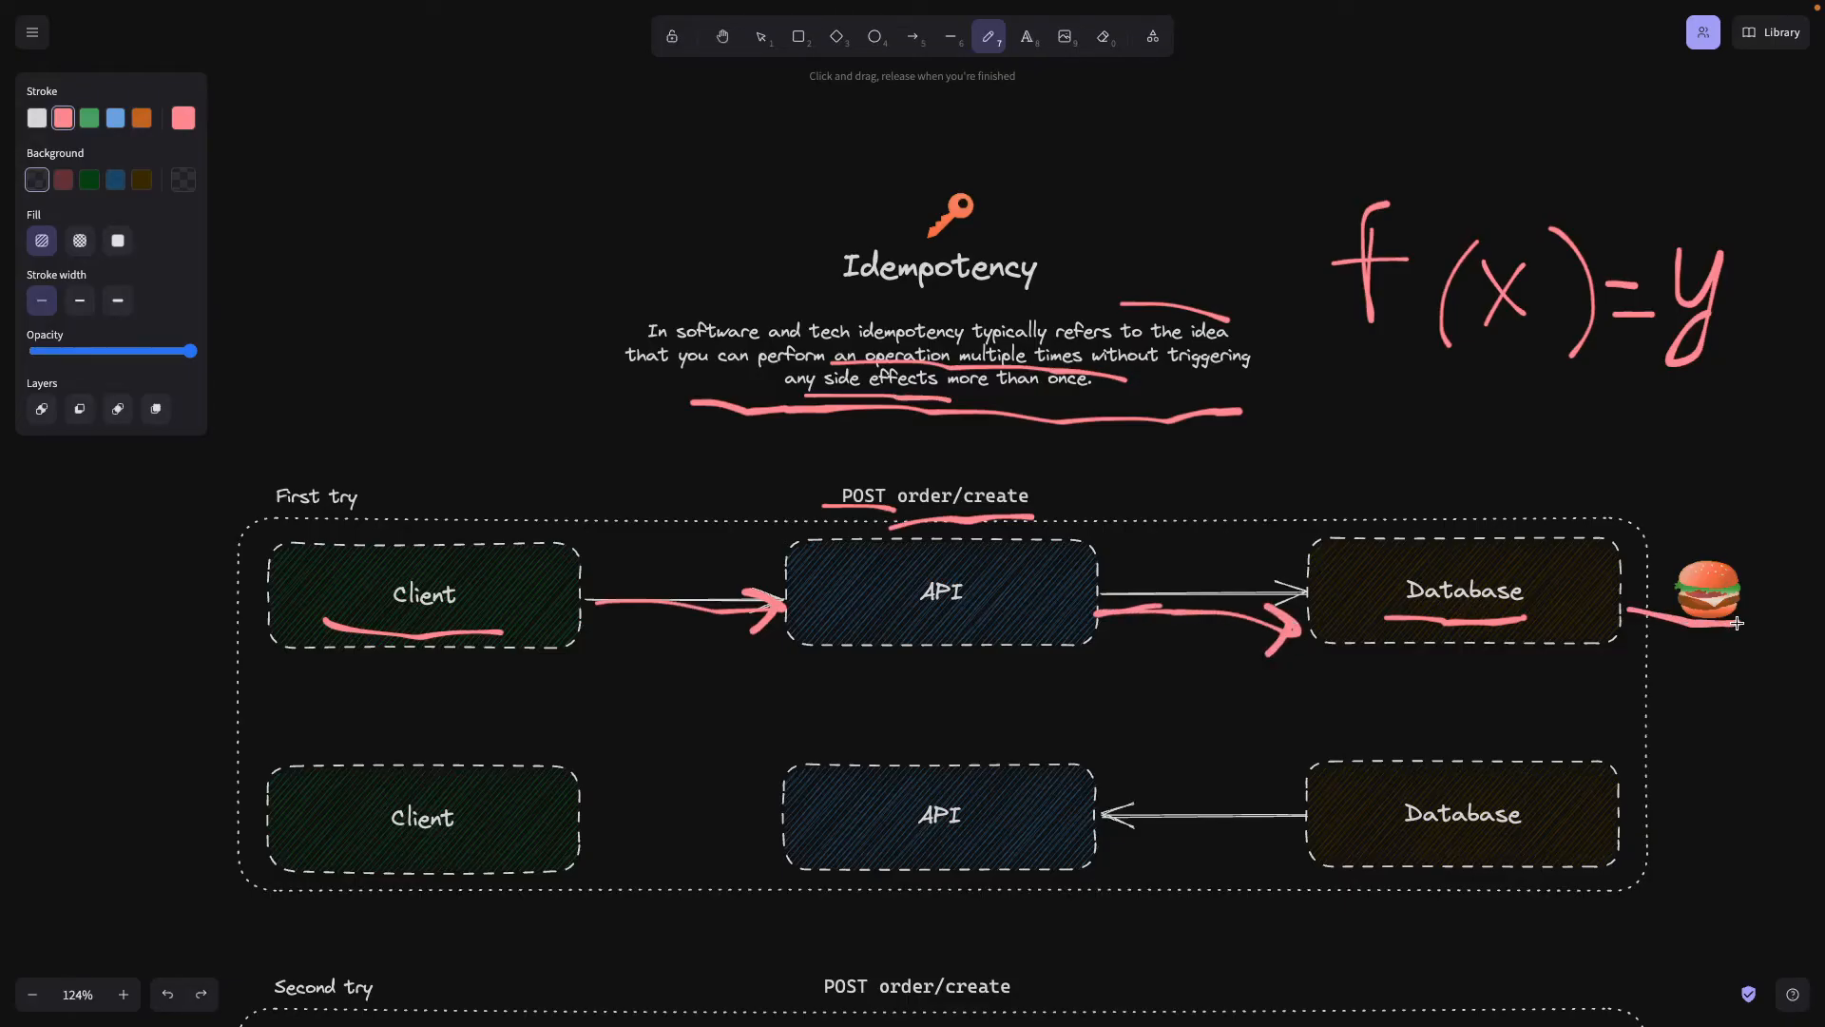
mouse_move(1681, 614)
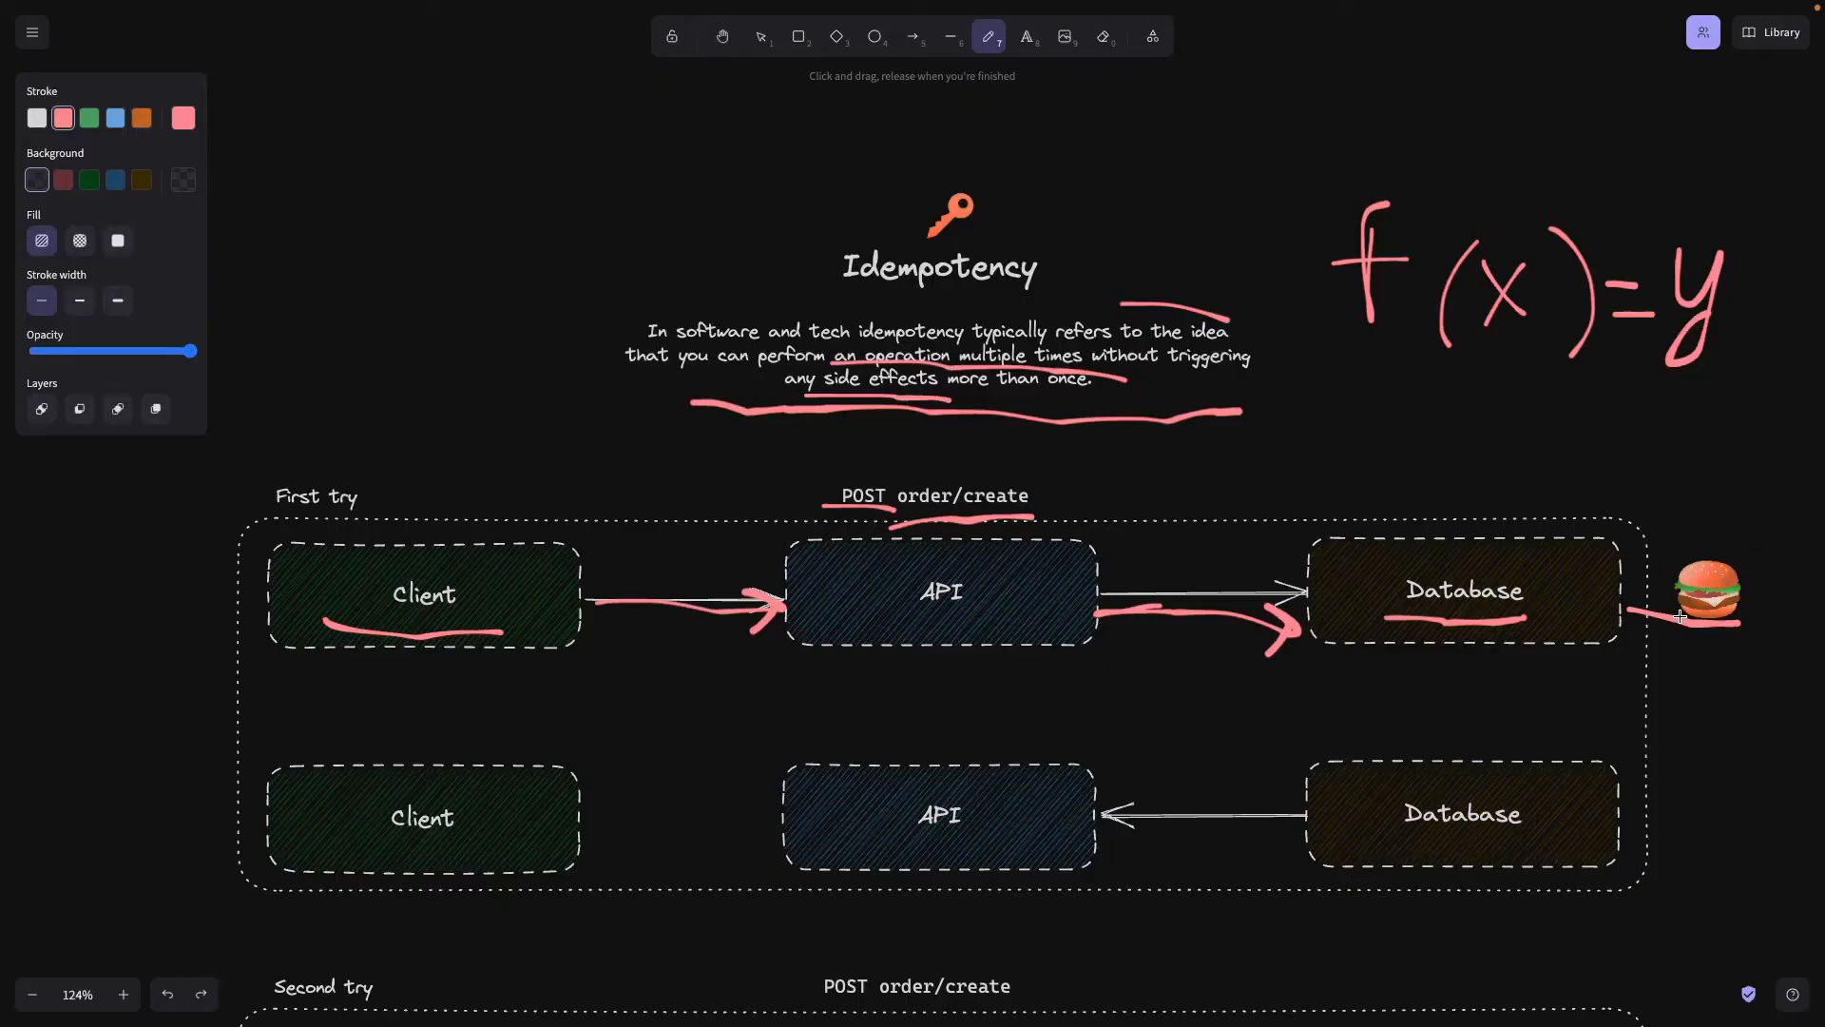
mouse_move(1599, 768)
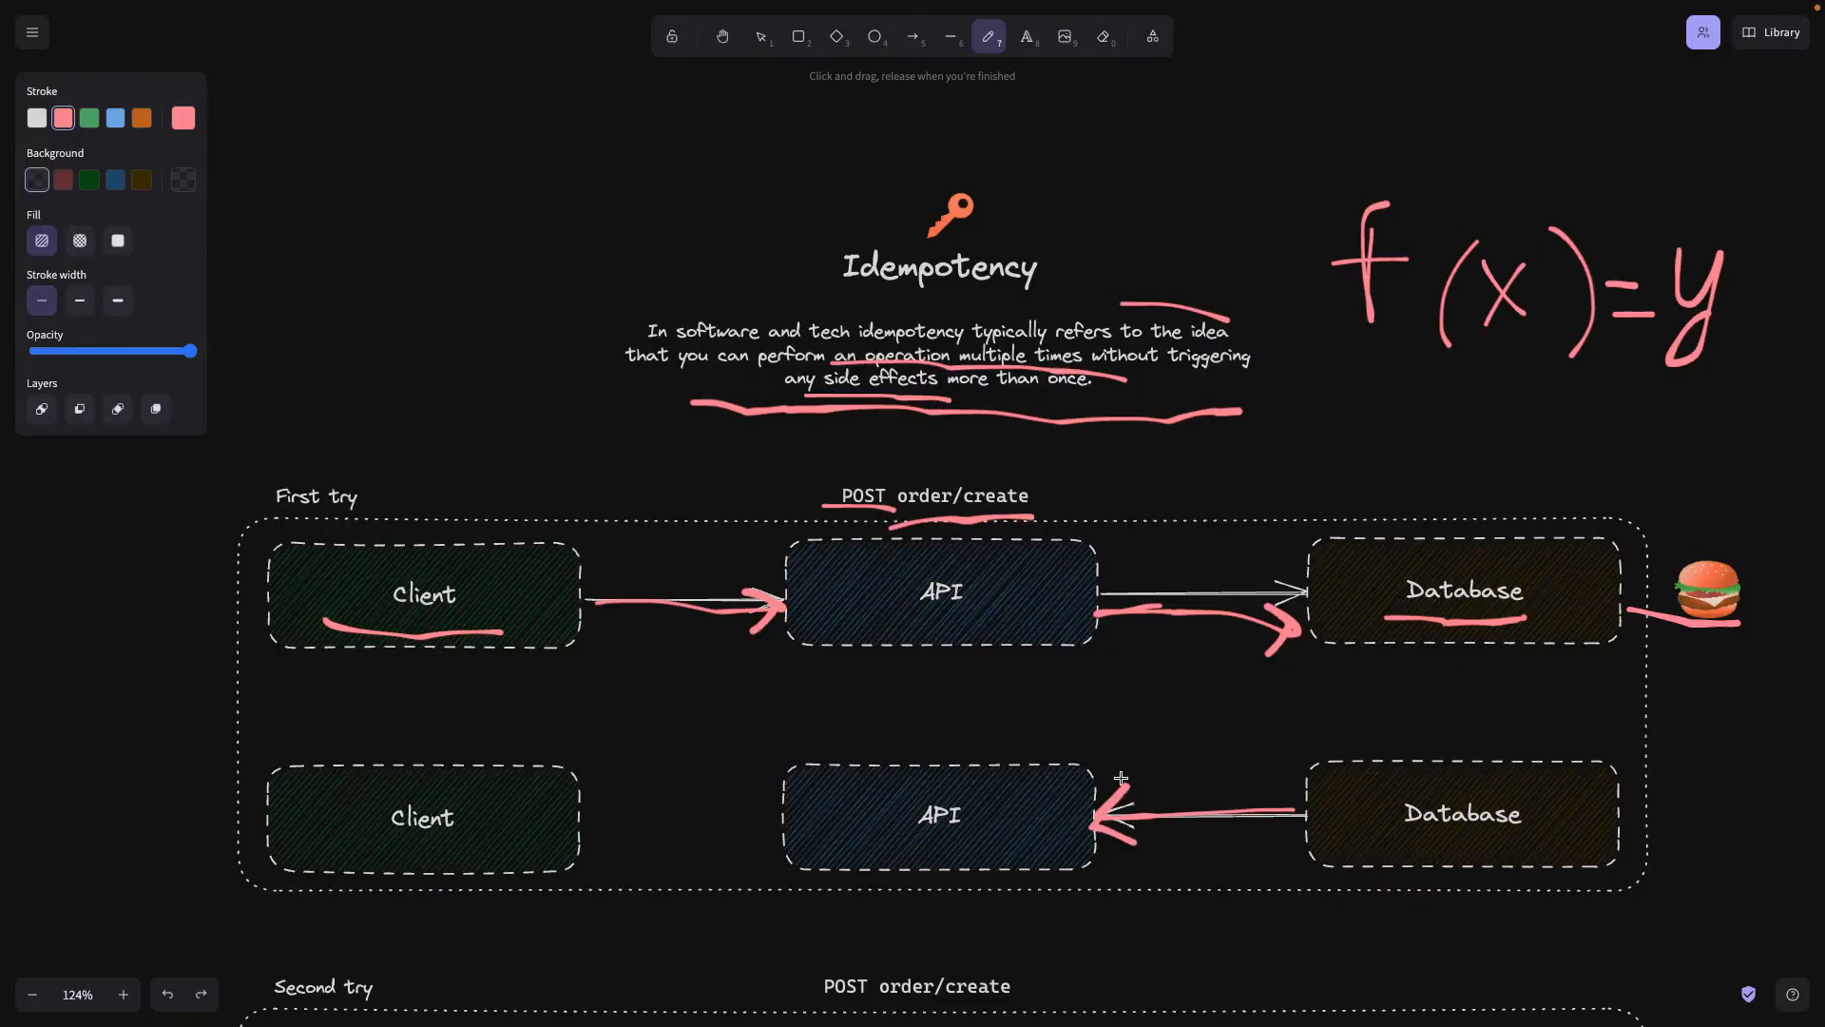
mouse_move(1660, 646)
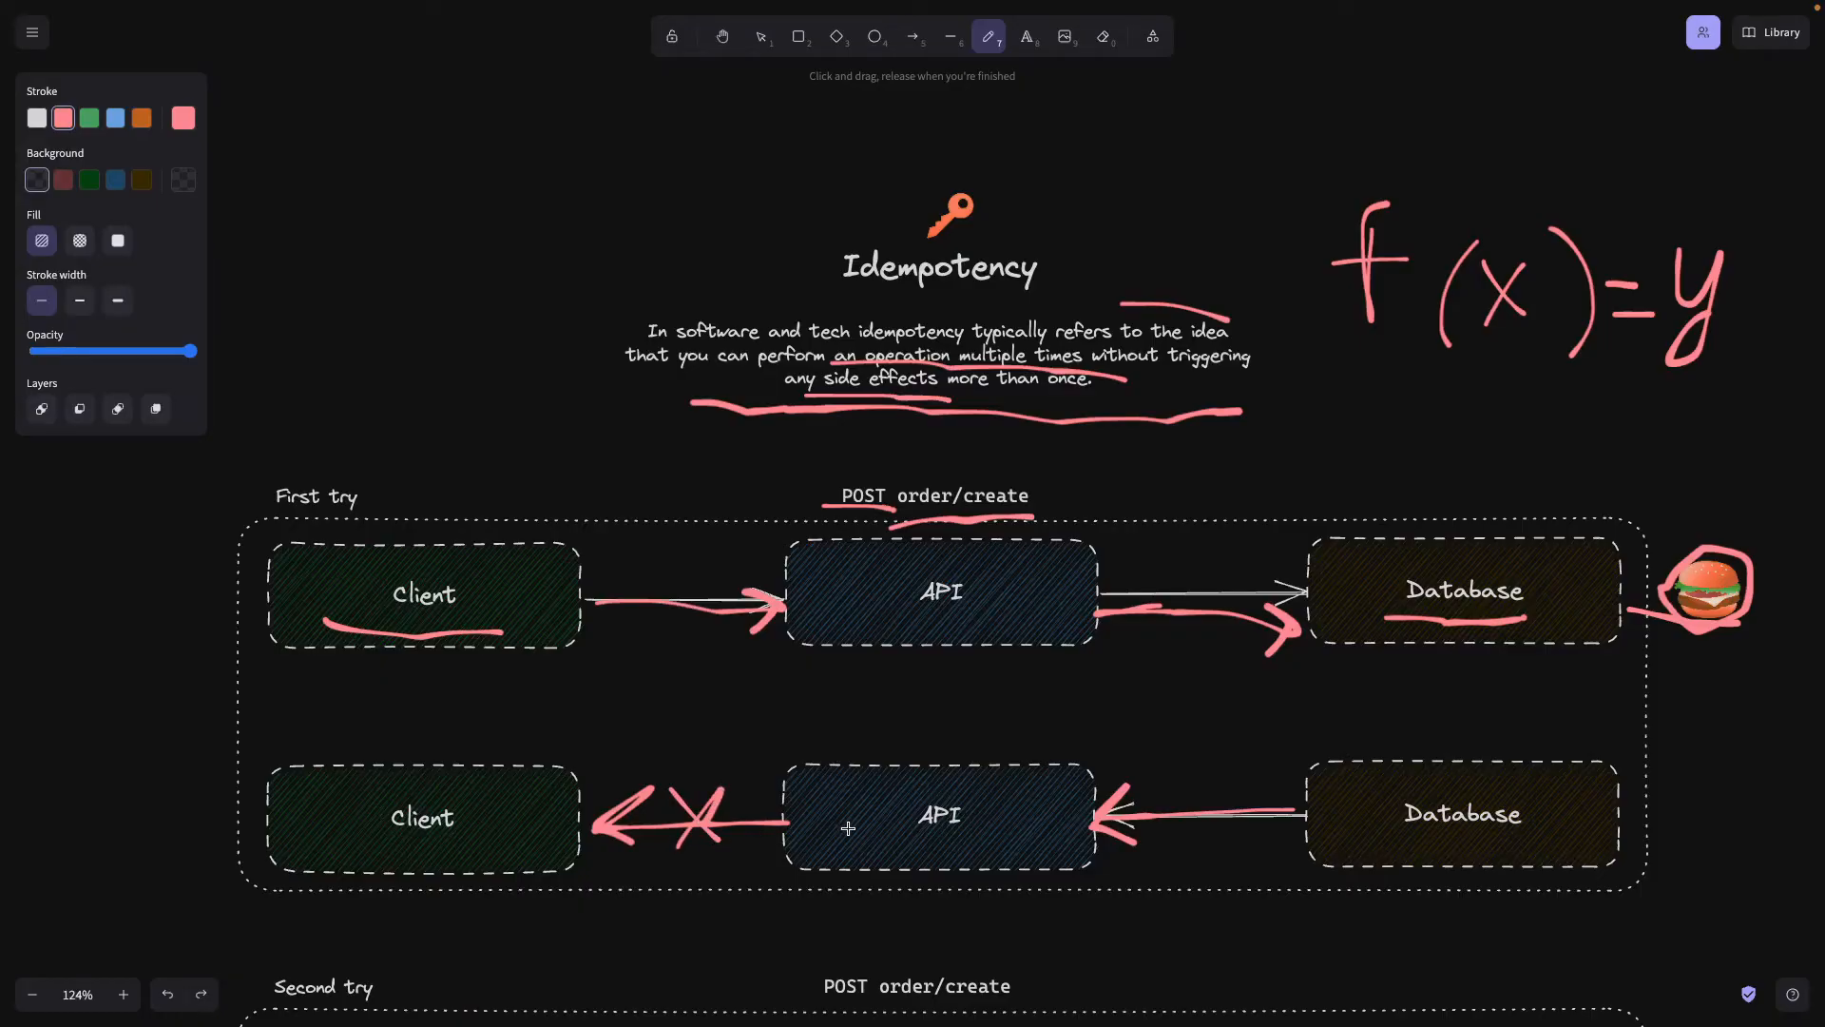
mouse_move(506, 806)
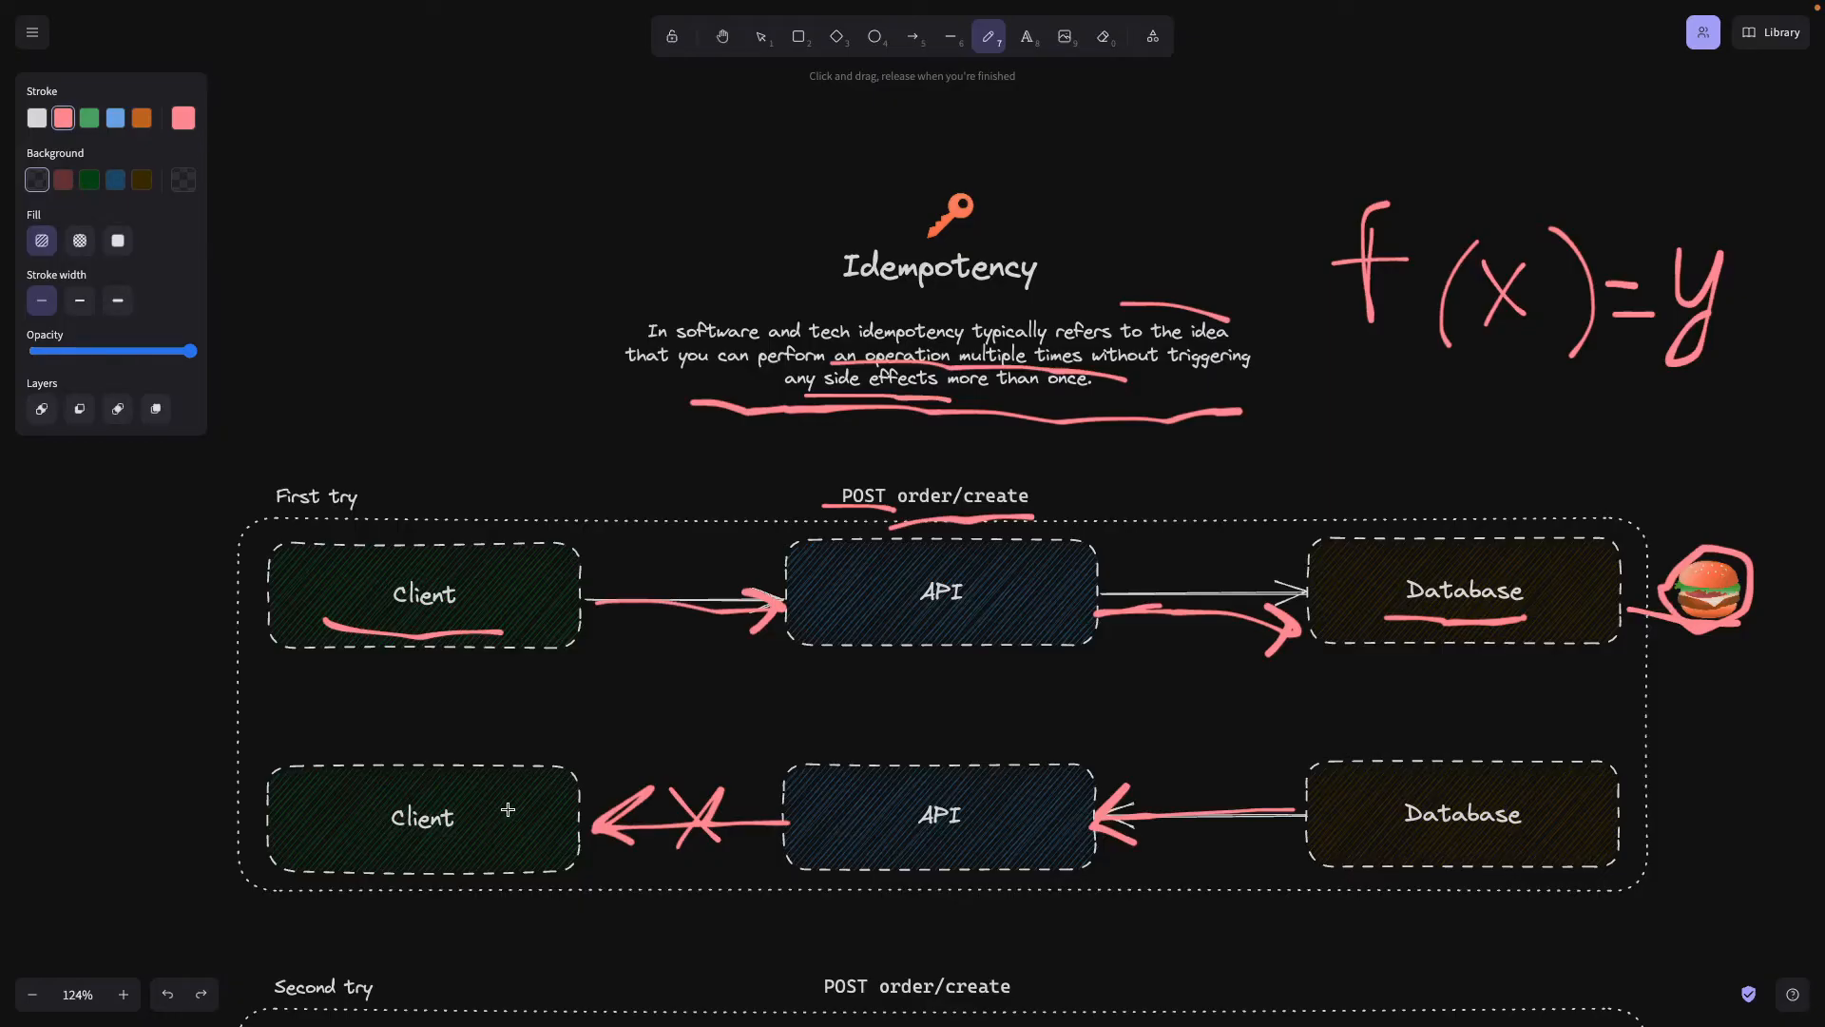
mouse_move(407, 756)
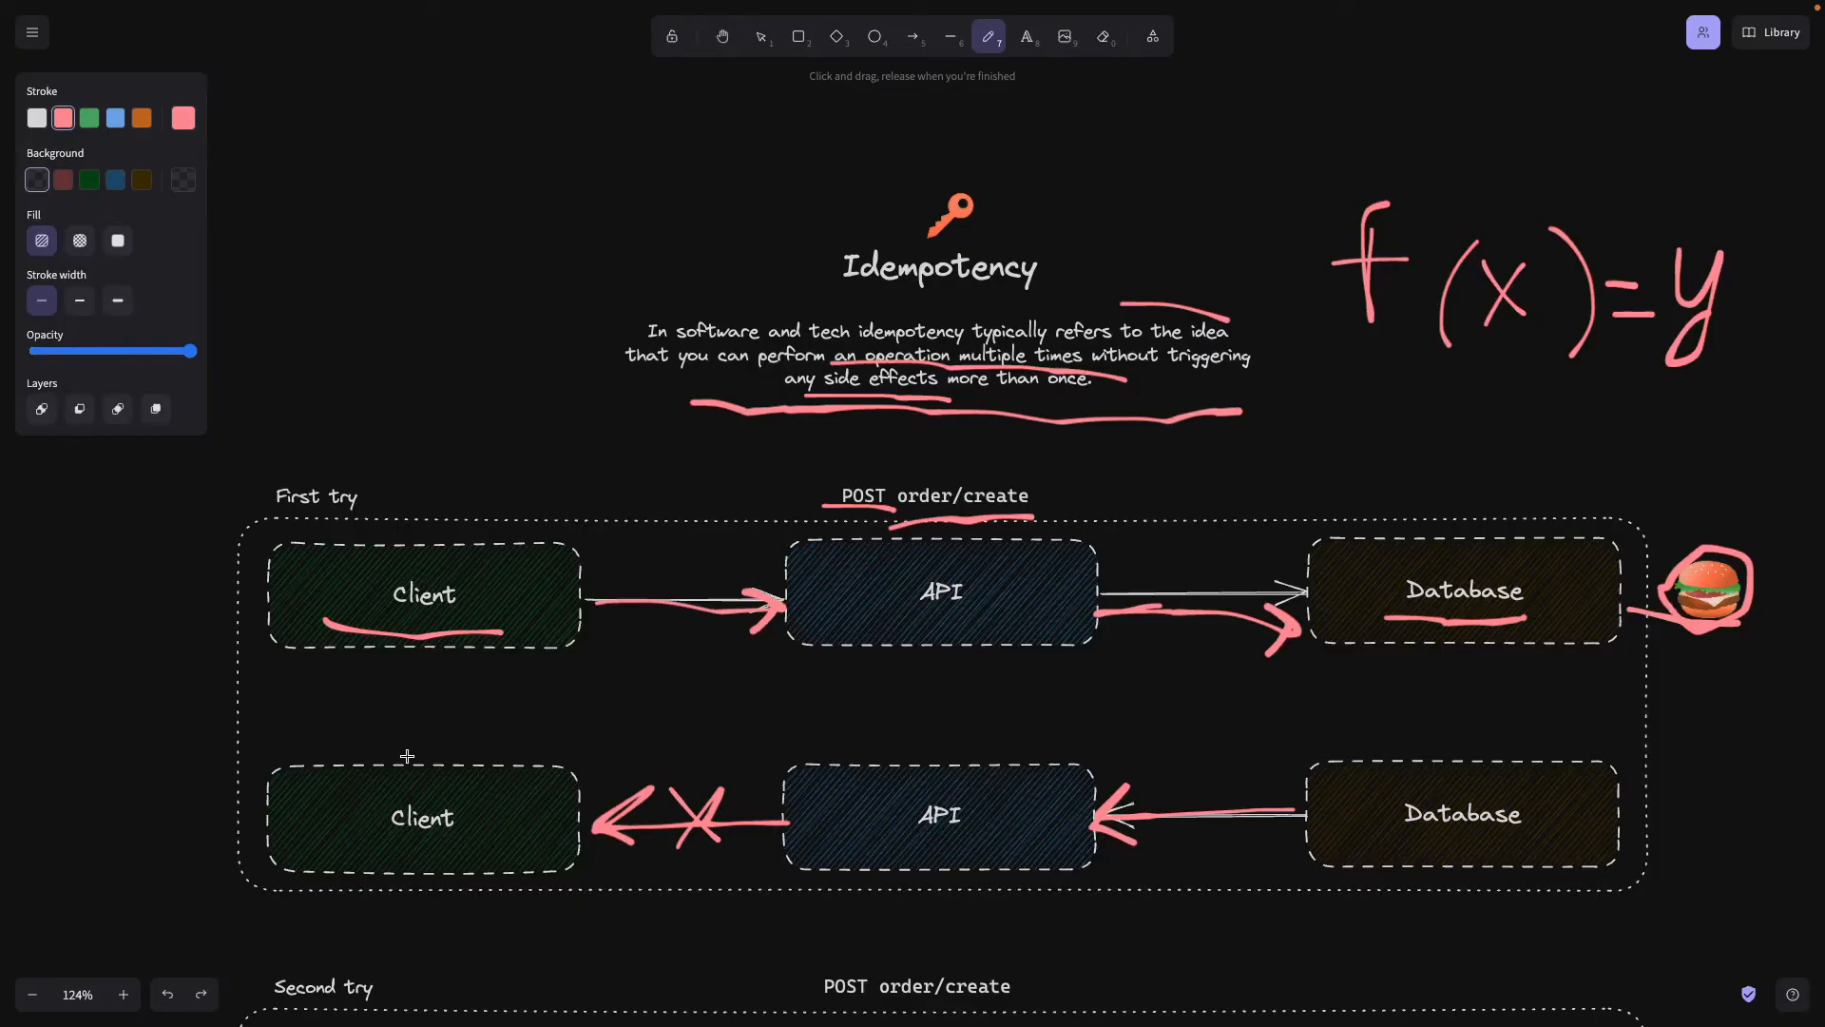
Scroll to the second-try flow to underline POST order/create and its two burgers in pink.
scroll("down", 3)
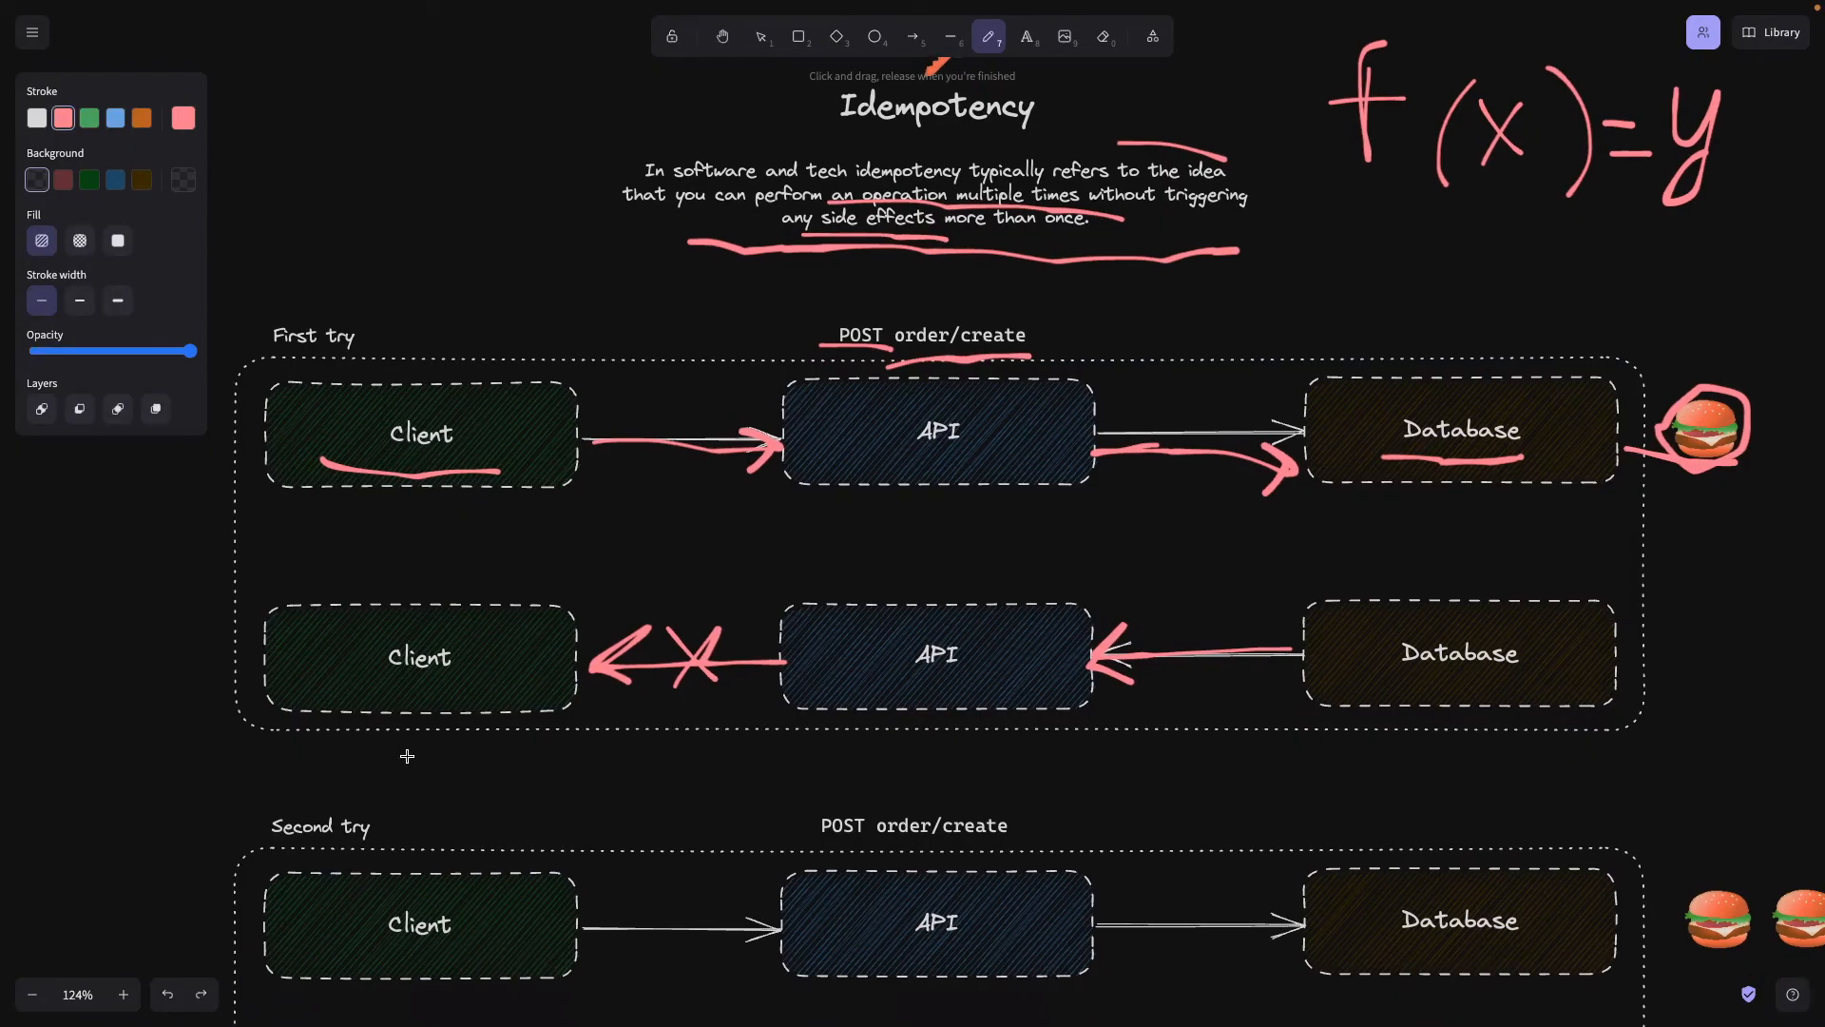
scroll("down", 3)
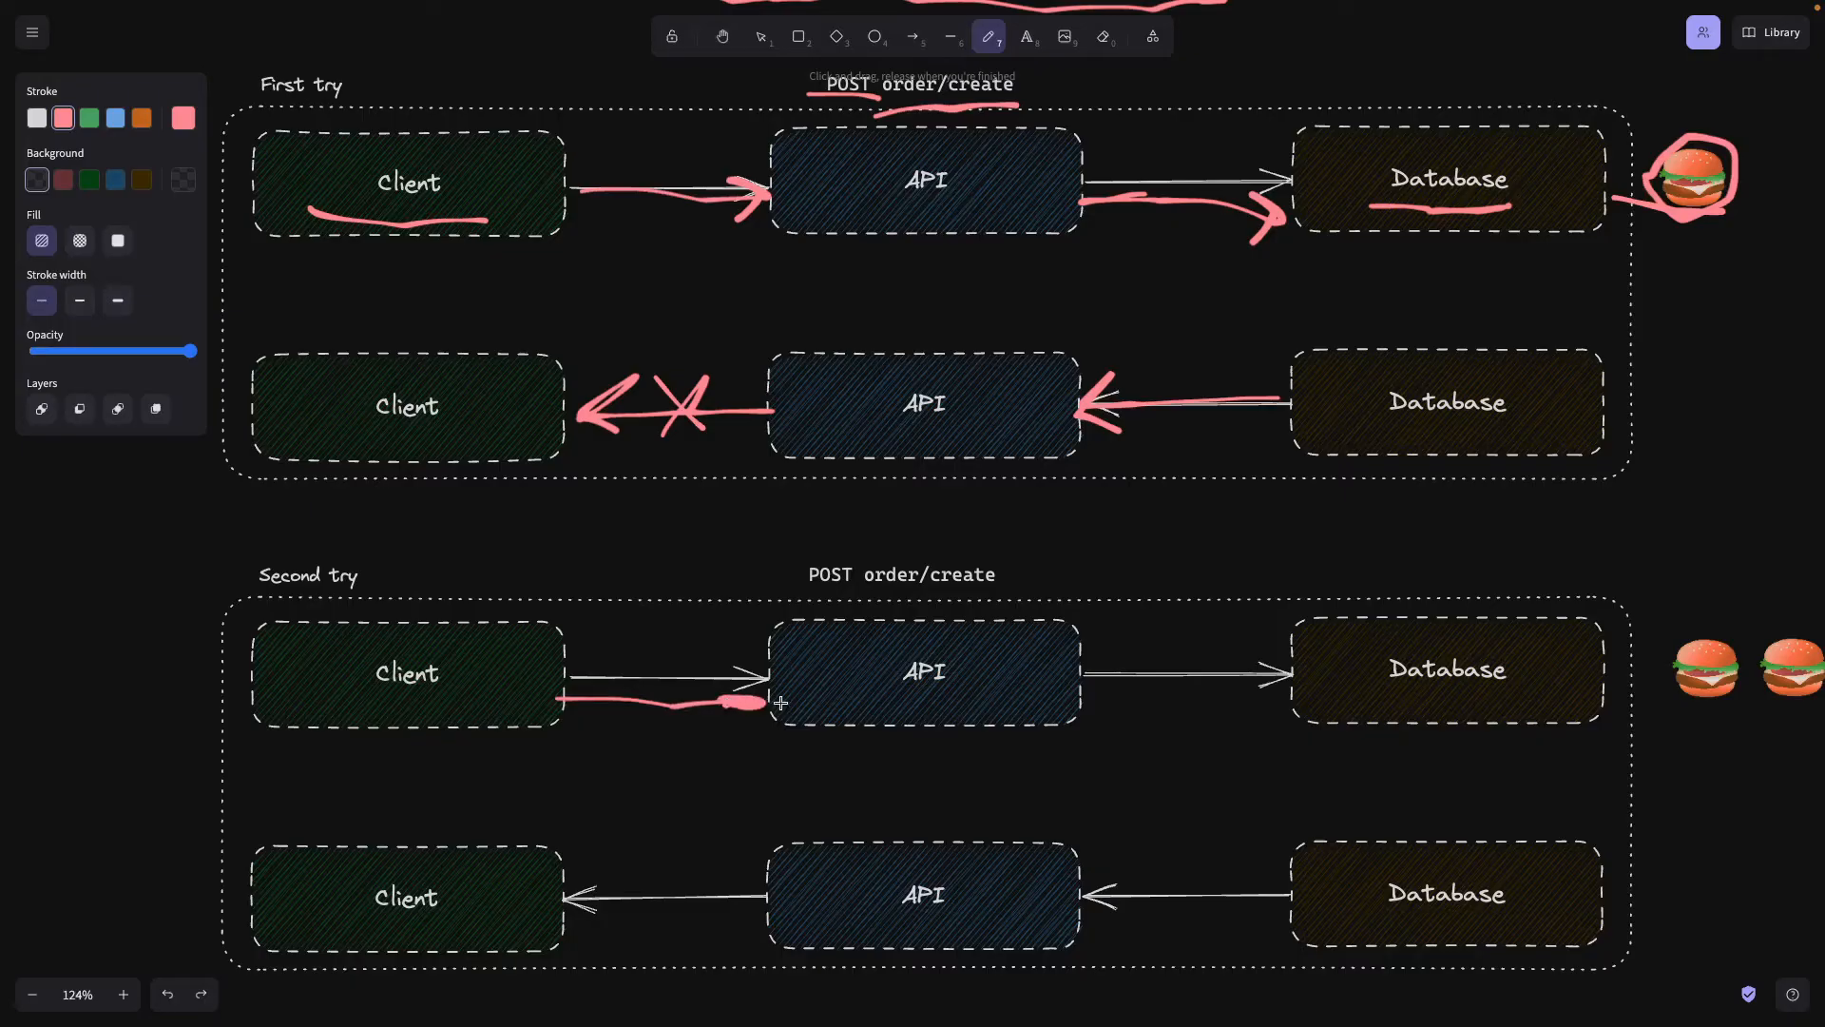
mouse_move(821, 599)
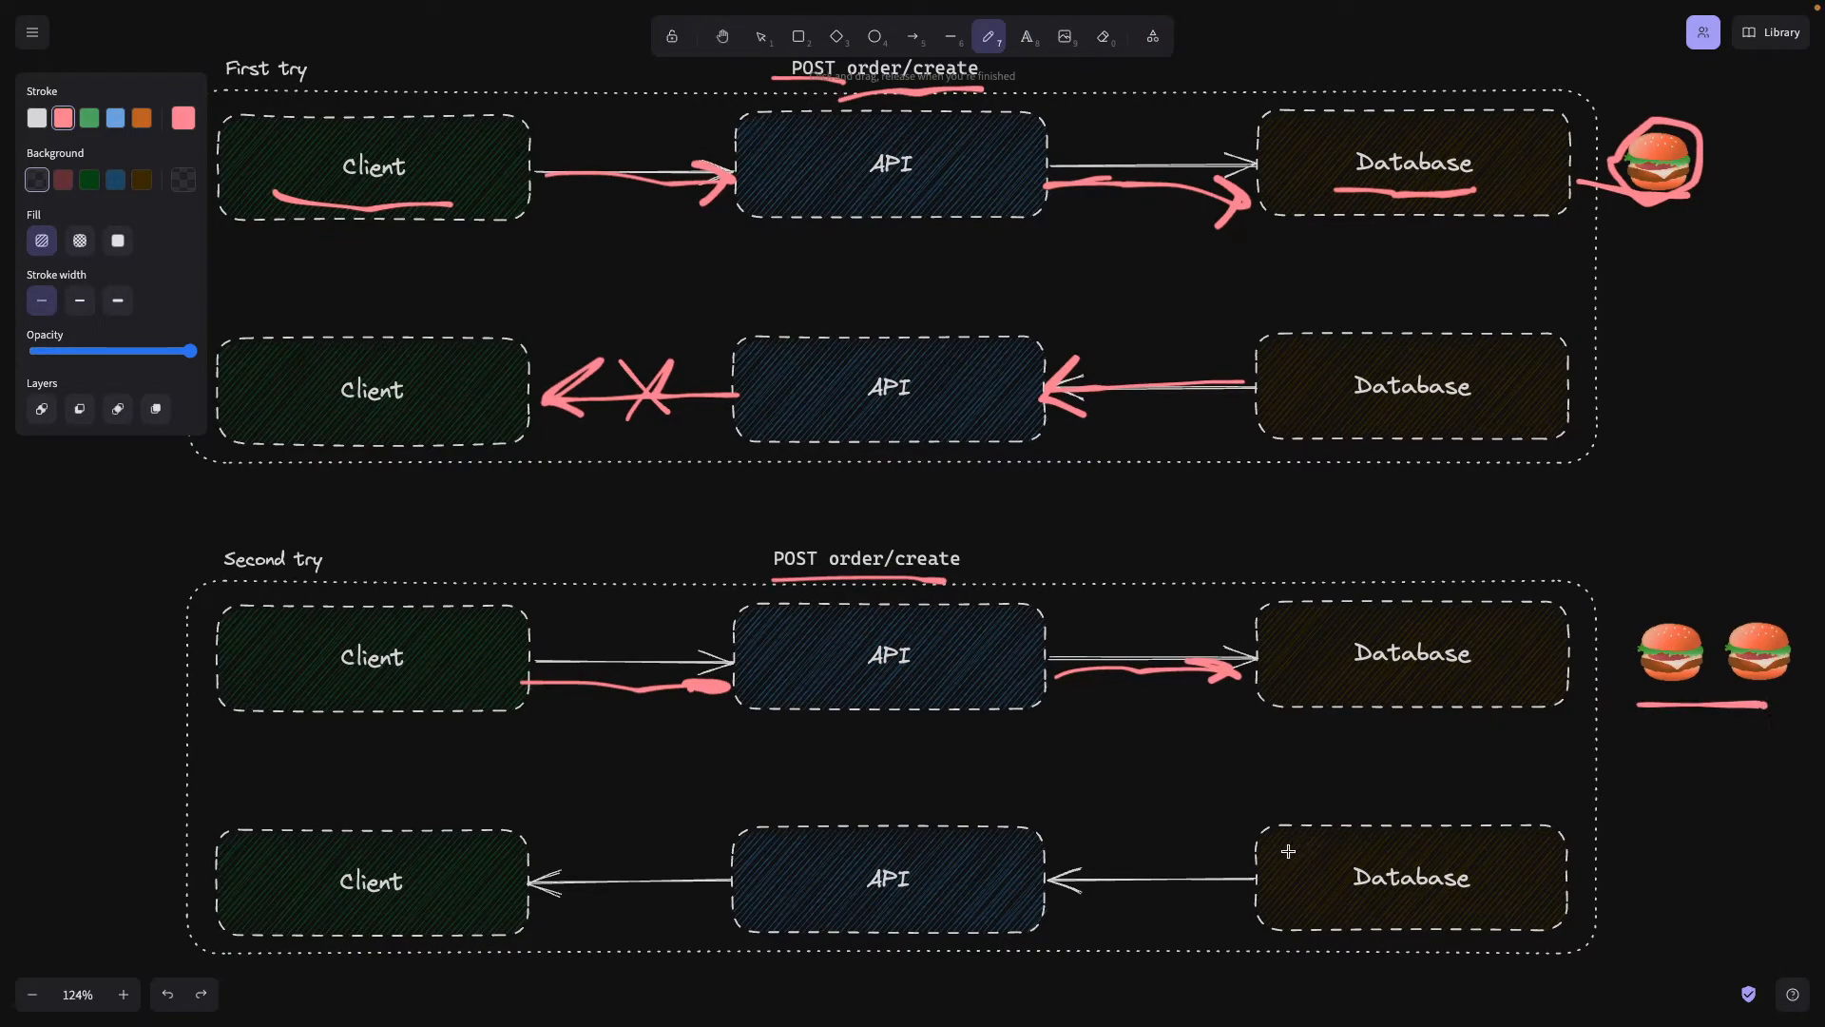
mouse_move(947, 870)
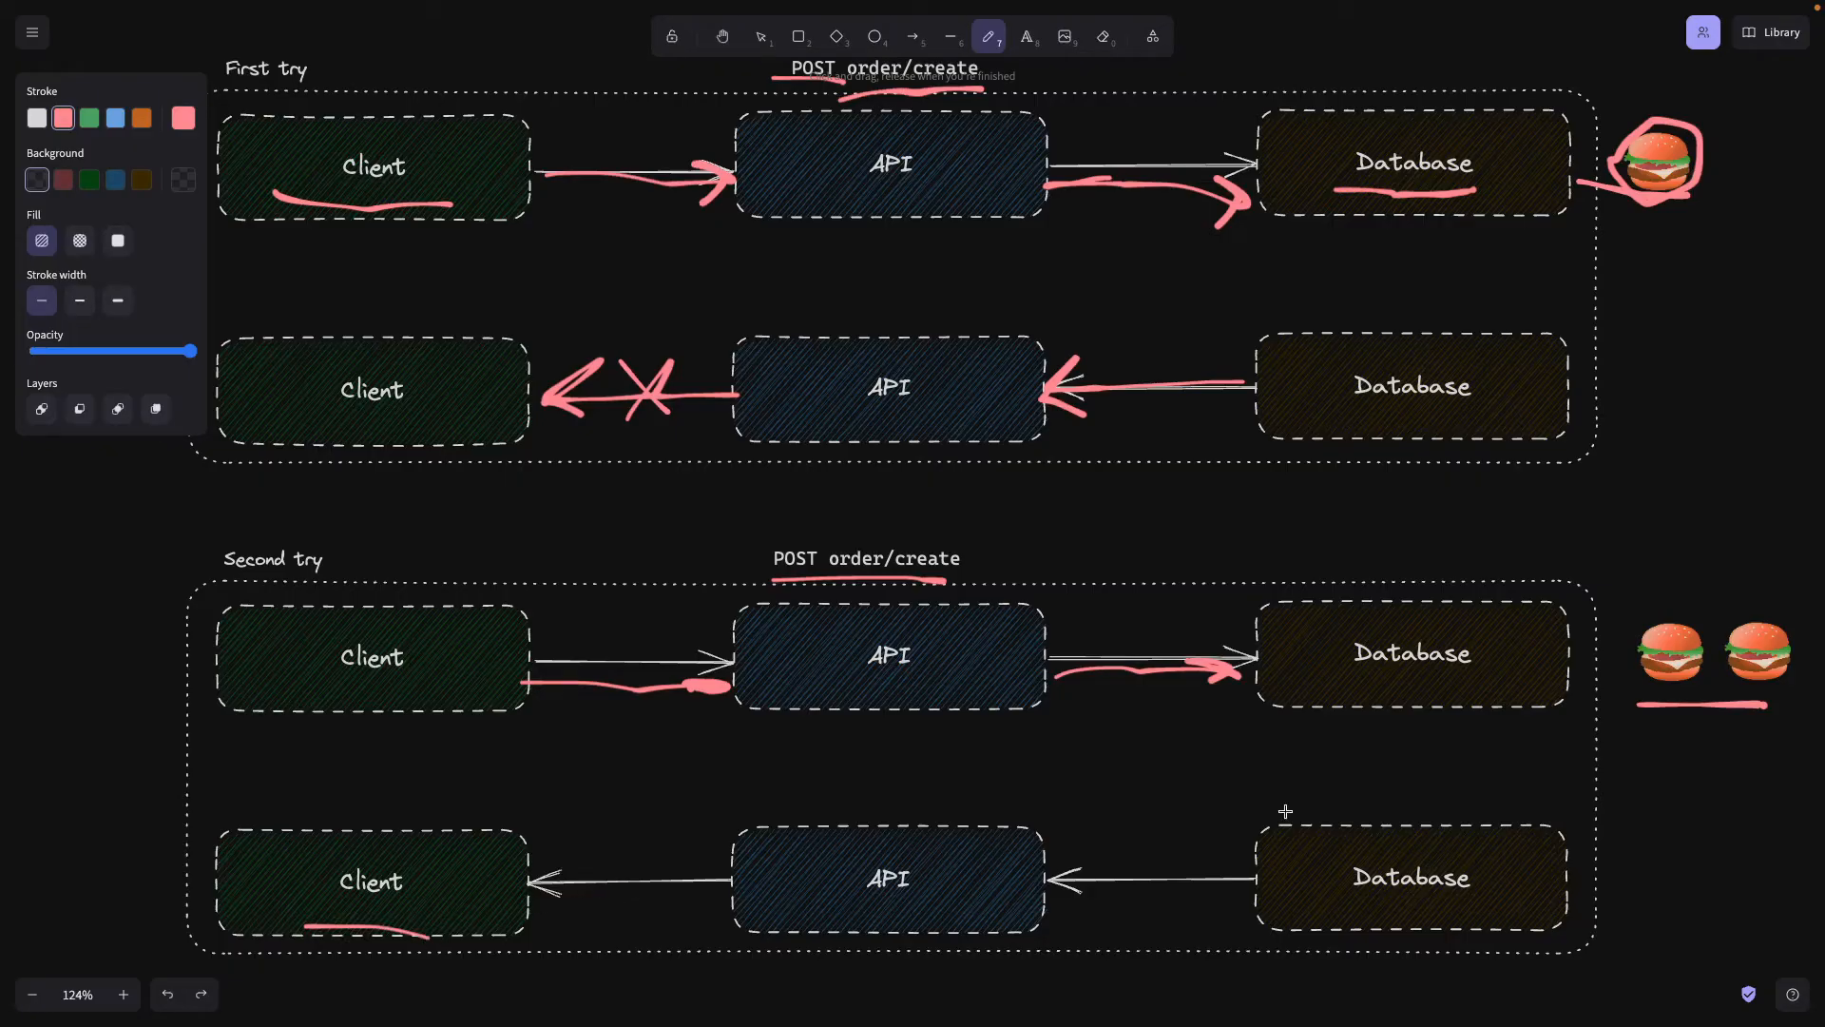
scroll("up", 3)
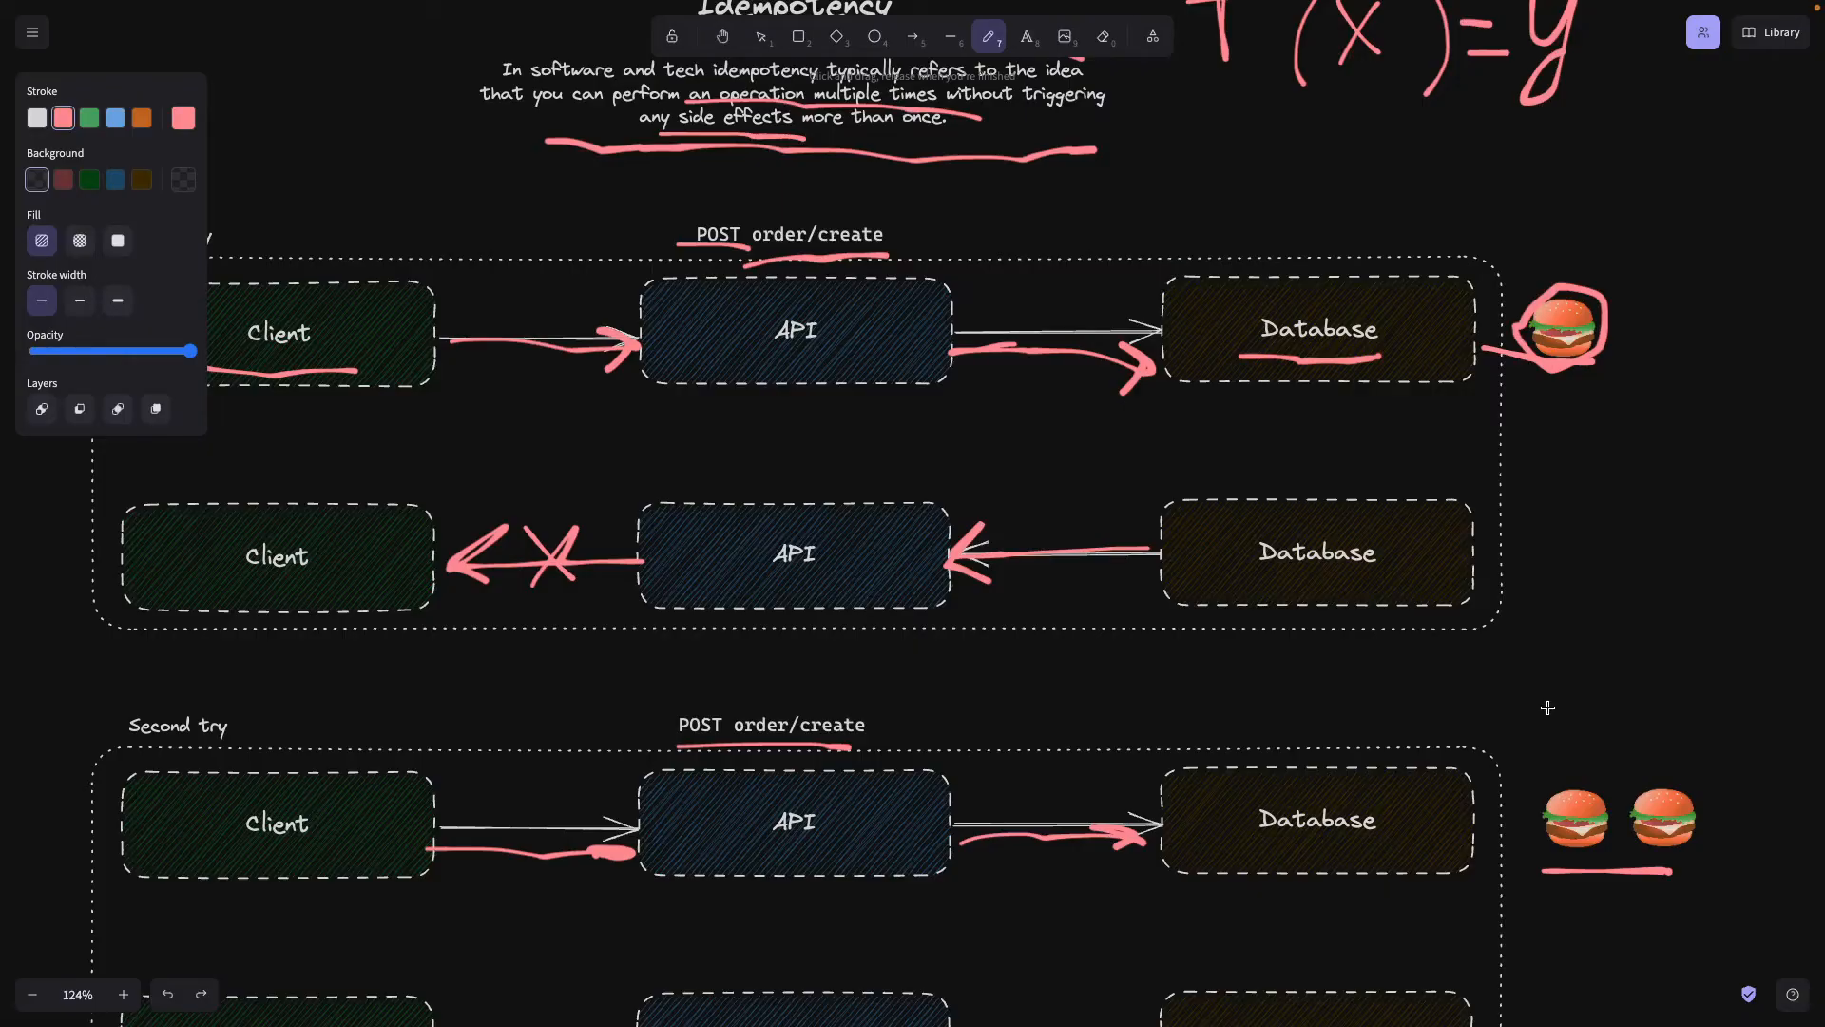
mouse_move(1305, 666)
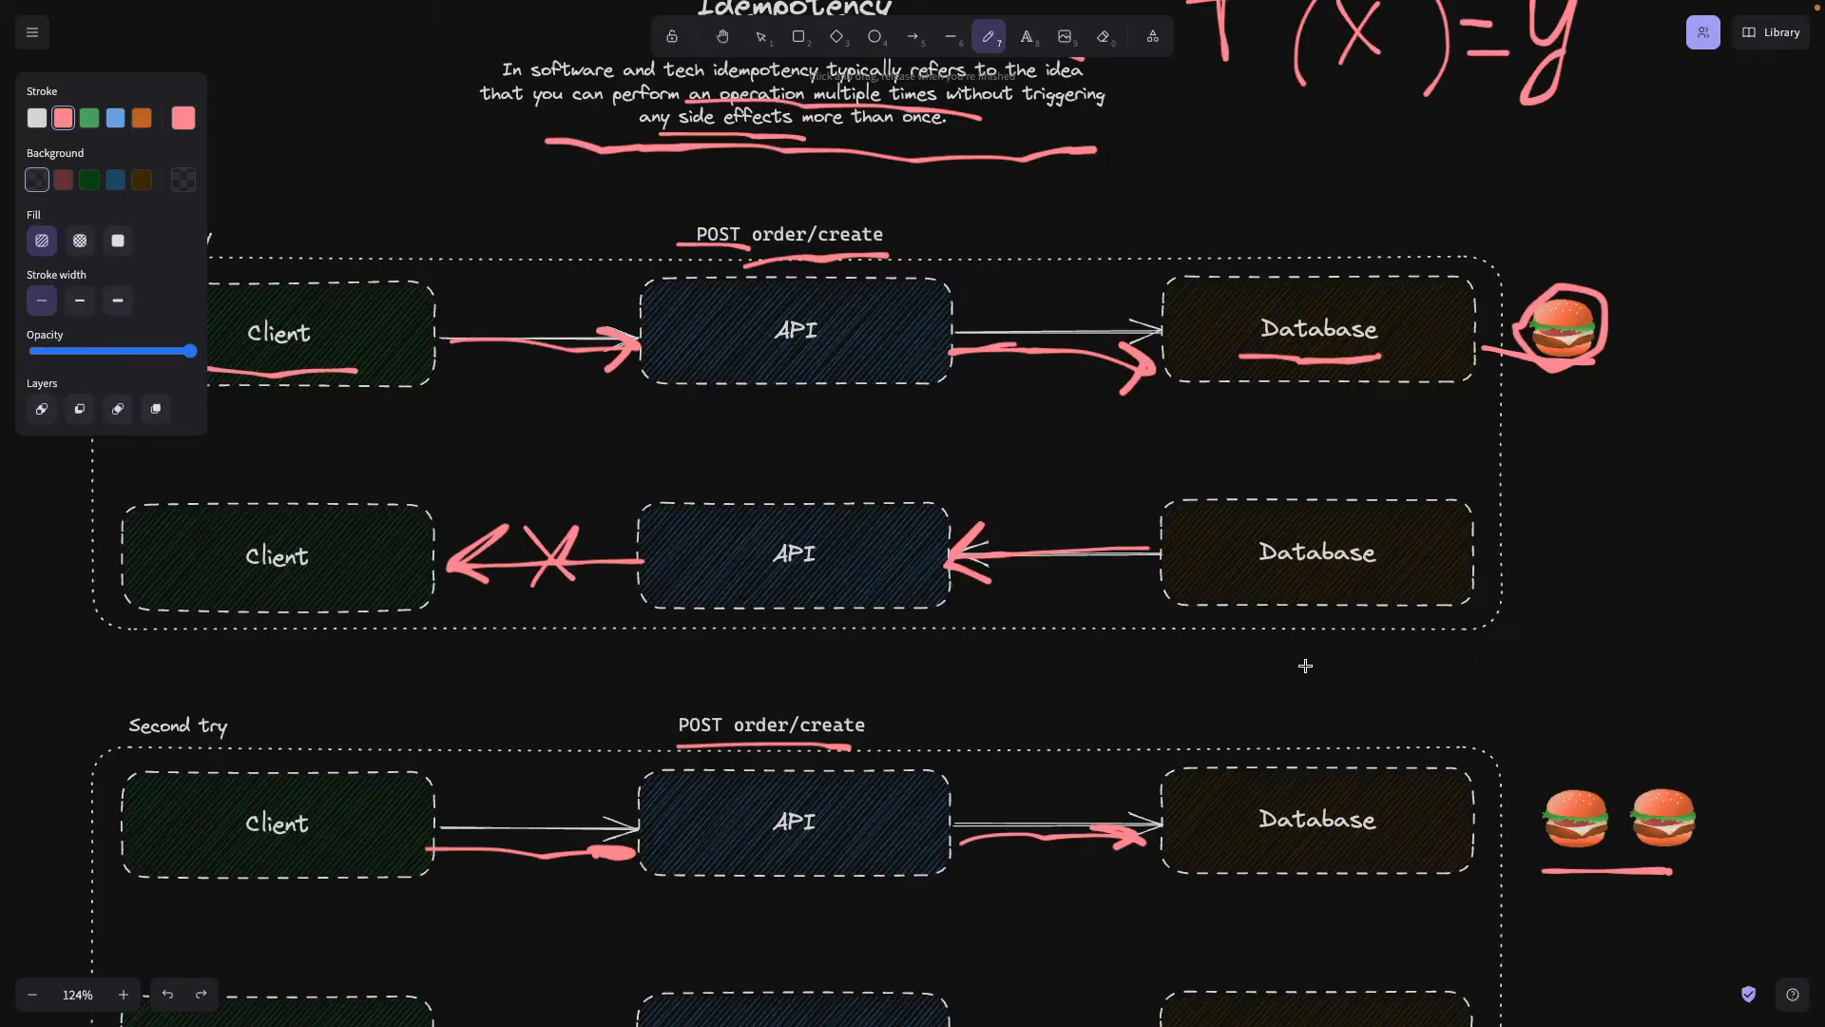
Scroll to the 'Which methods need Idempotency?' list to underline POST and PATCH in pink.
scroll("right", 3)
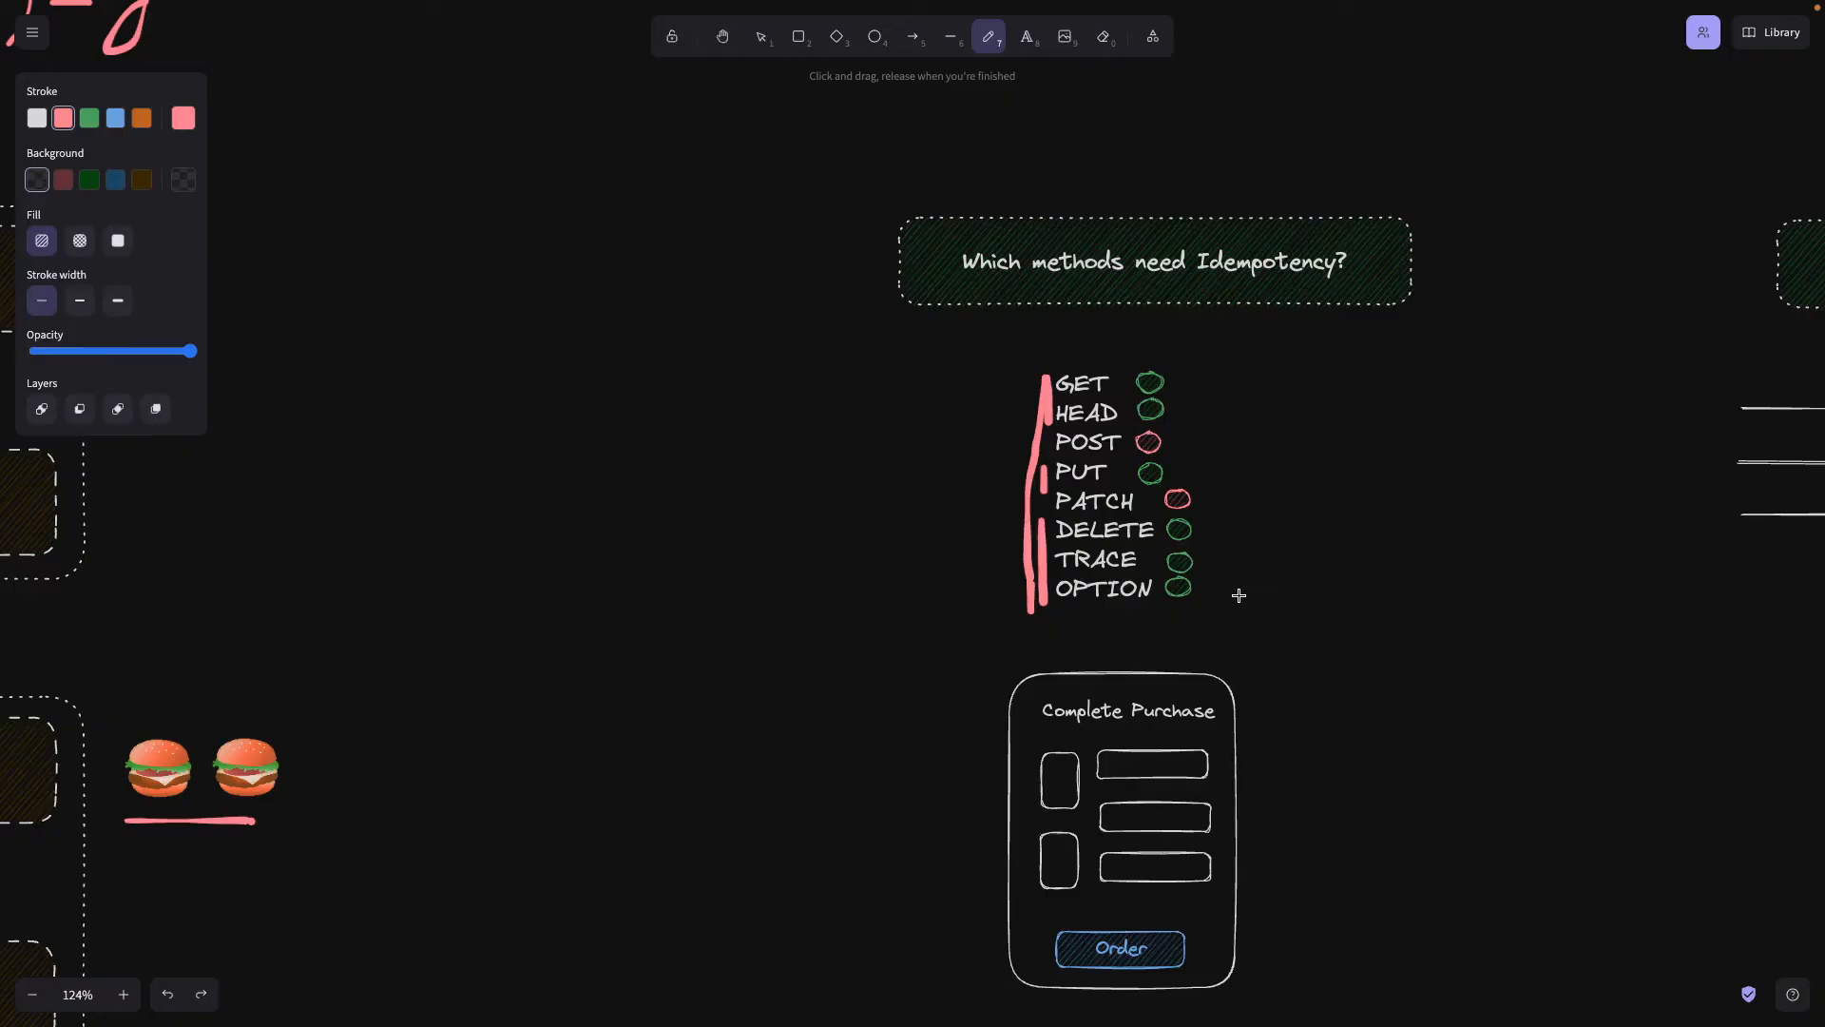
mouse_move(1055, 452)
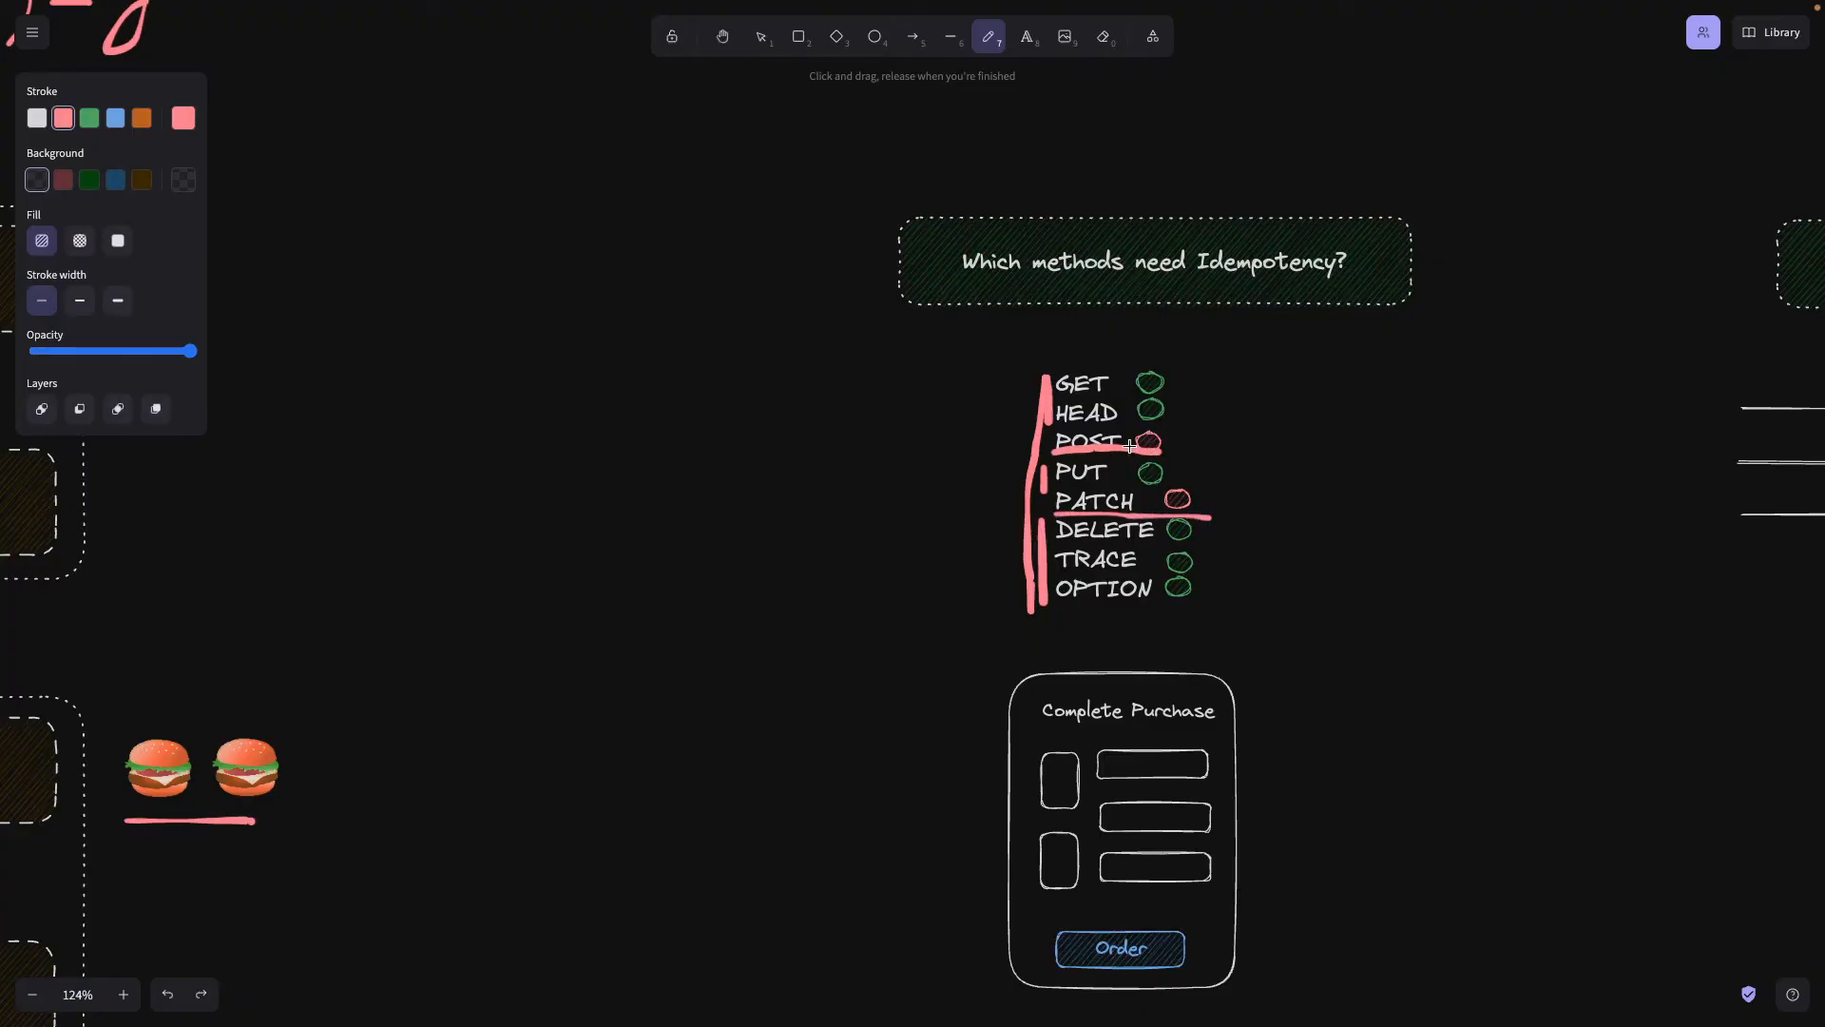
mouse_move(1173, 432)
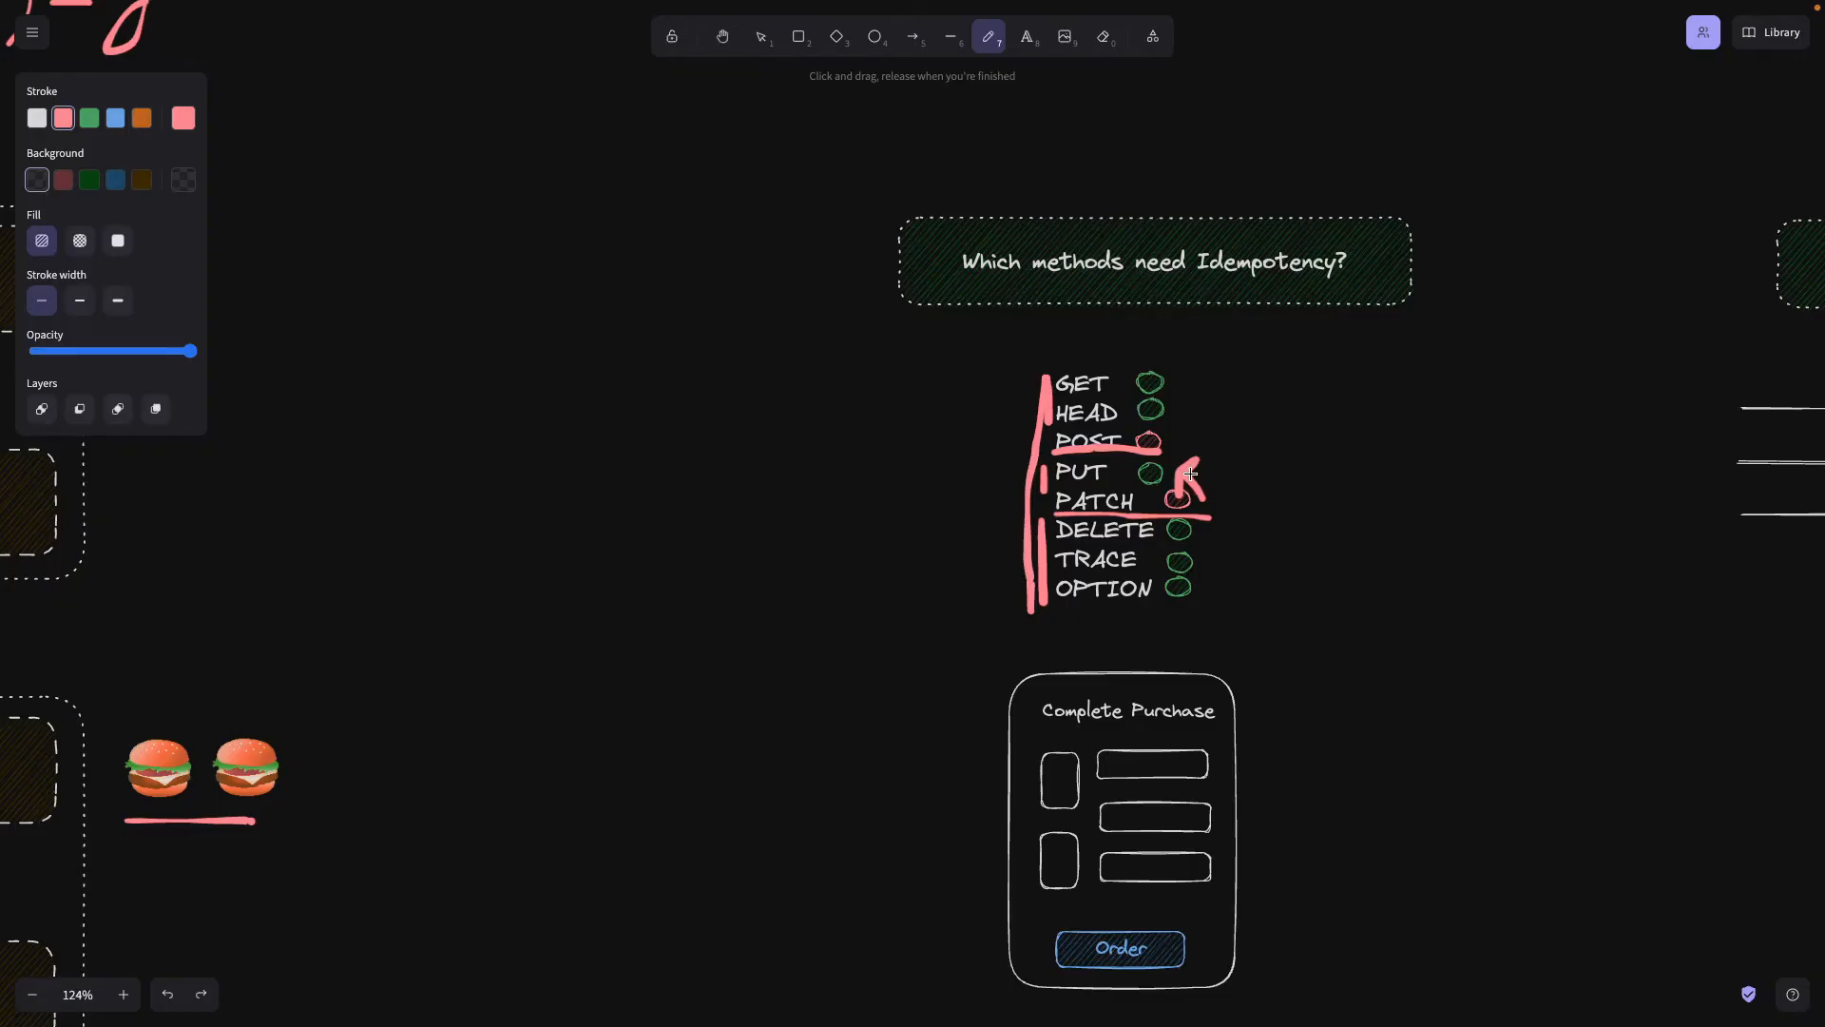
mouse_move(1203, 471)
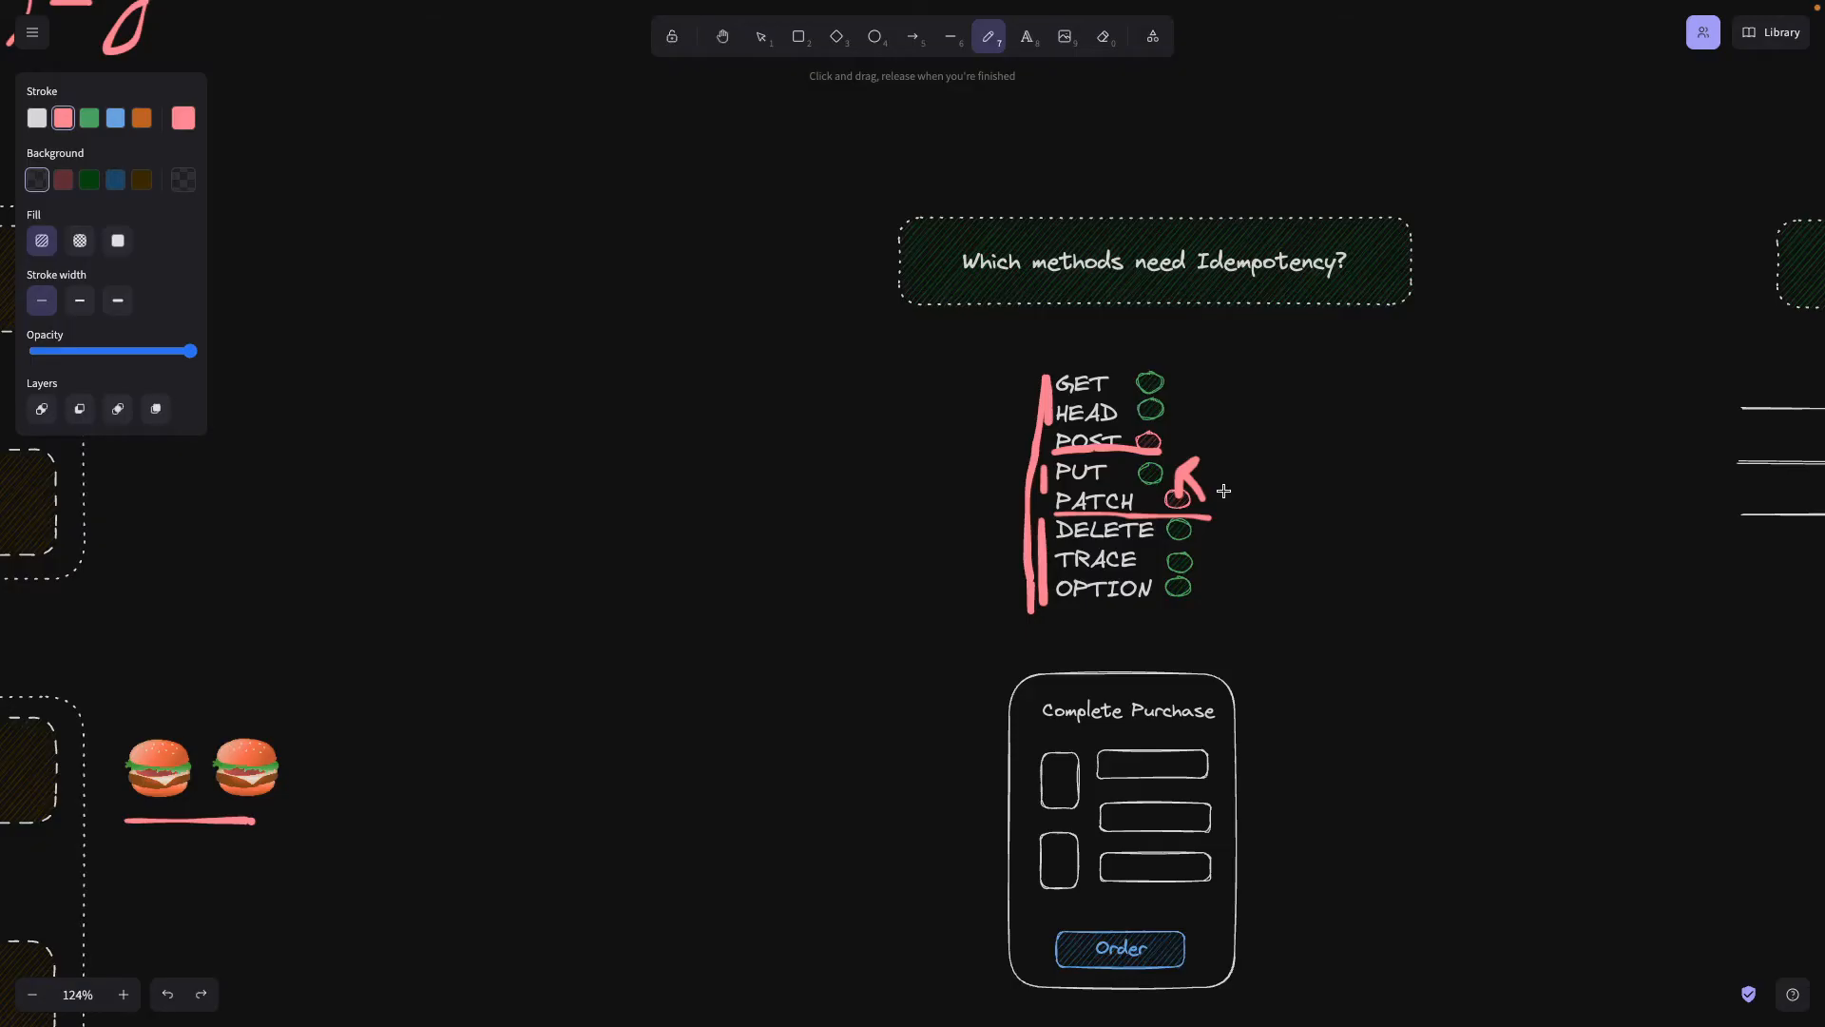
mouse_move(1205, 476)
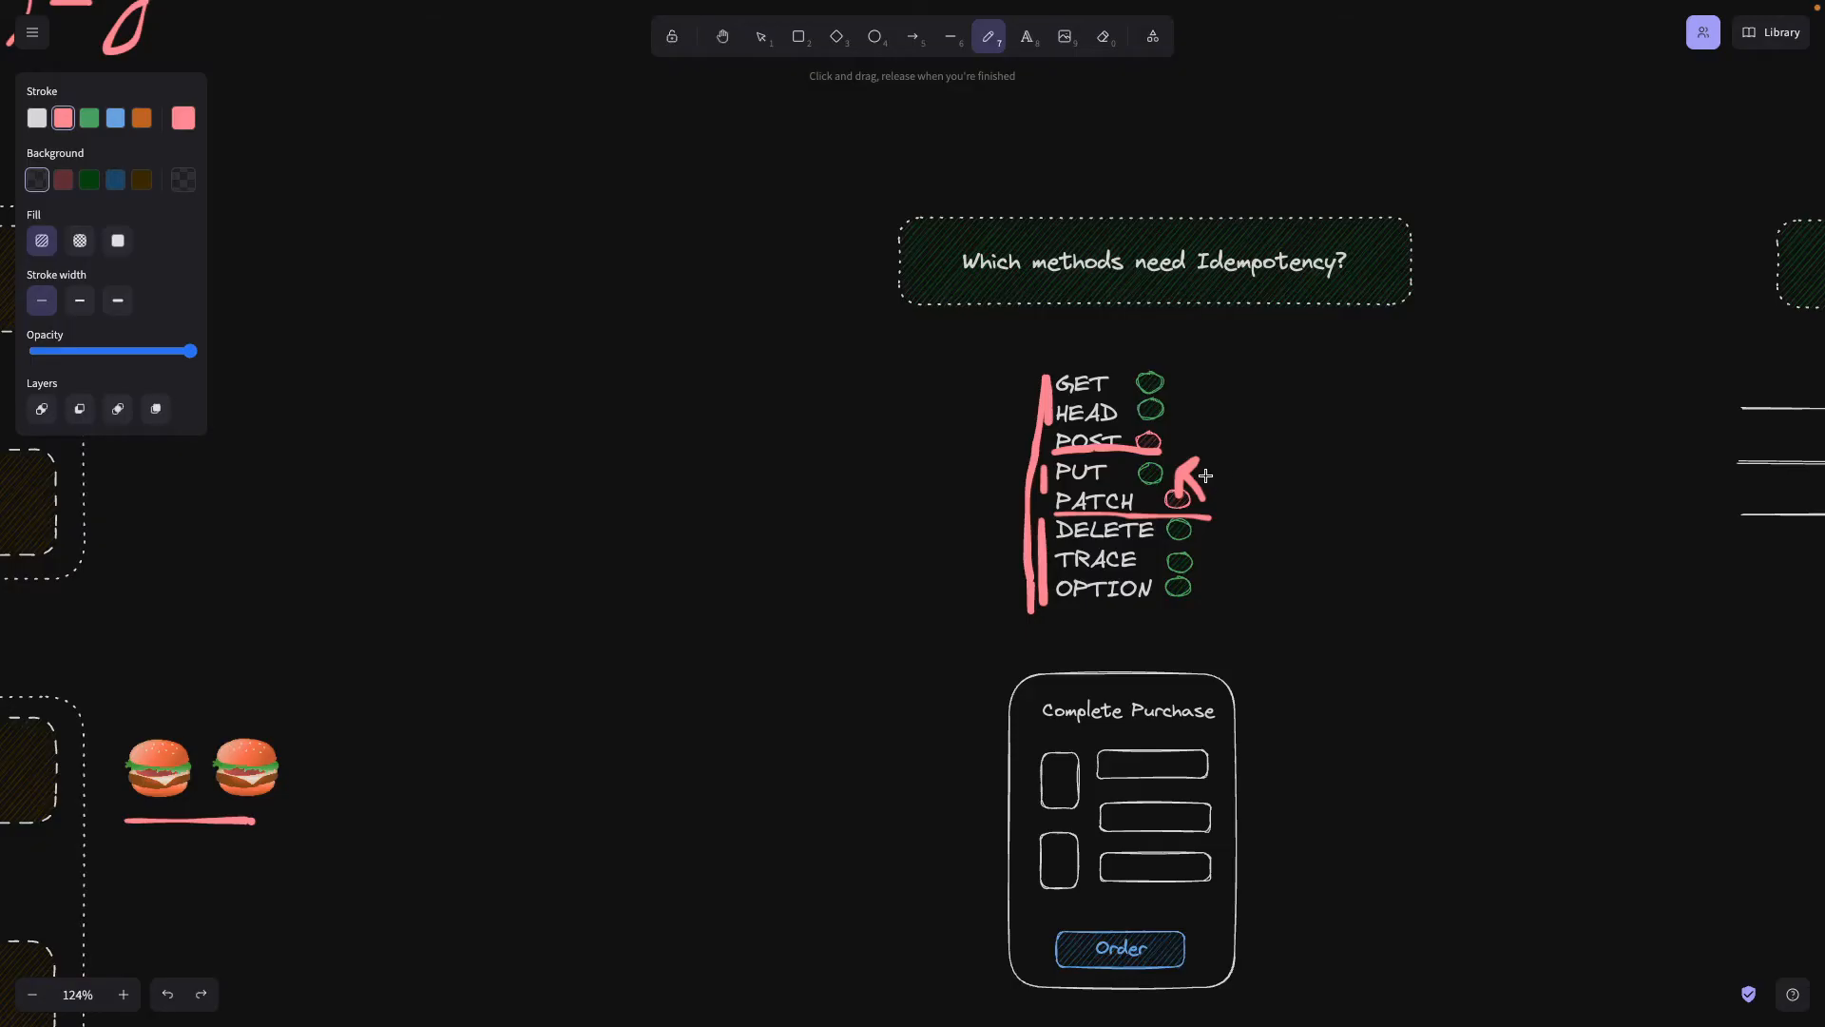
mouse_move(1215, 491)
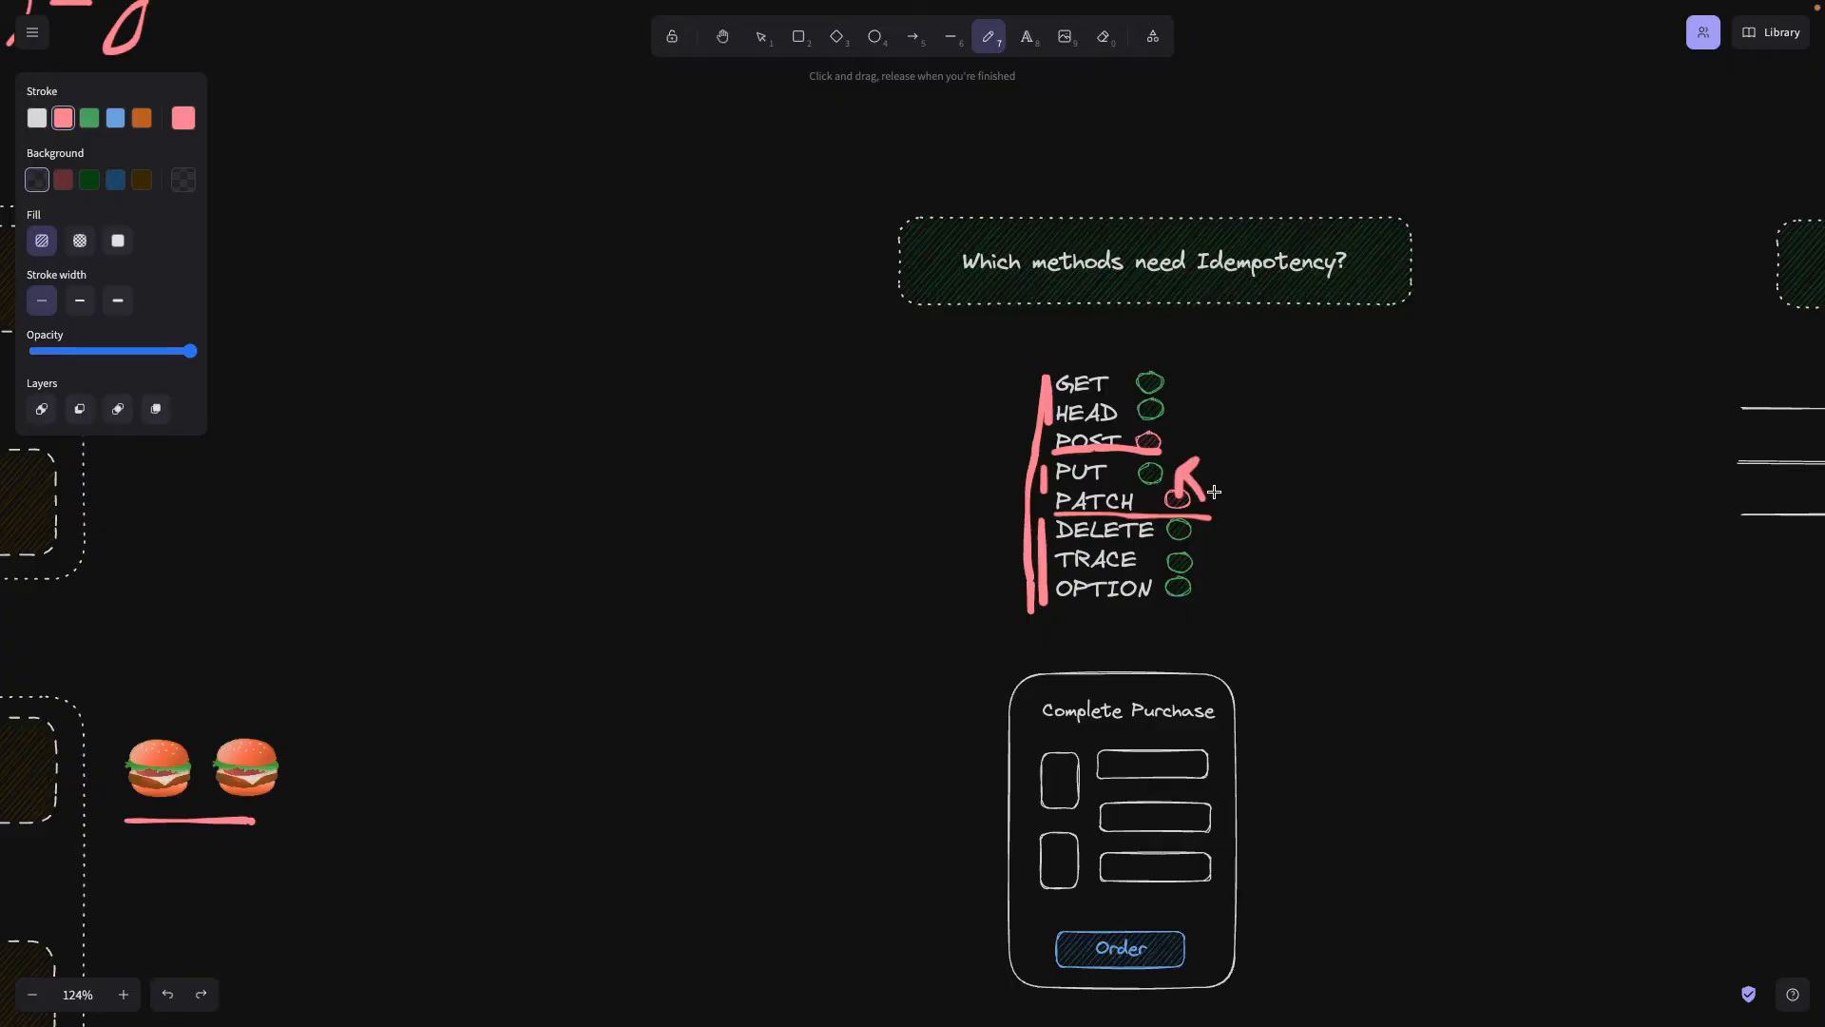
mouse_move(1076, 517)
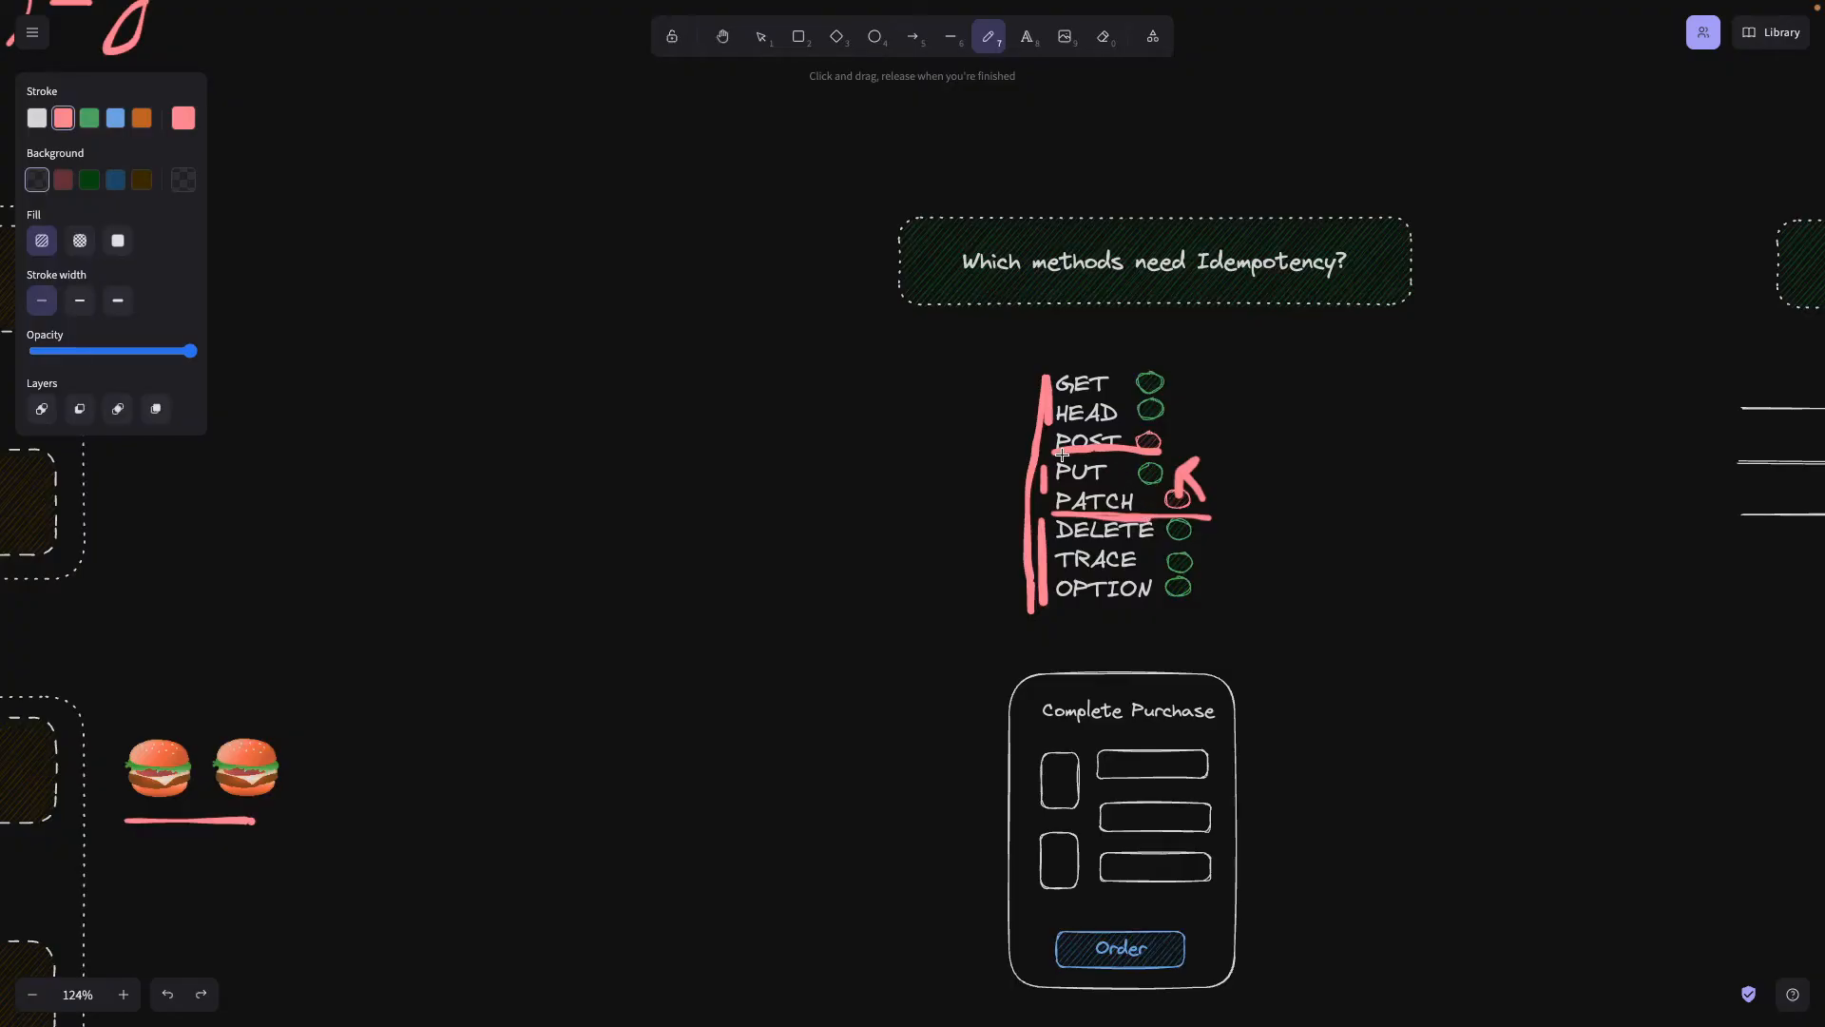
mouse_move(1050, 538)
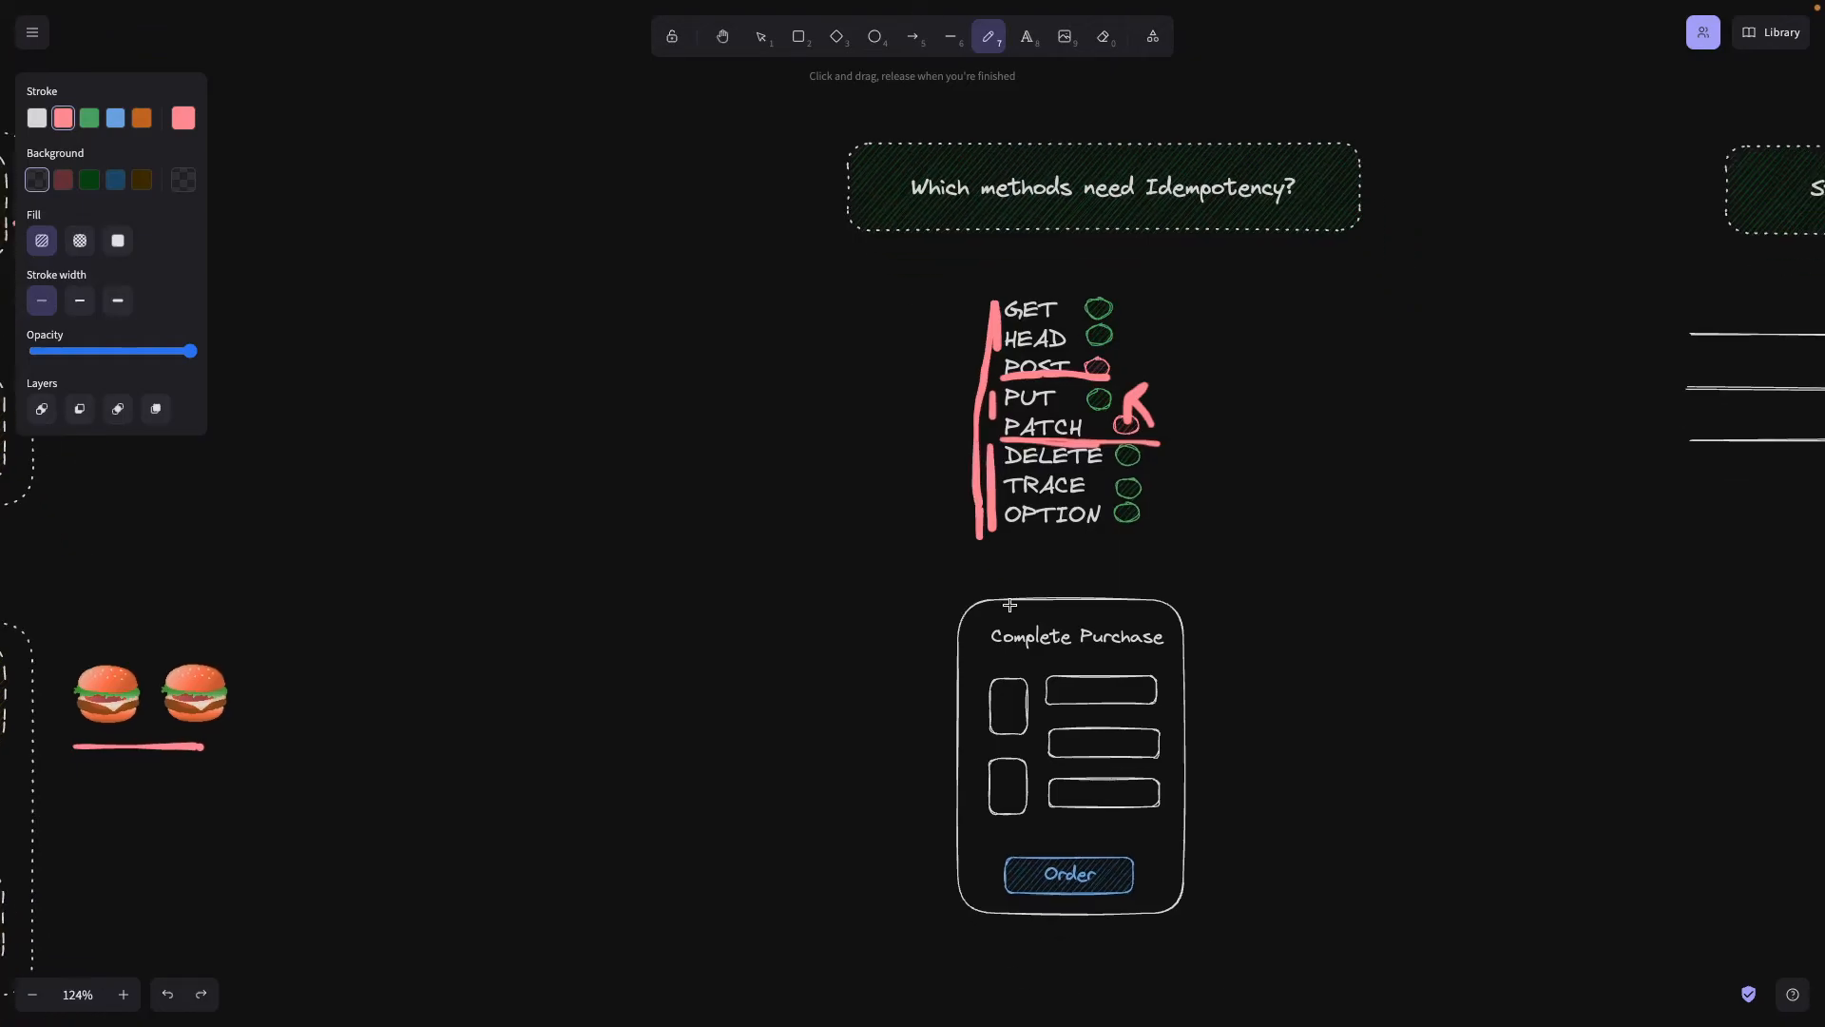
scroll("up", 3)
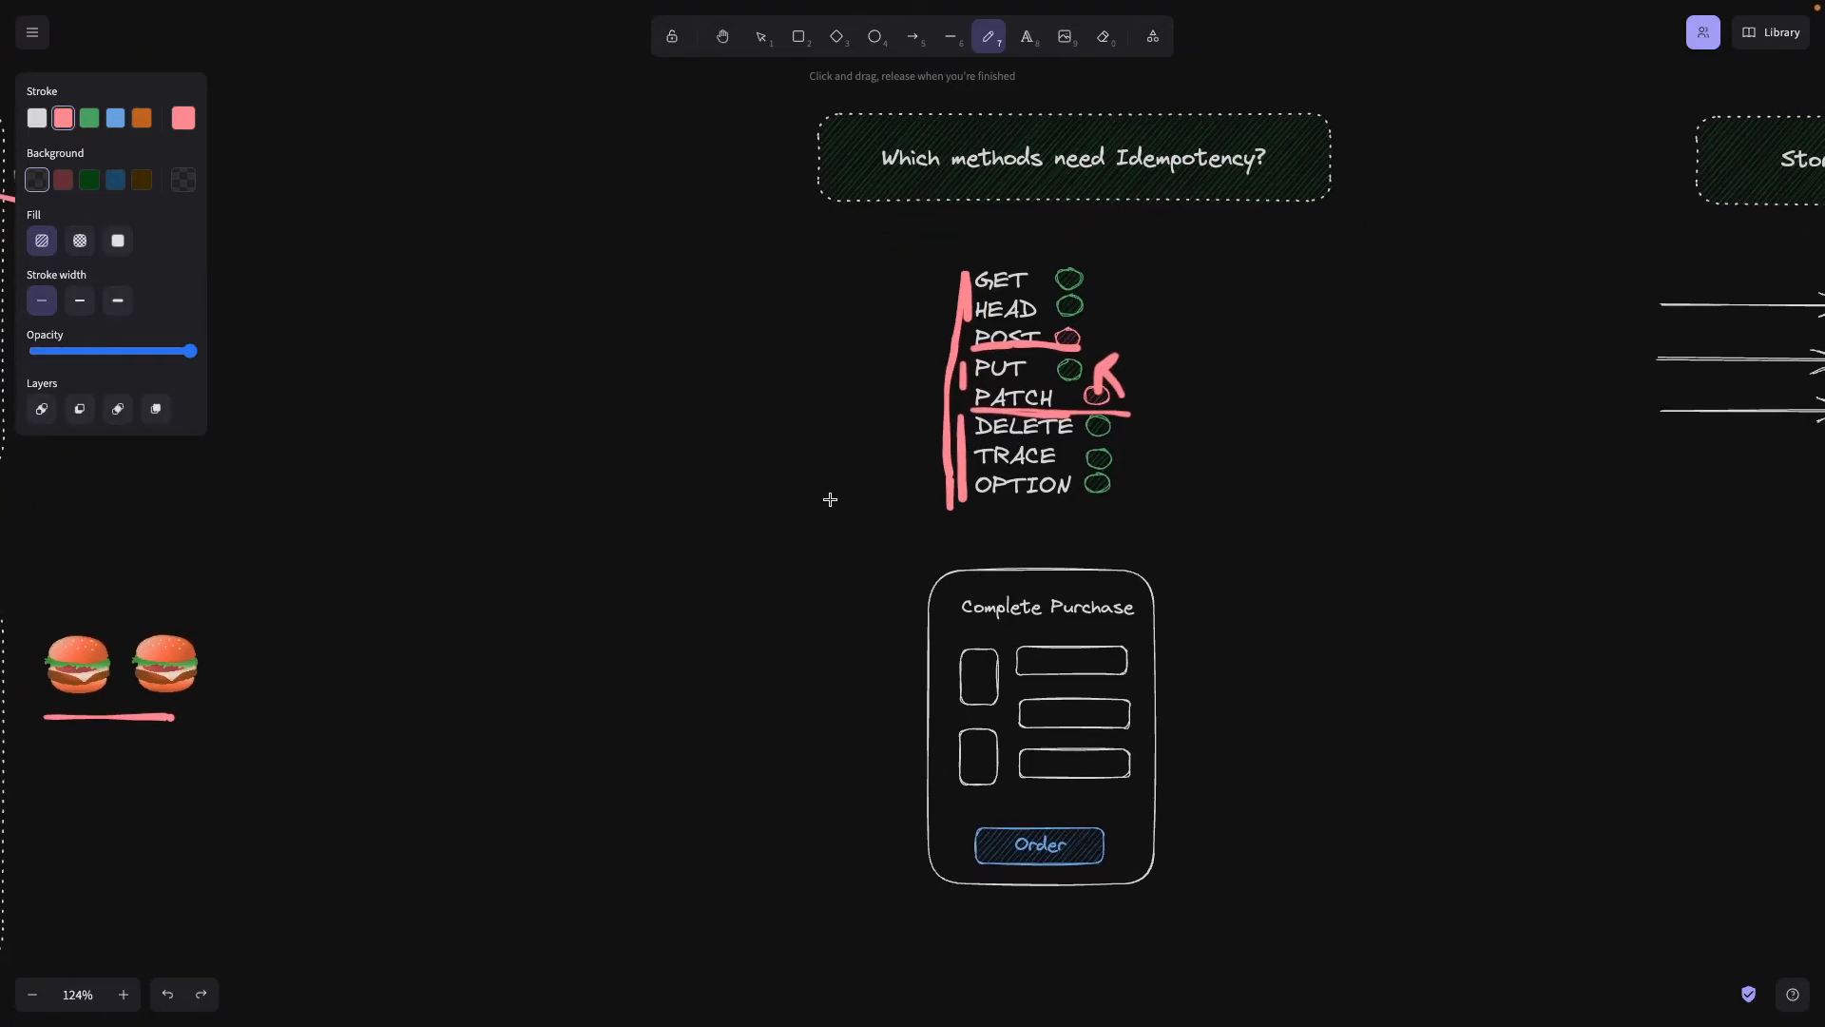
Draw a red rectangle framing the Order button in the Complete Purchase mockup.
left_click(798, 36)
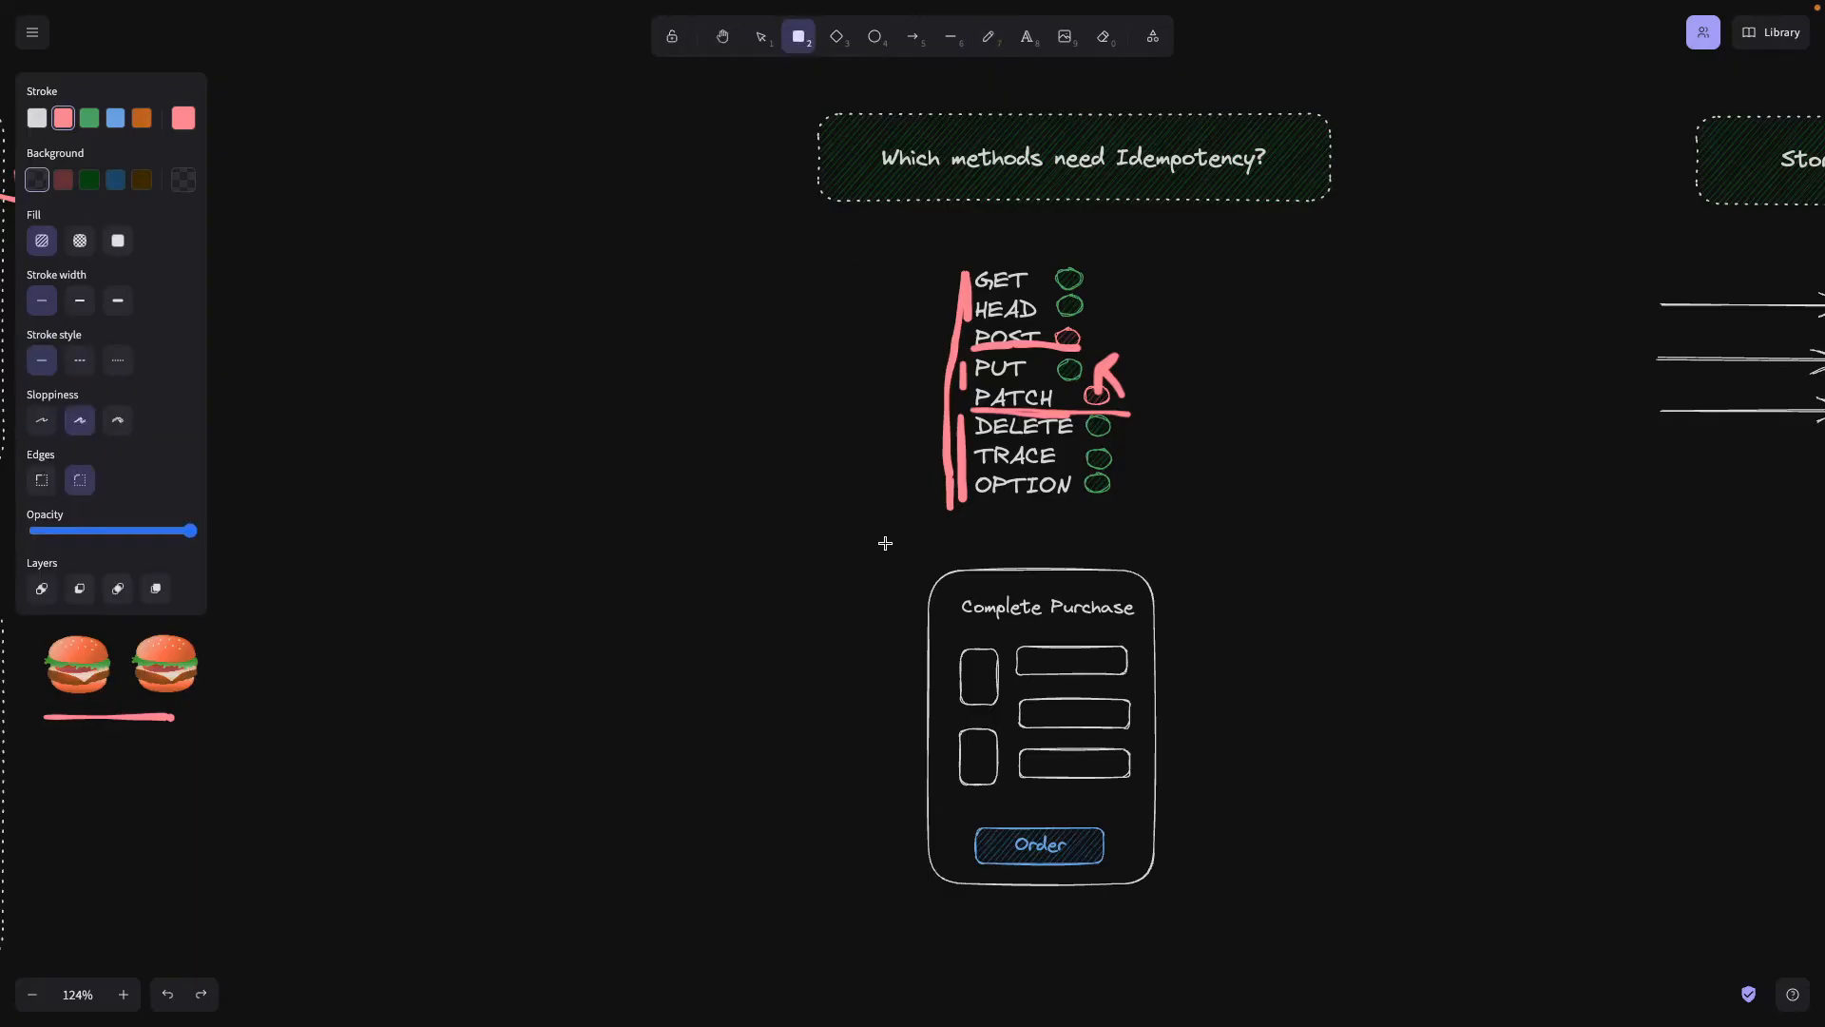
mouse_move(907, 780)
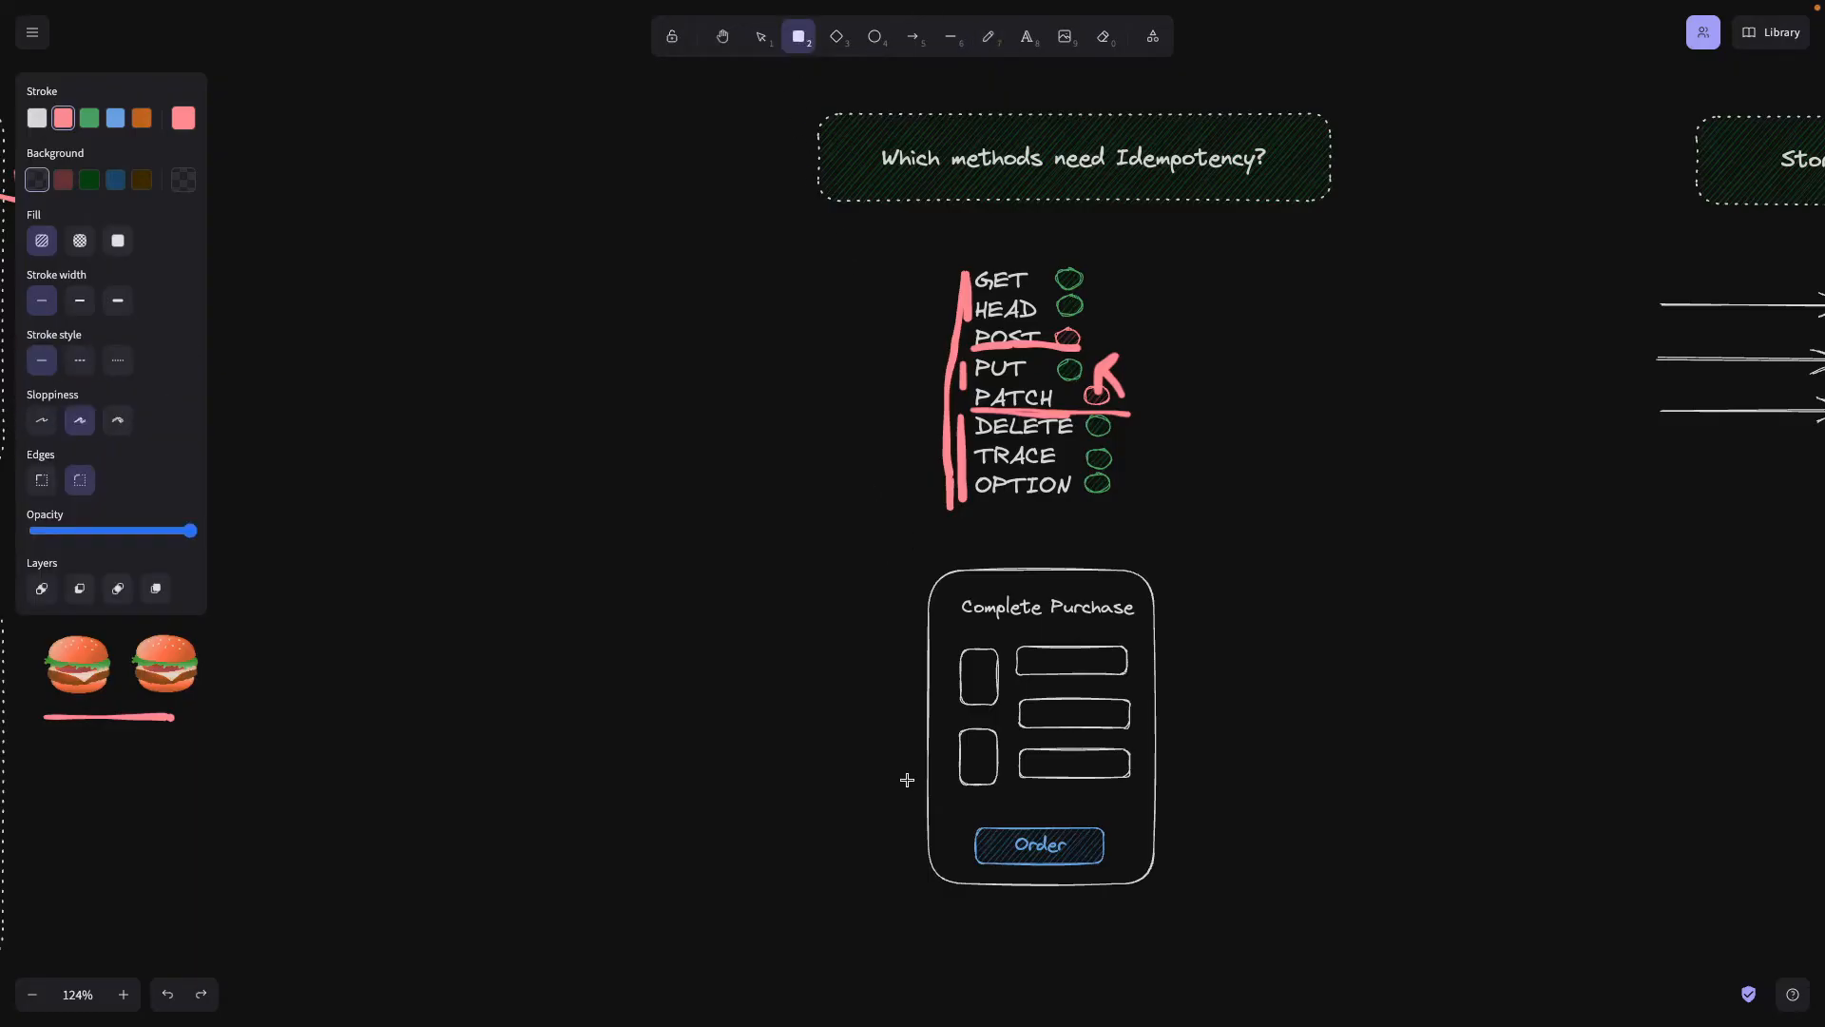
left_click(1037, 844)
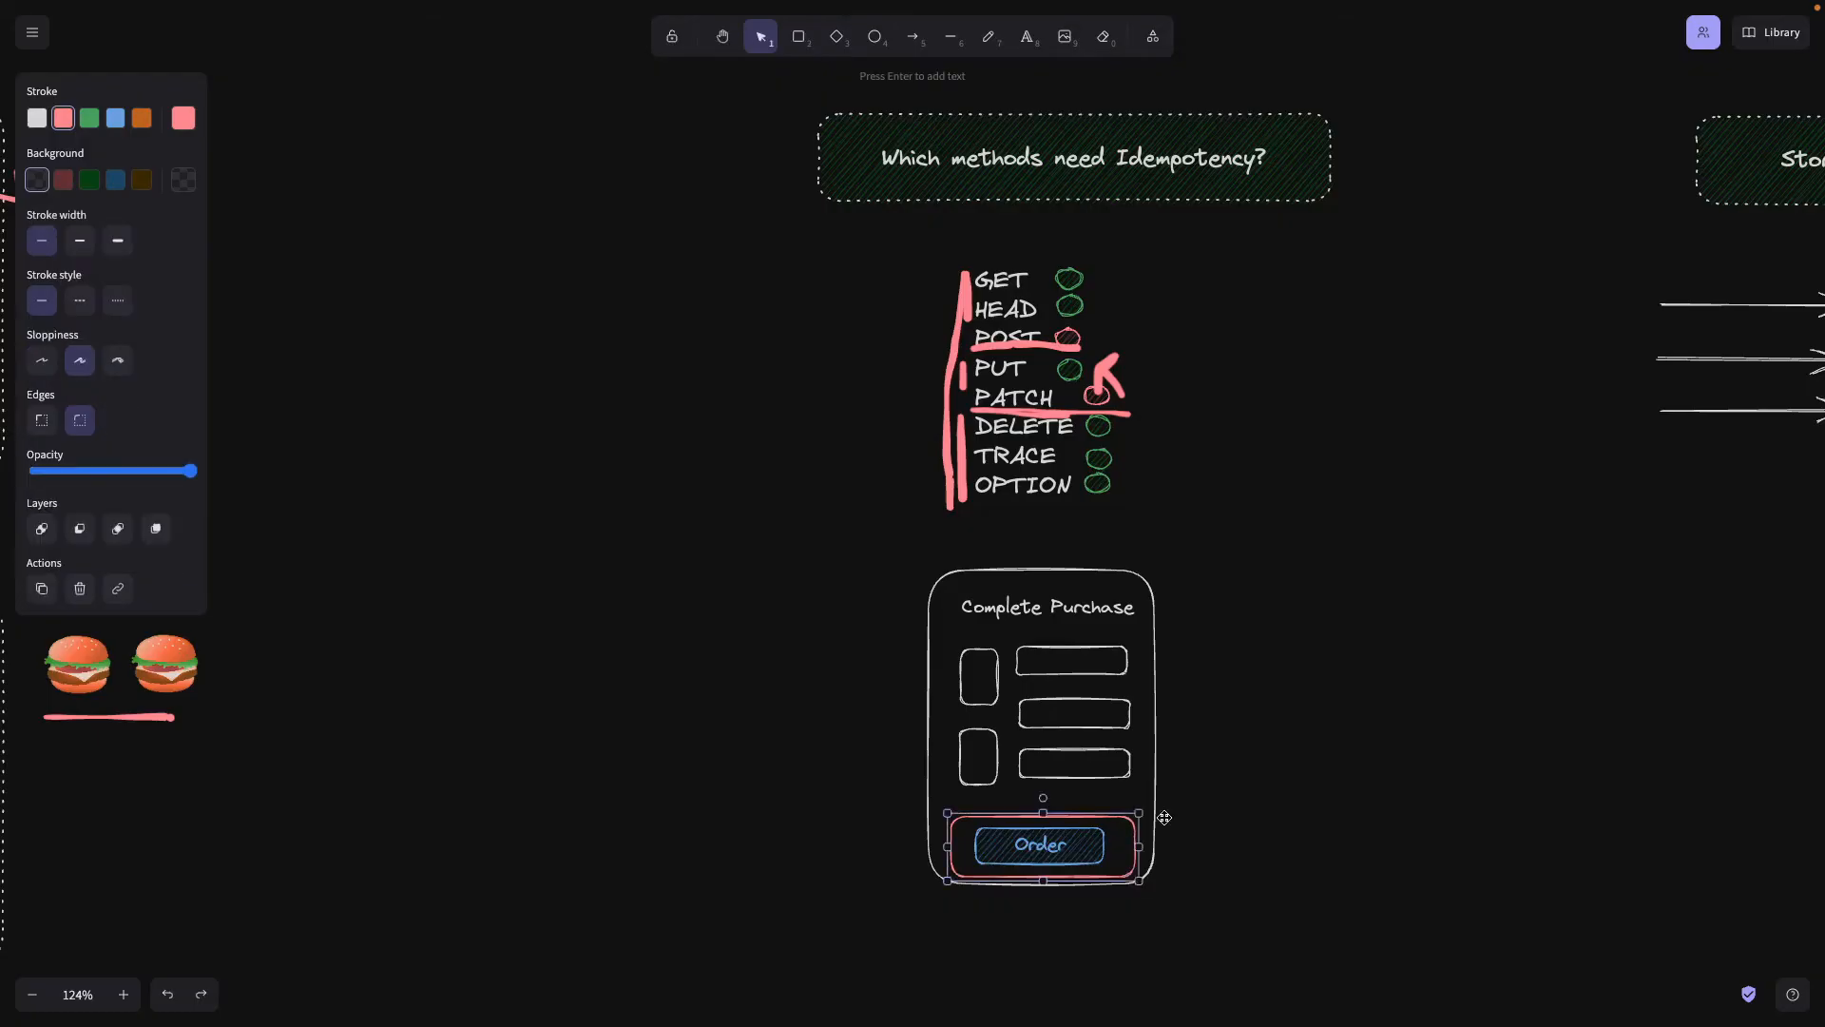
mouse_move(1192, 759)
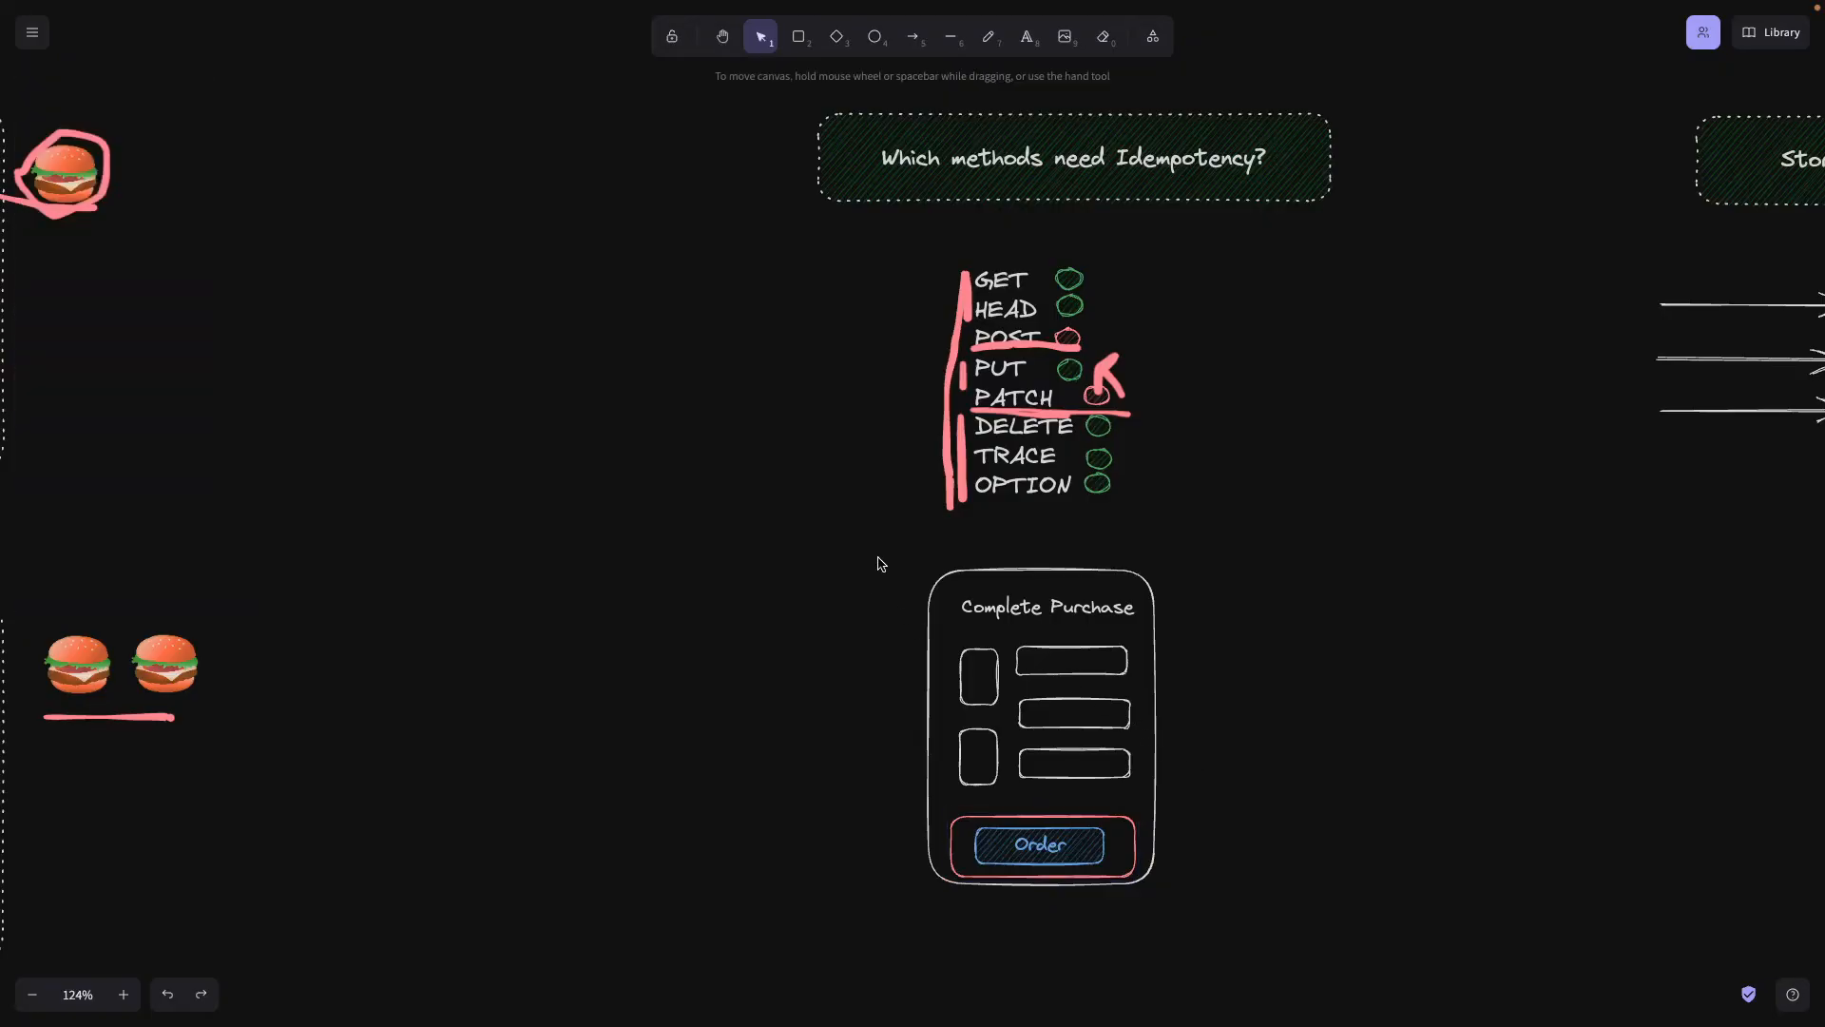
mouse_move(874, 554)
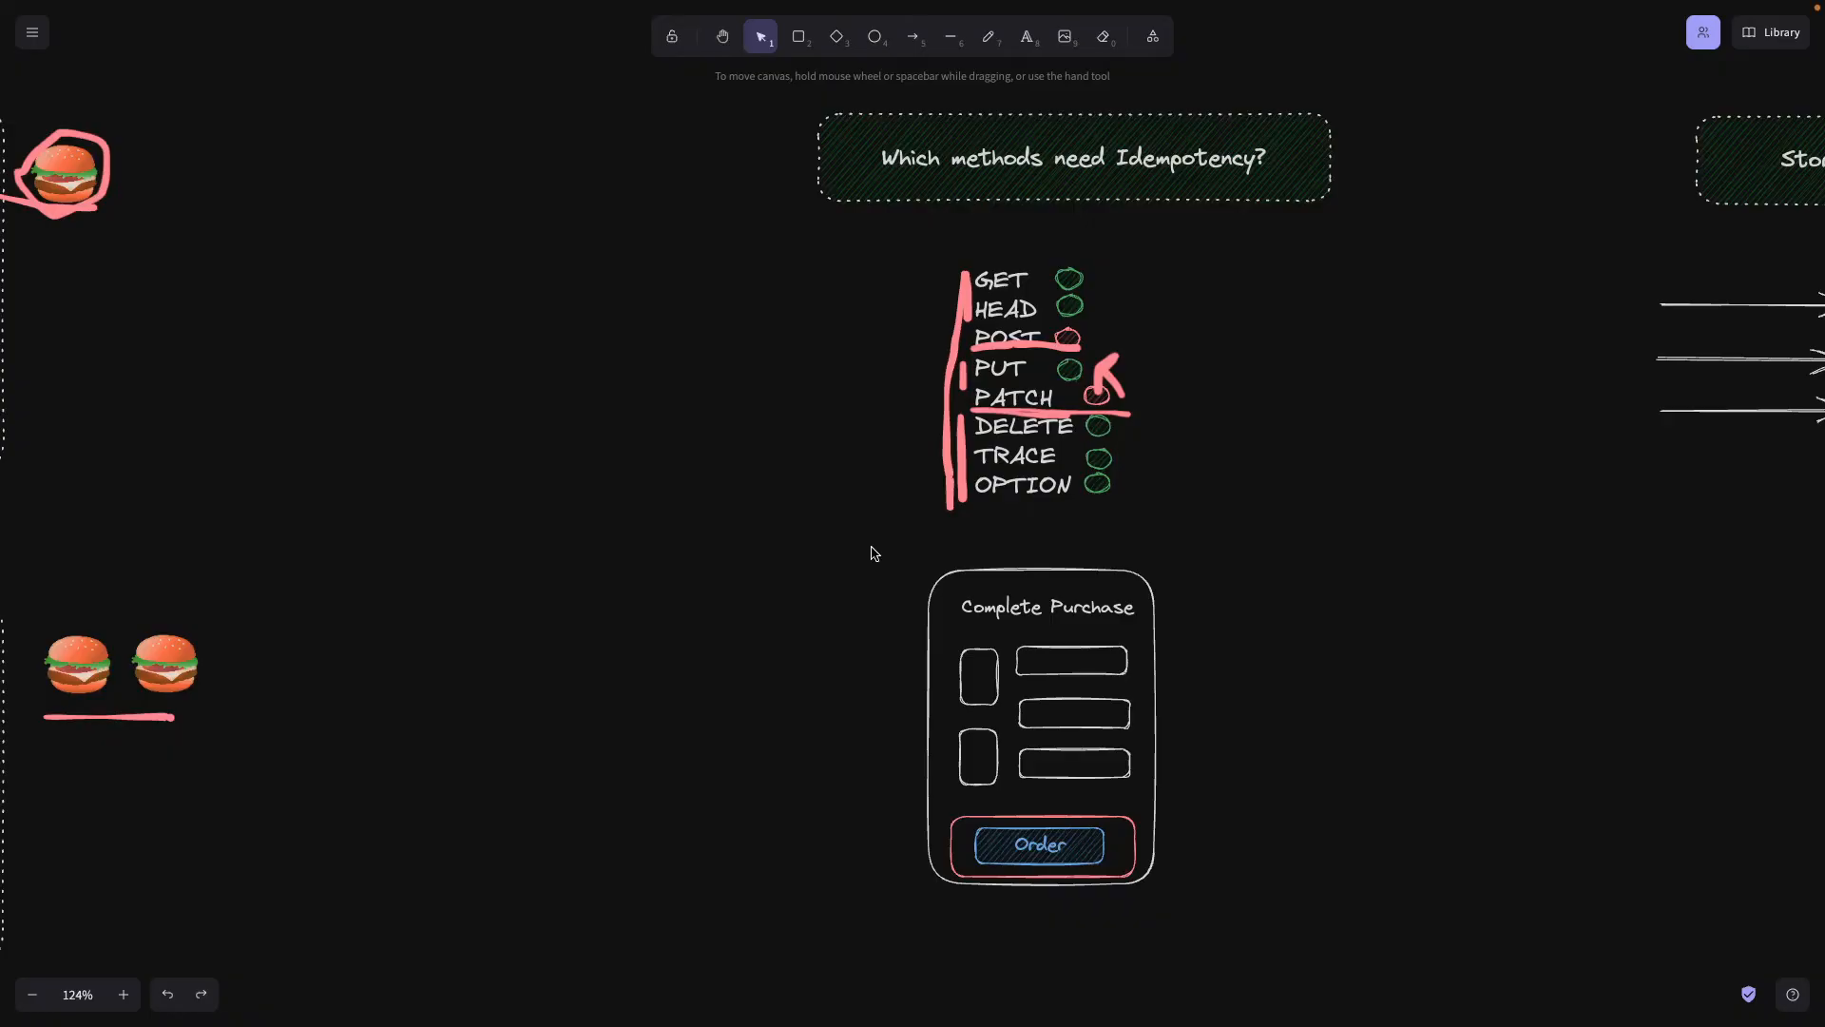
Create a text label reading x-idempotency-id=45see, replacing the first-typed =uuid ending.
scroll("up", 3)
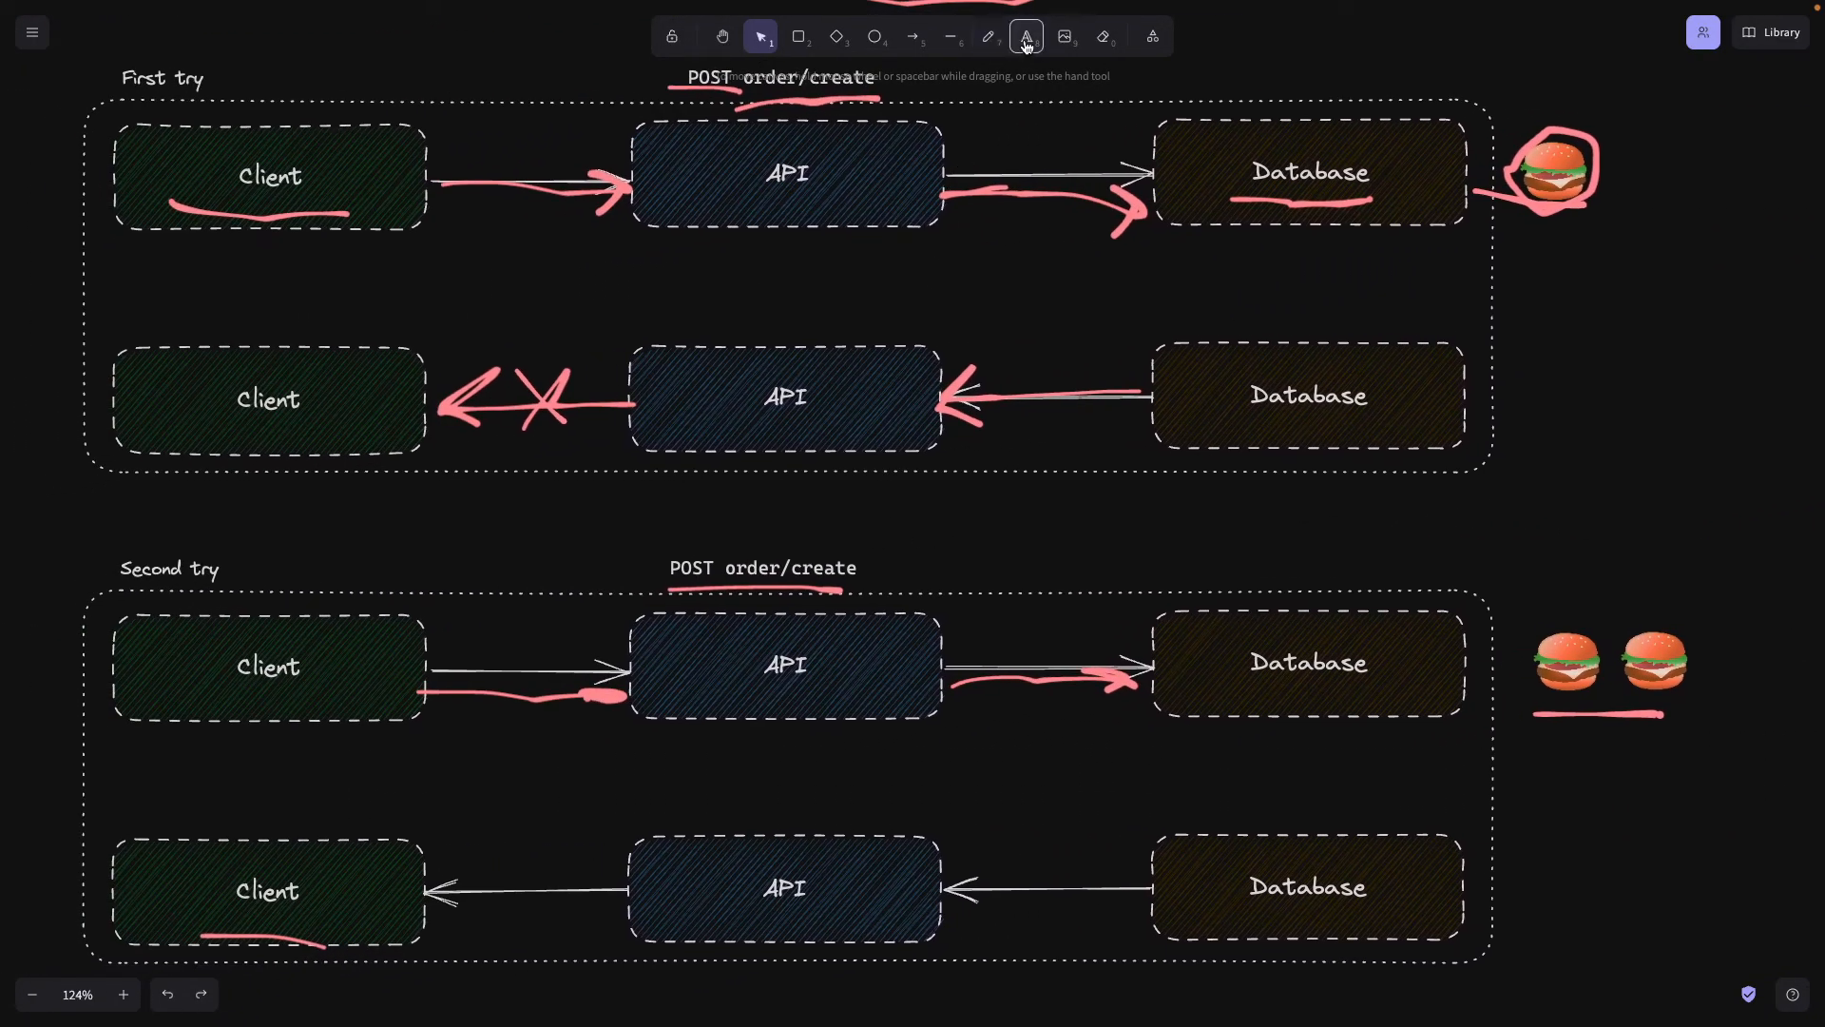
left_click(1025, 36)
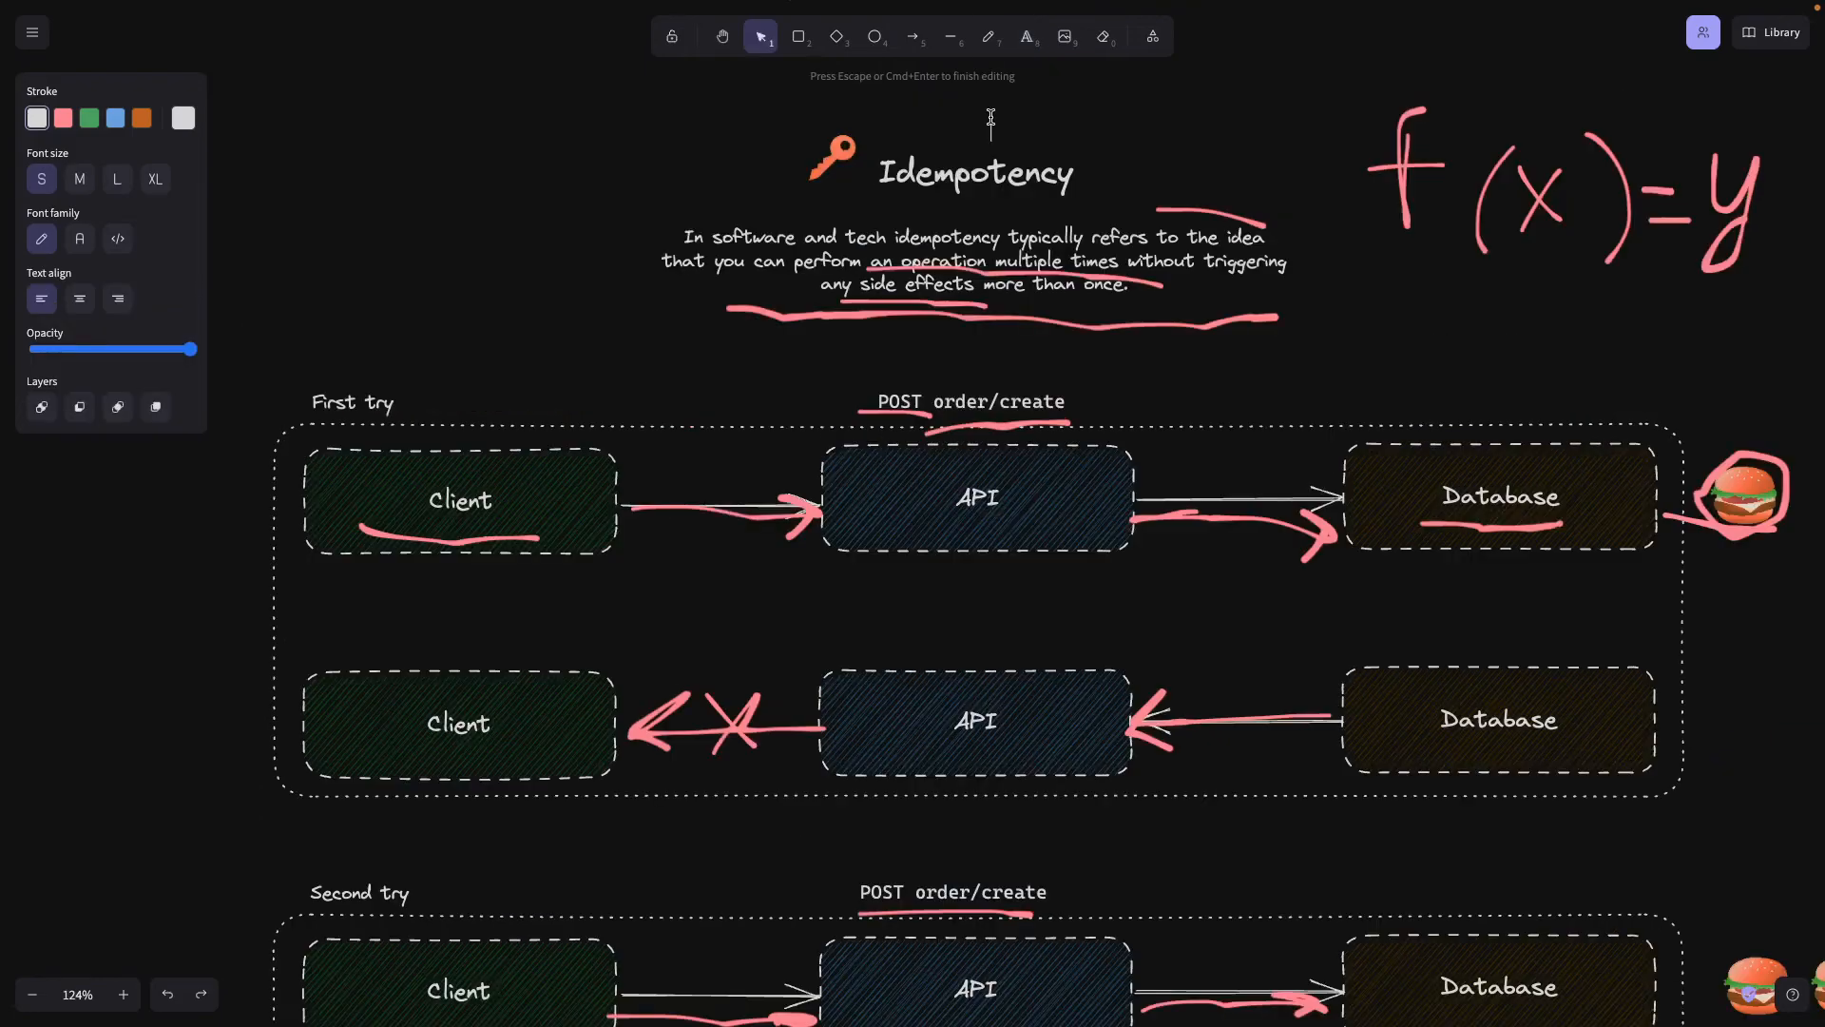
type("x-idempotency-id")
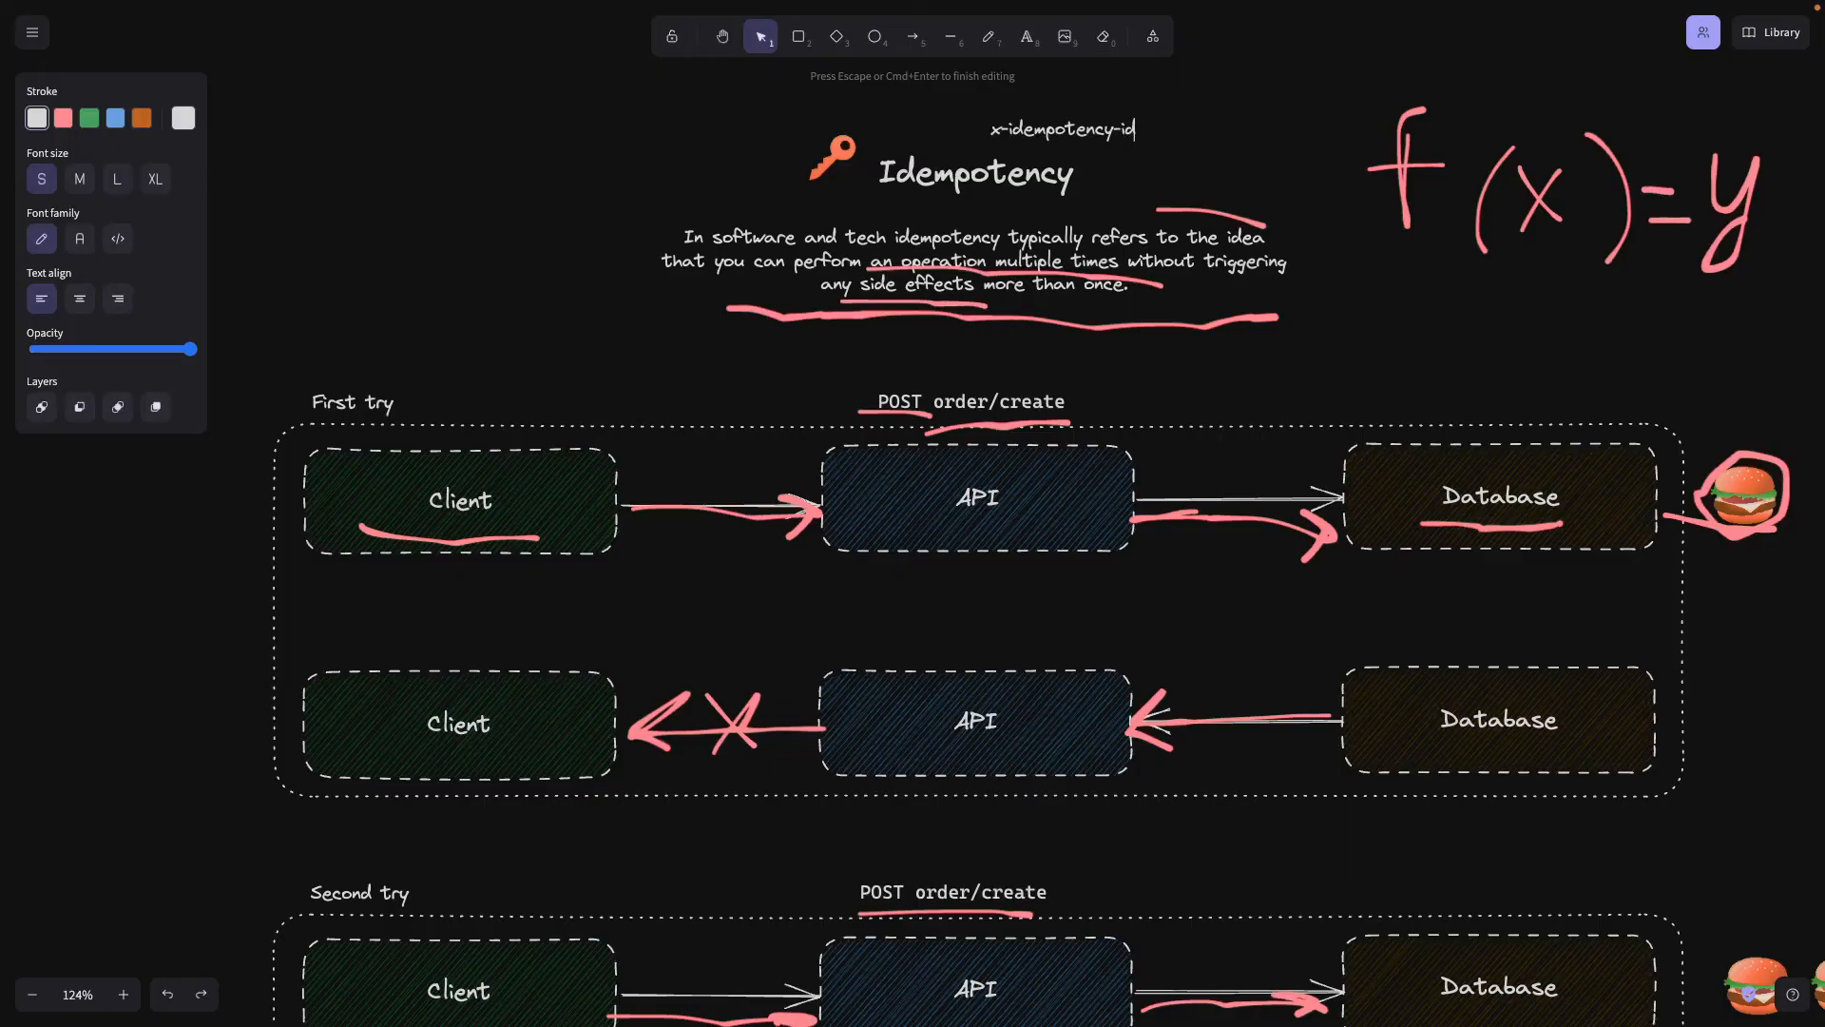
type("=uuid")
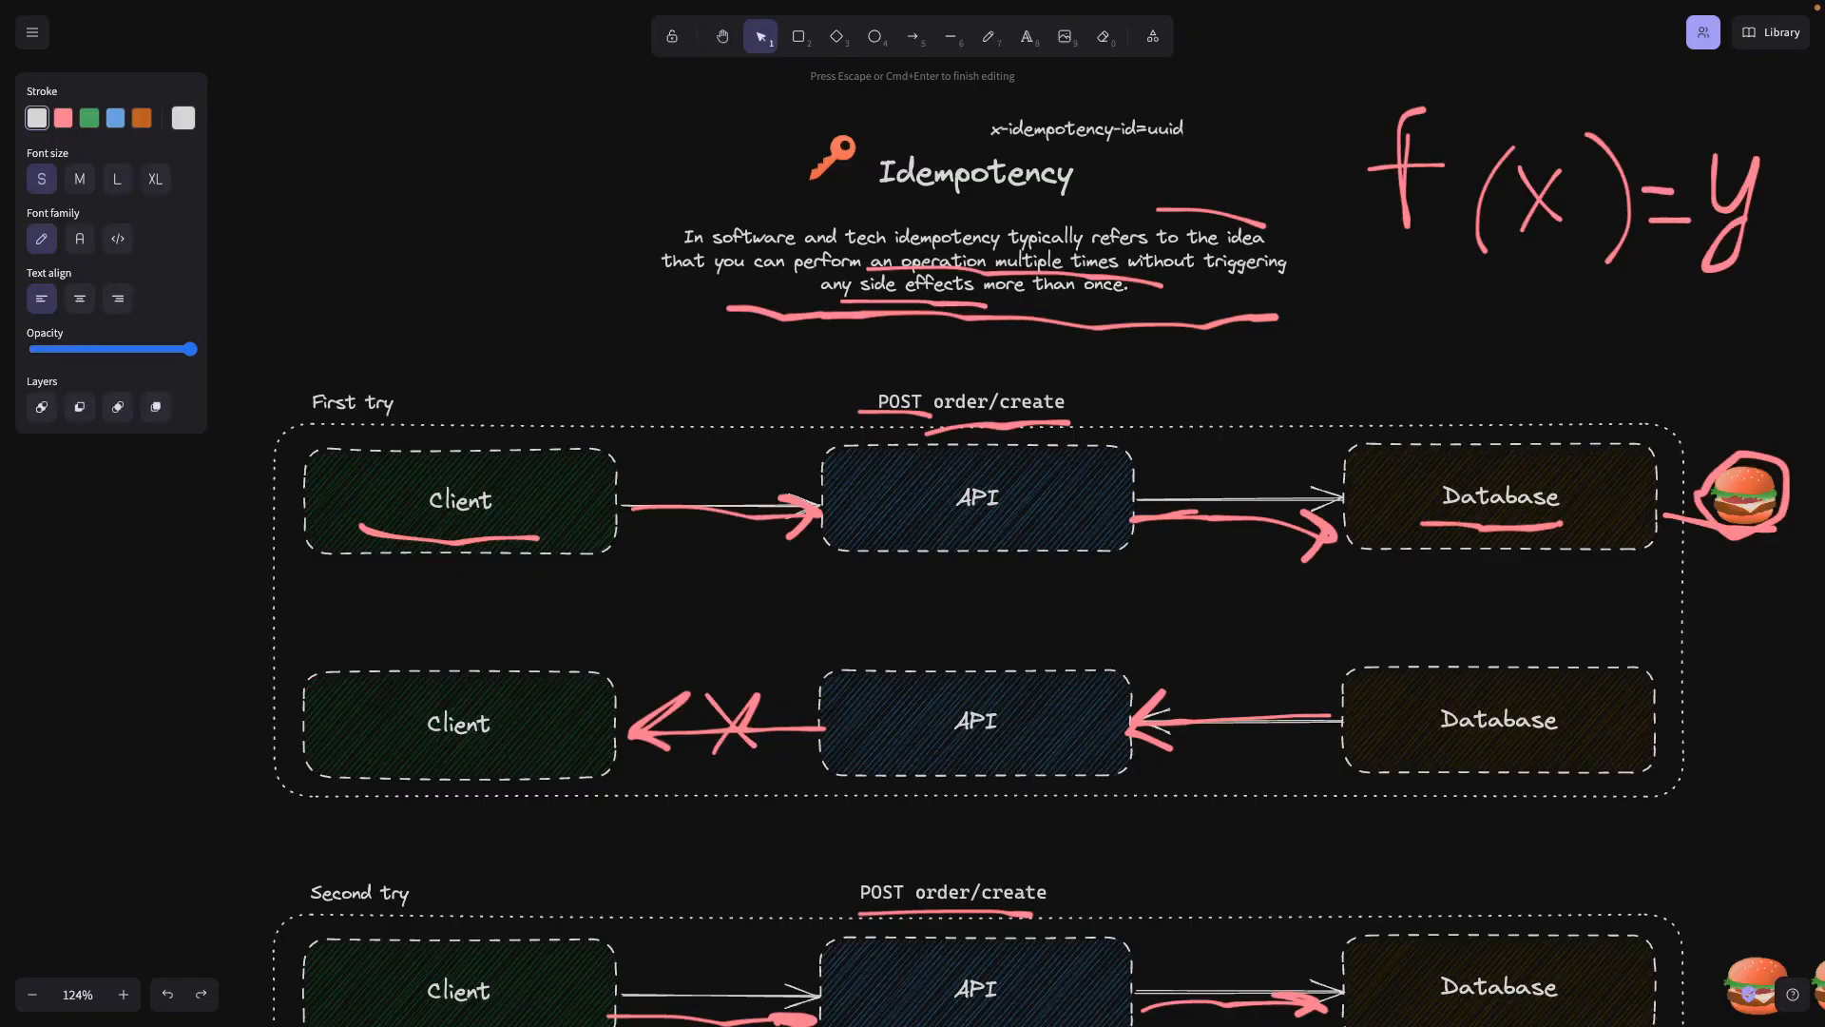
key("Backspace")
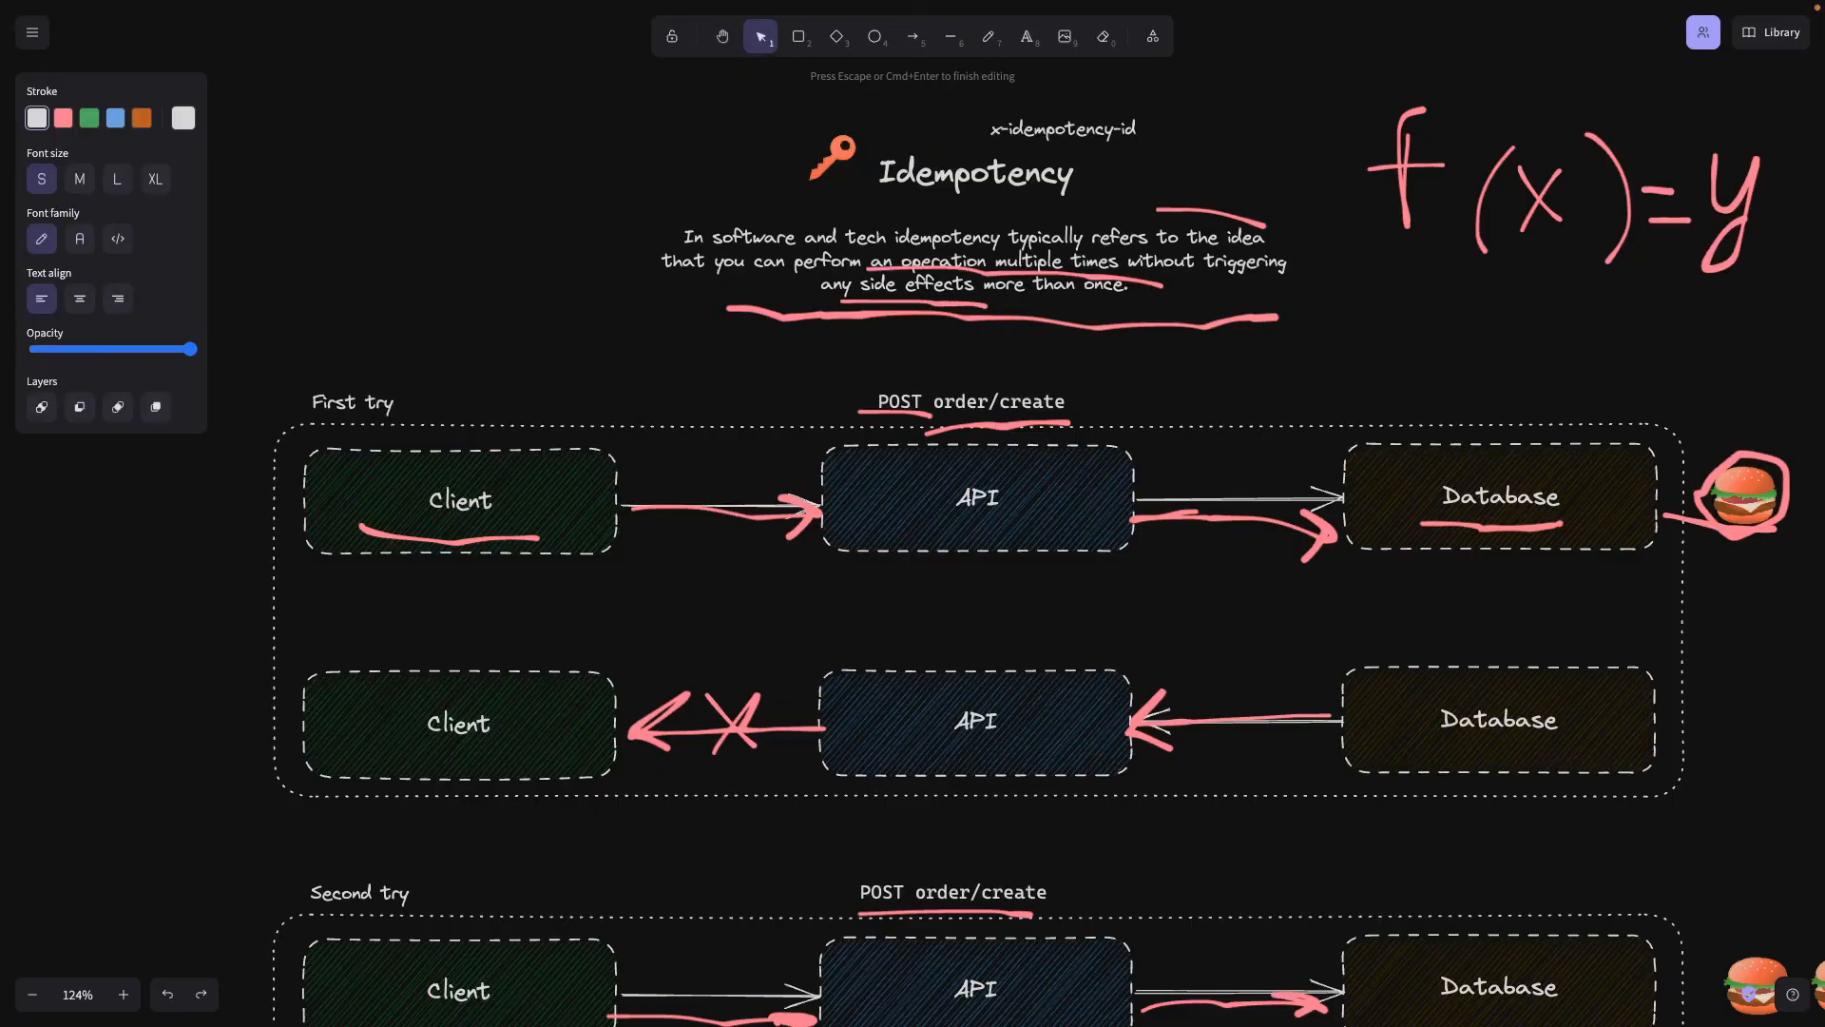
type("=45see")
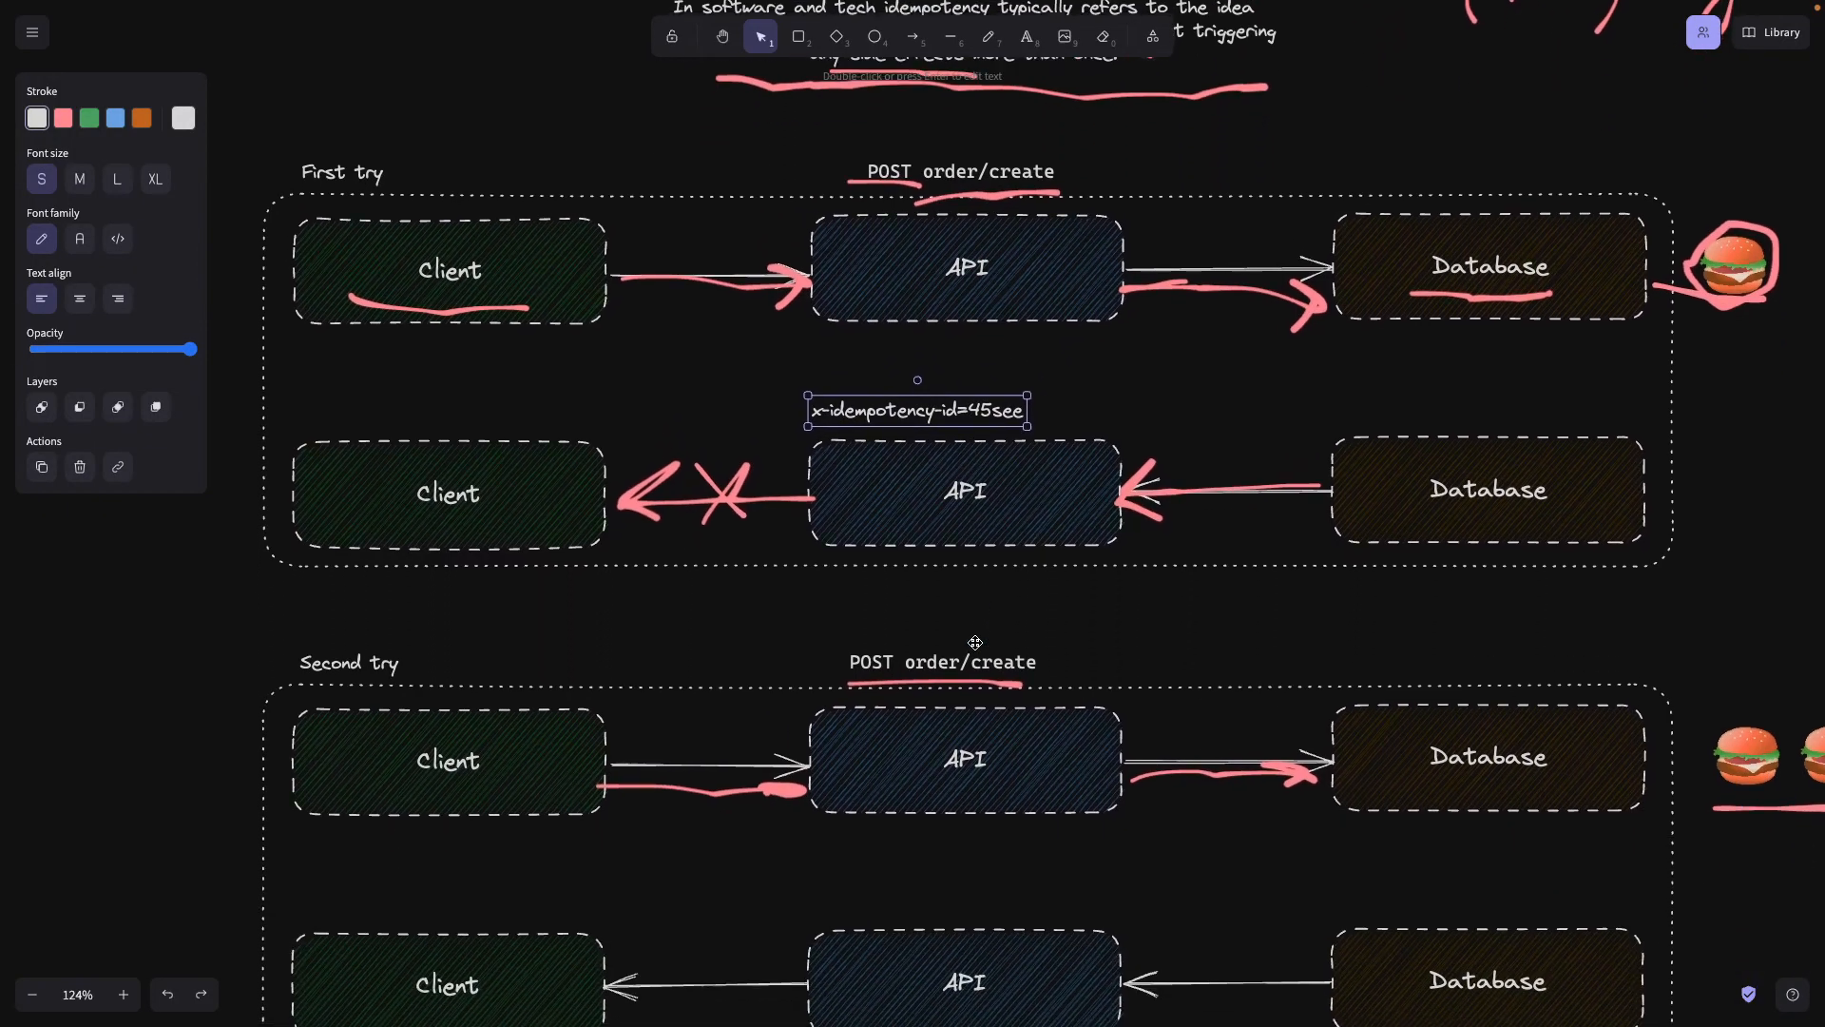
Place x-idempotency-id=45see labels under both the Client and API boxes of the second try.
scroll("down", 3)
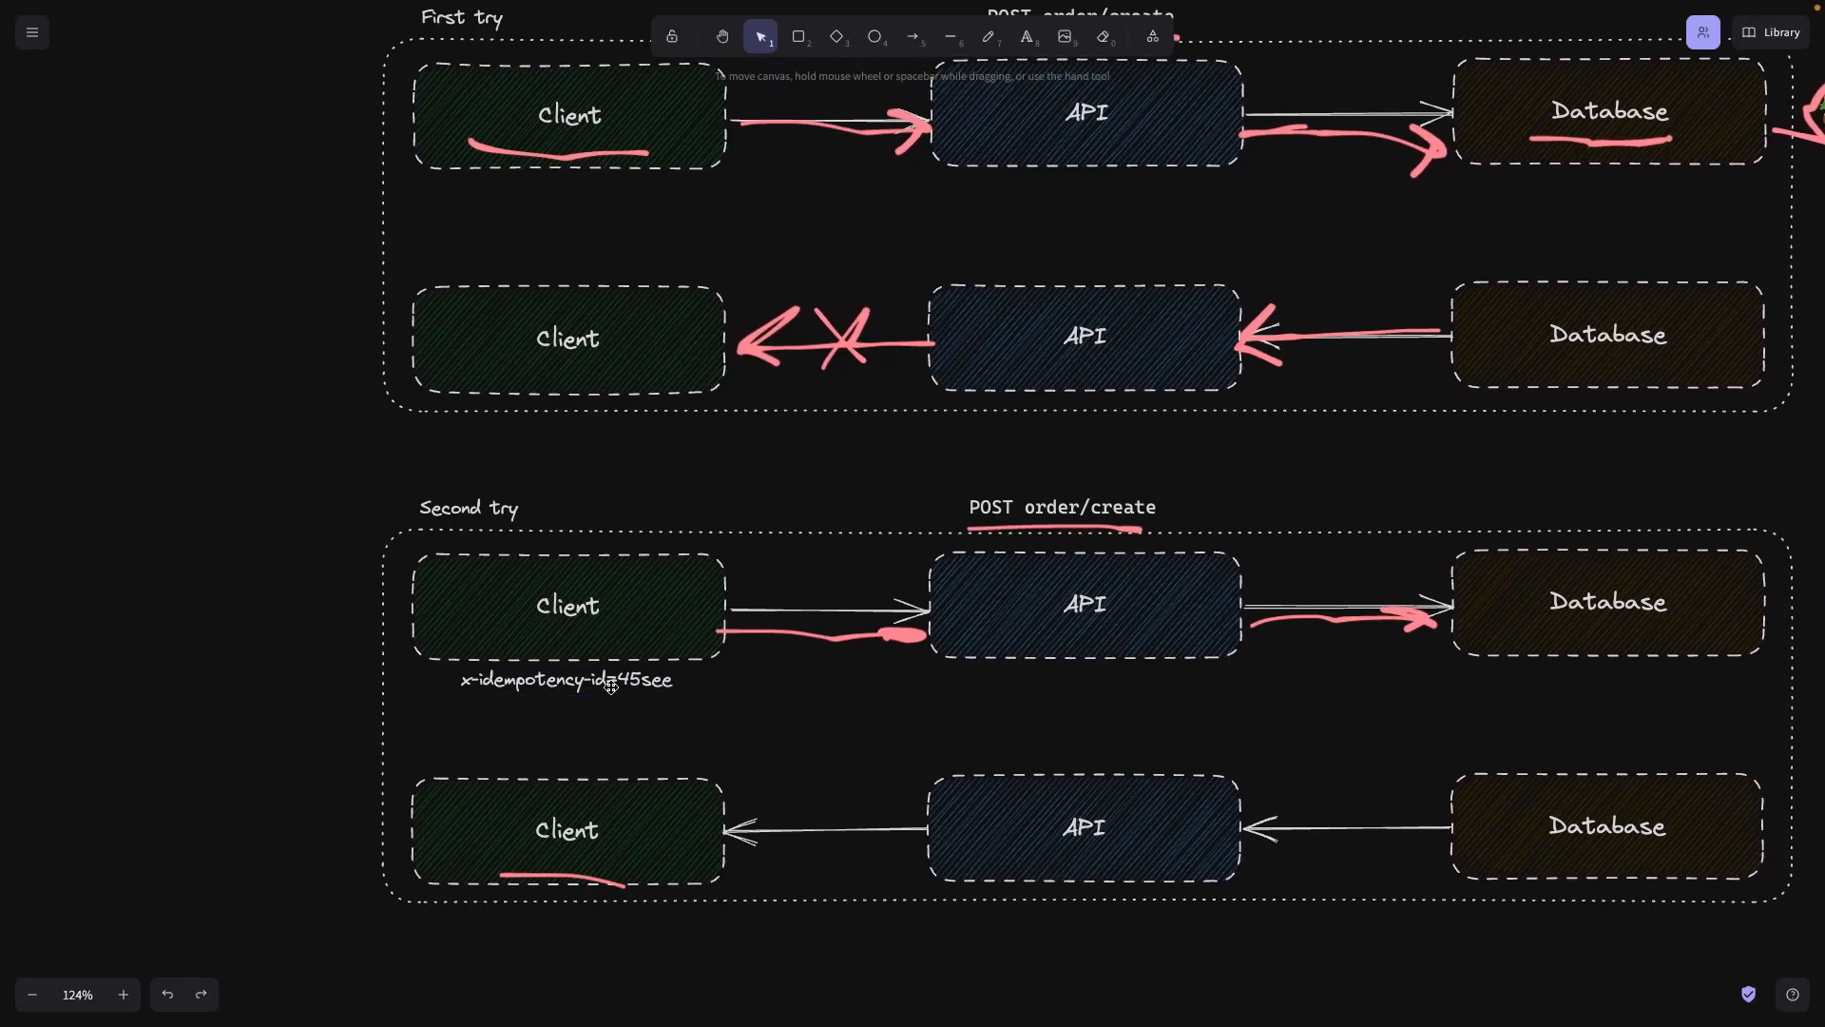
left_click(565, 680)
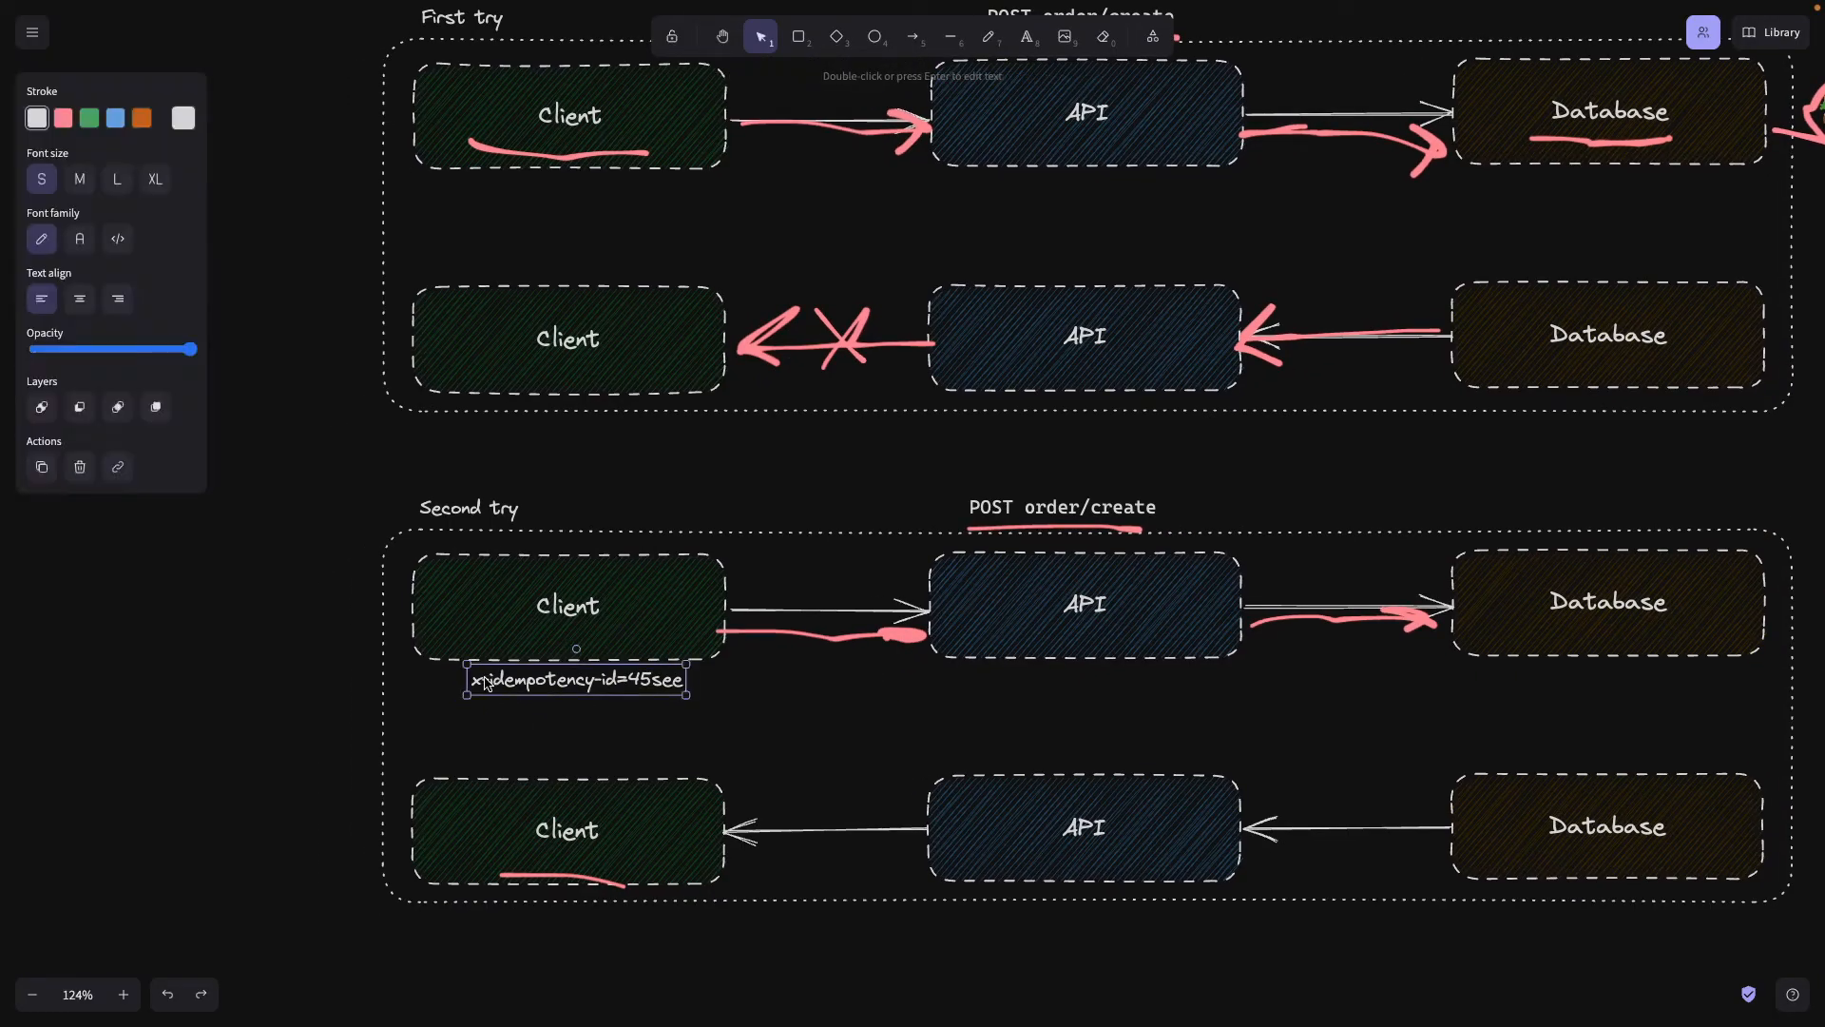
type("x-idempotency-id=45see")
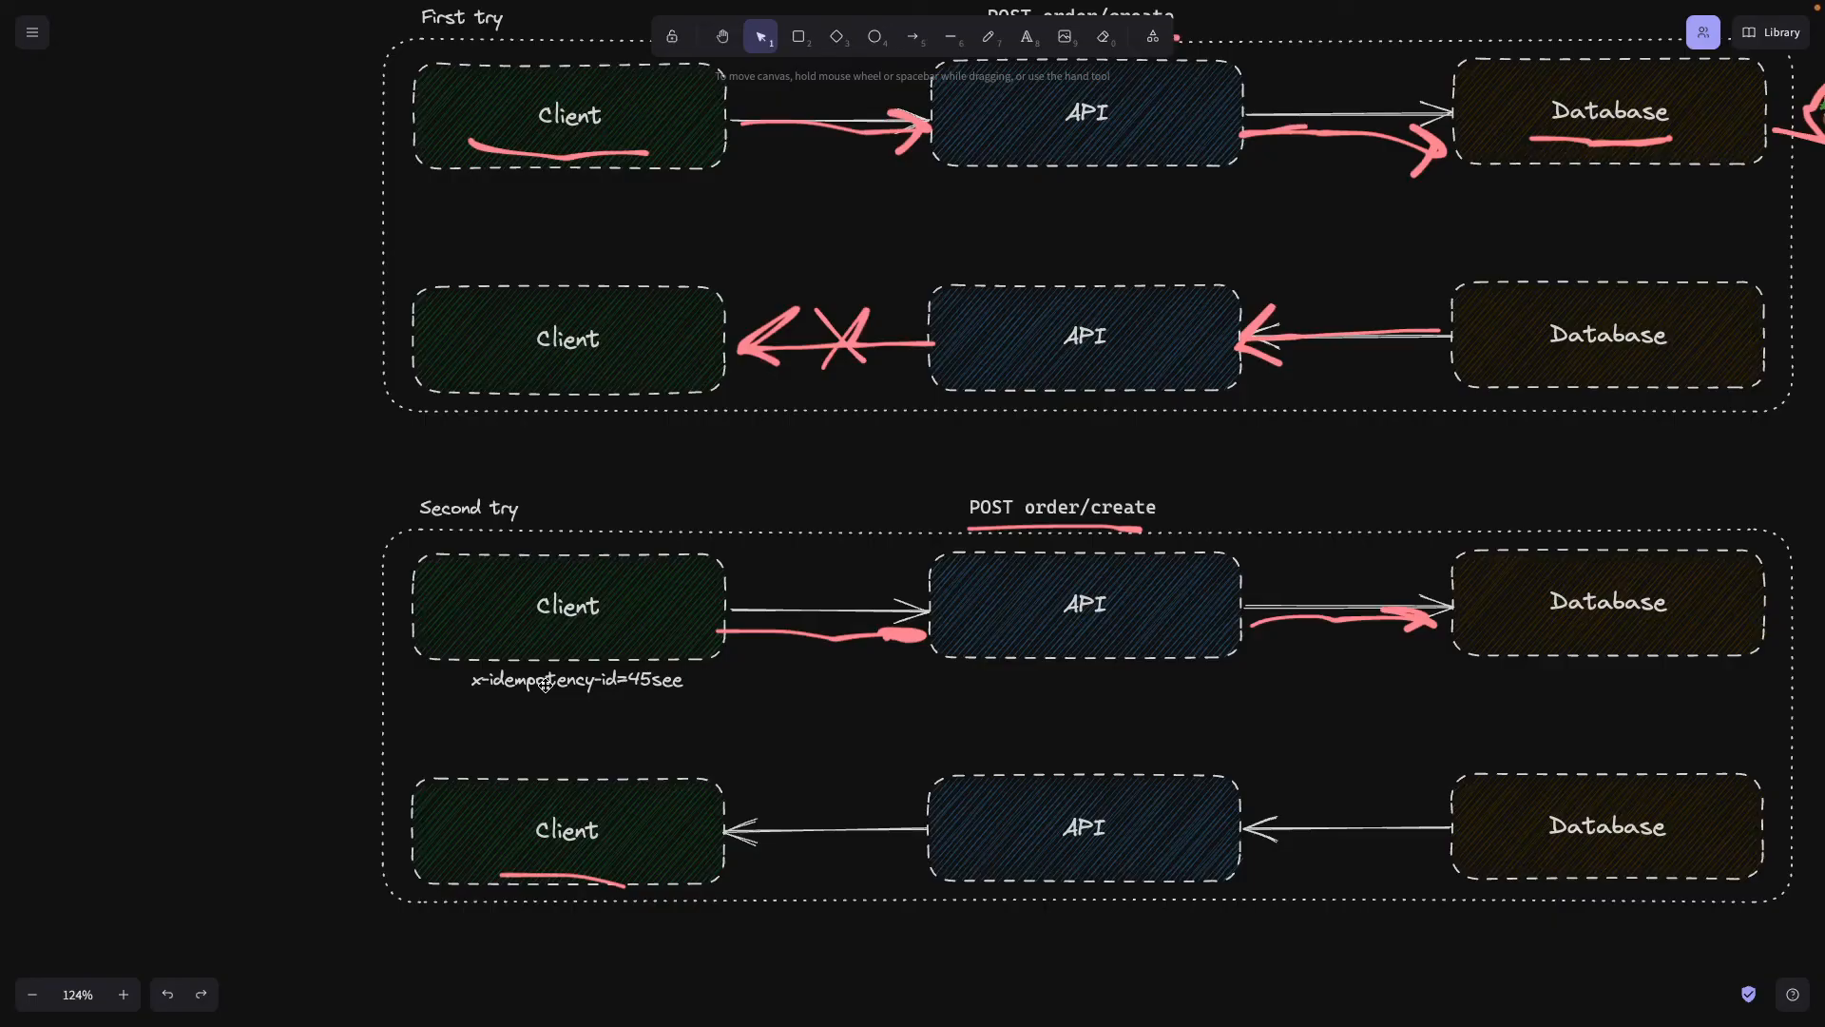
left_click(574, 681)
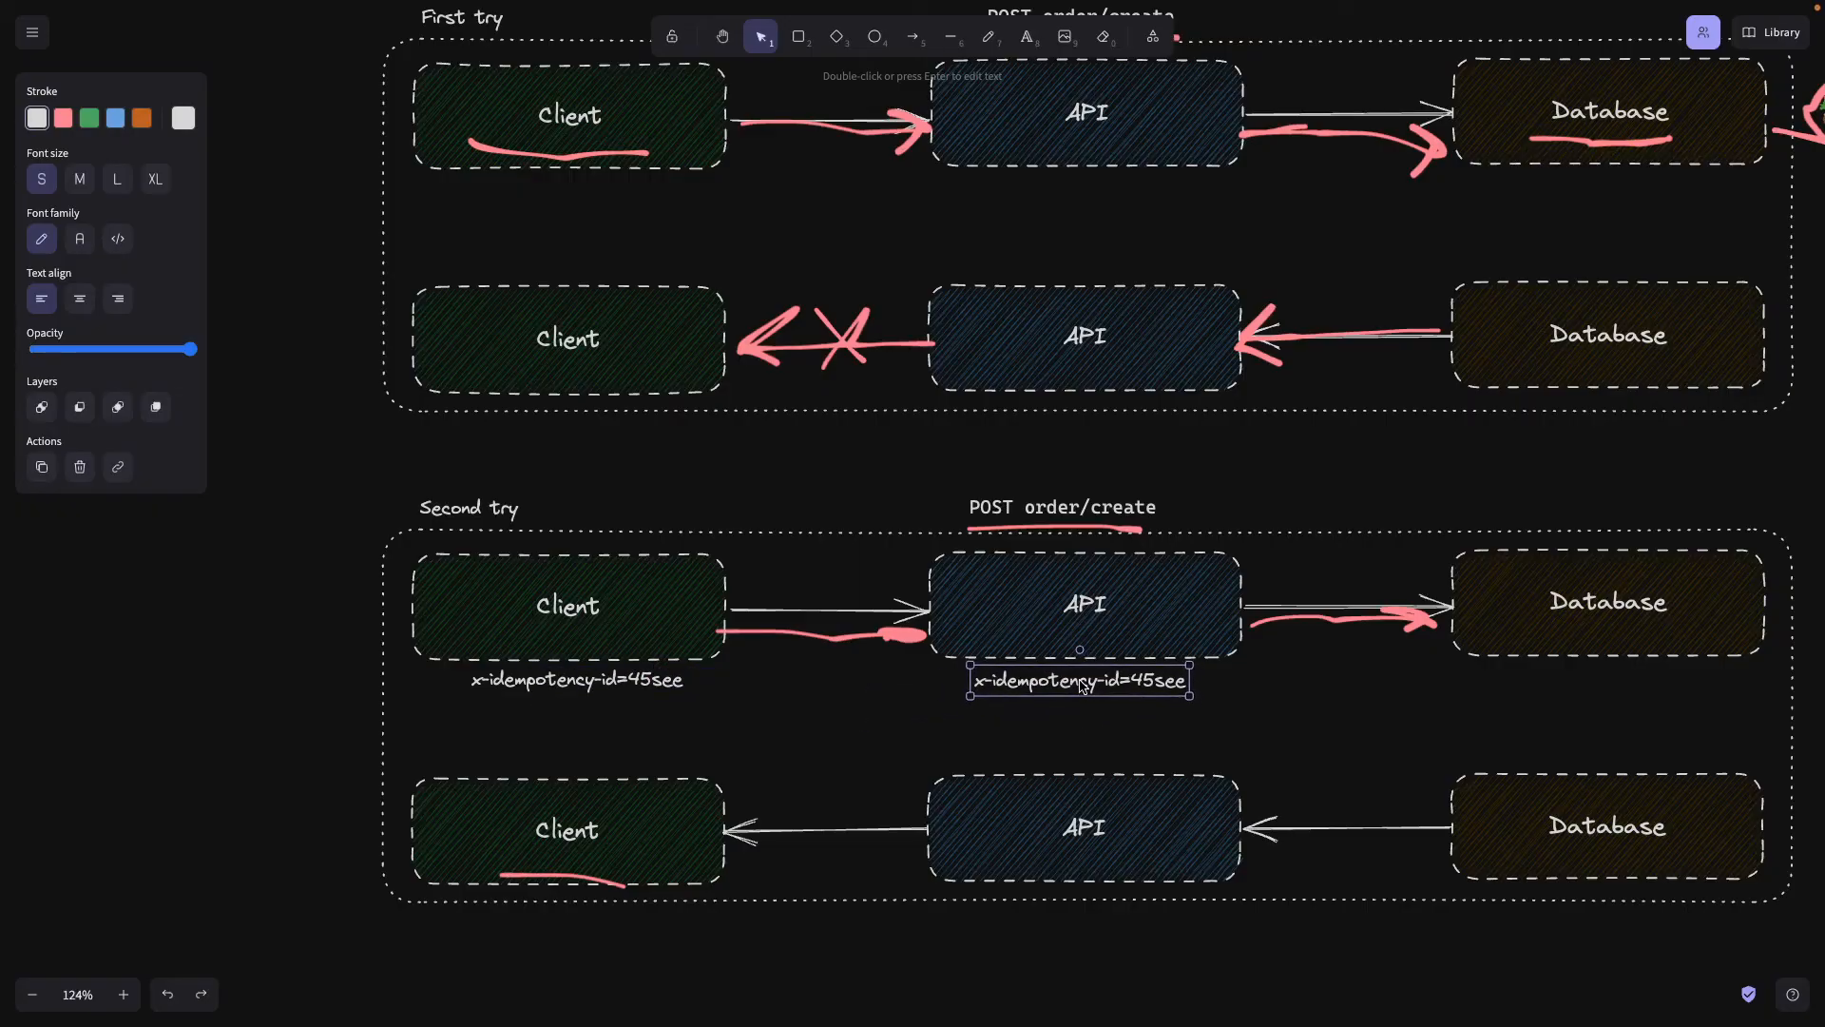
mouse_move(859, 667)
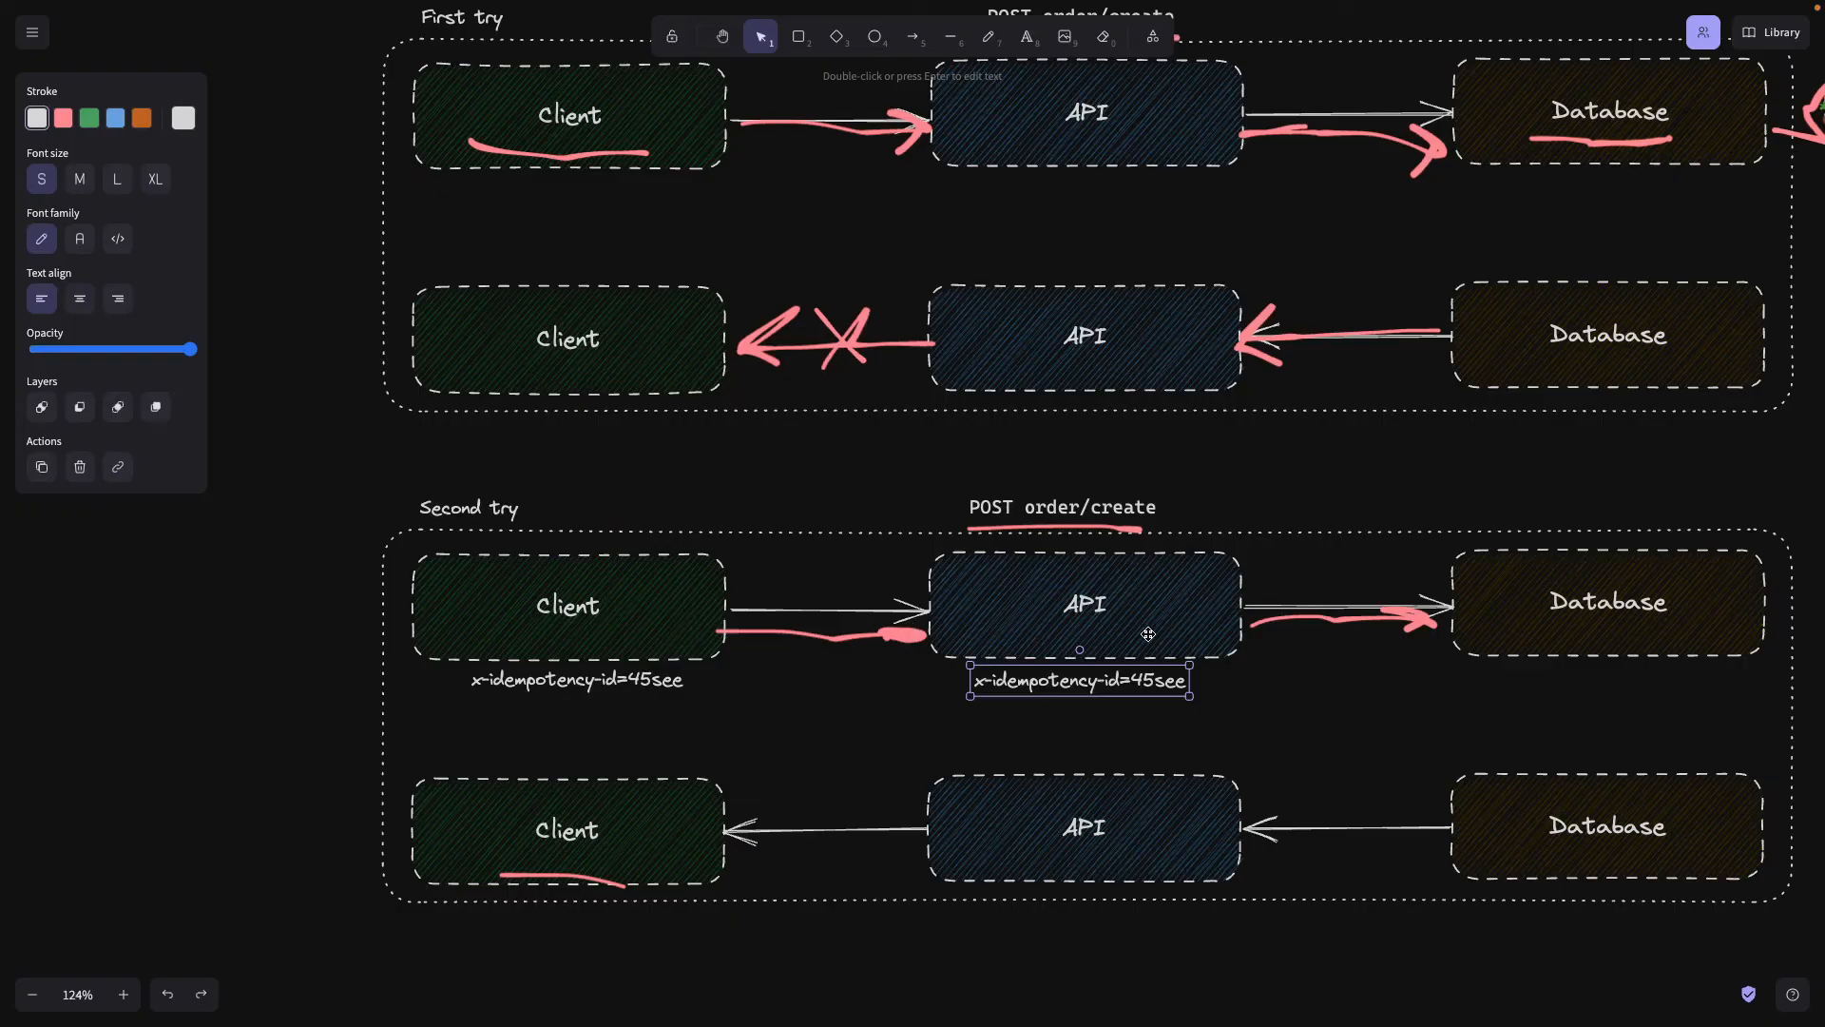
mouse_move(1096, 681)
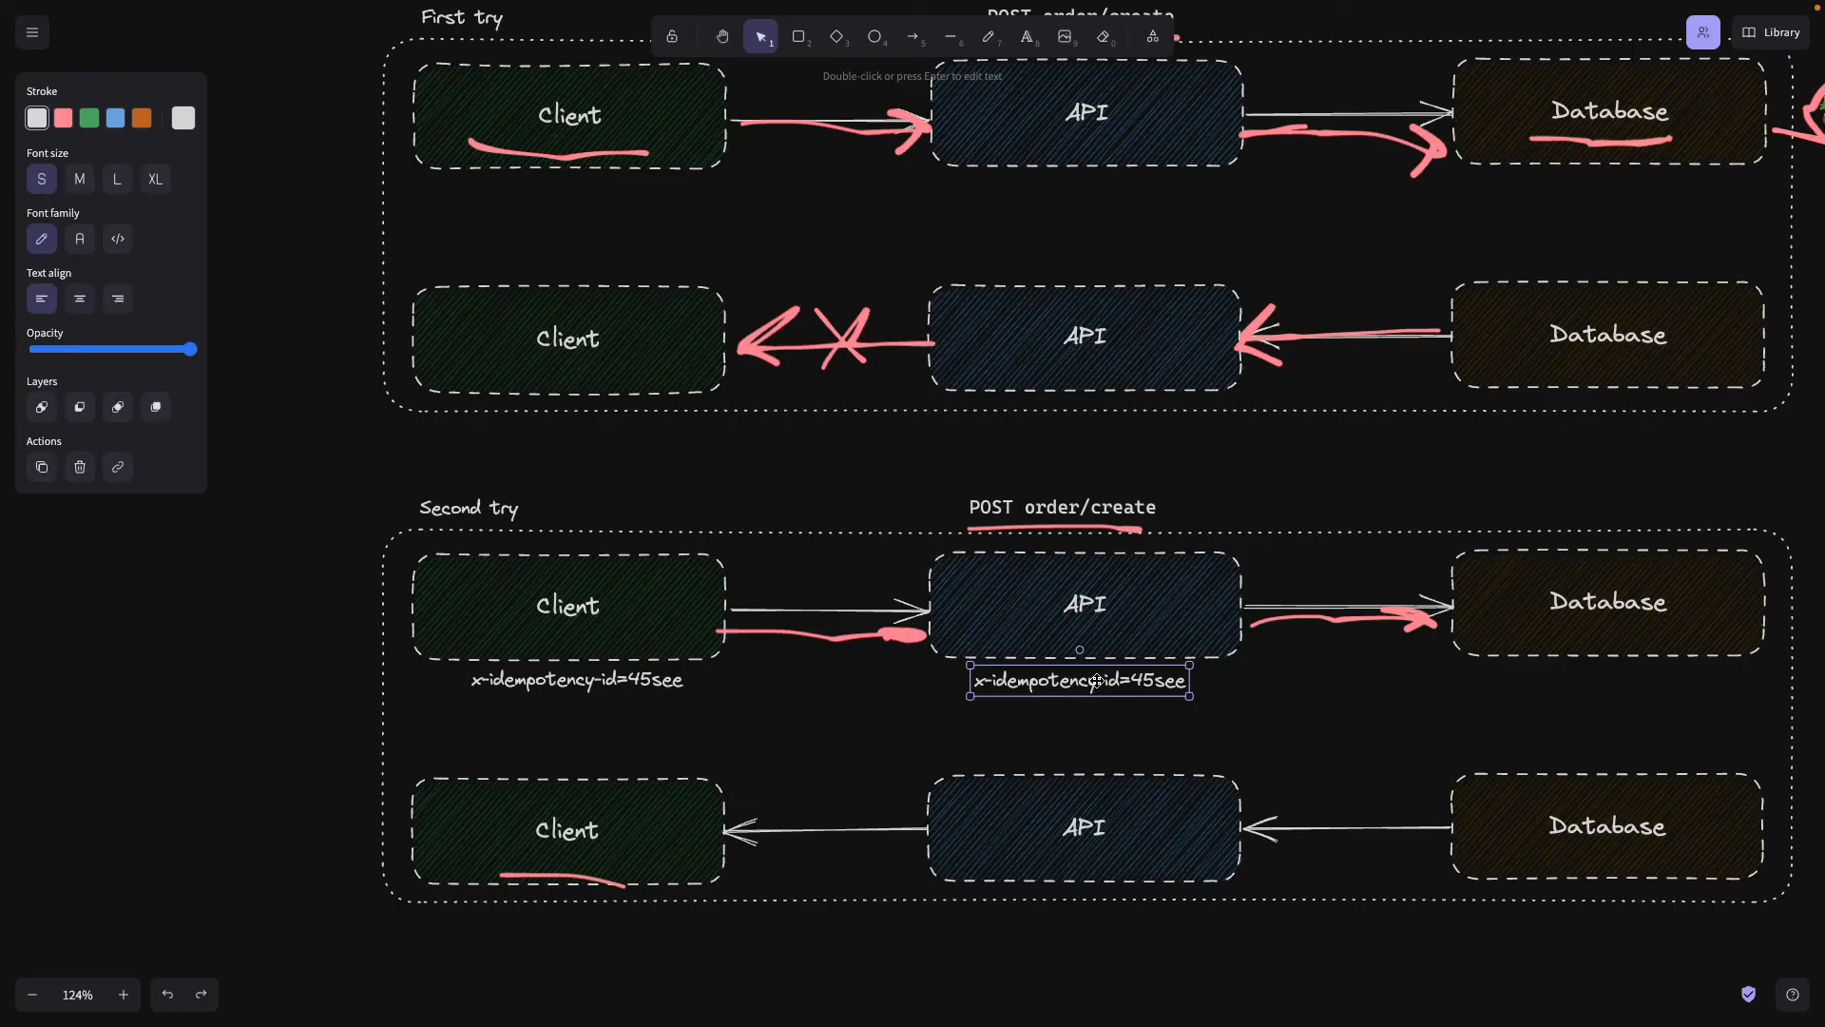
mouse_move(1169, 116)
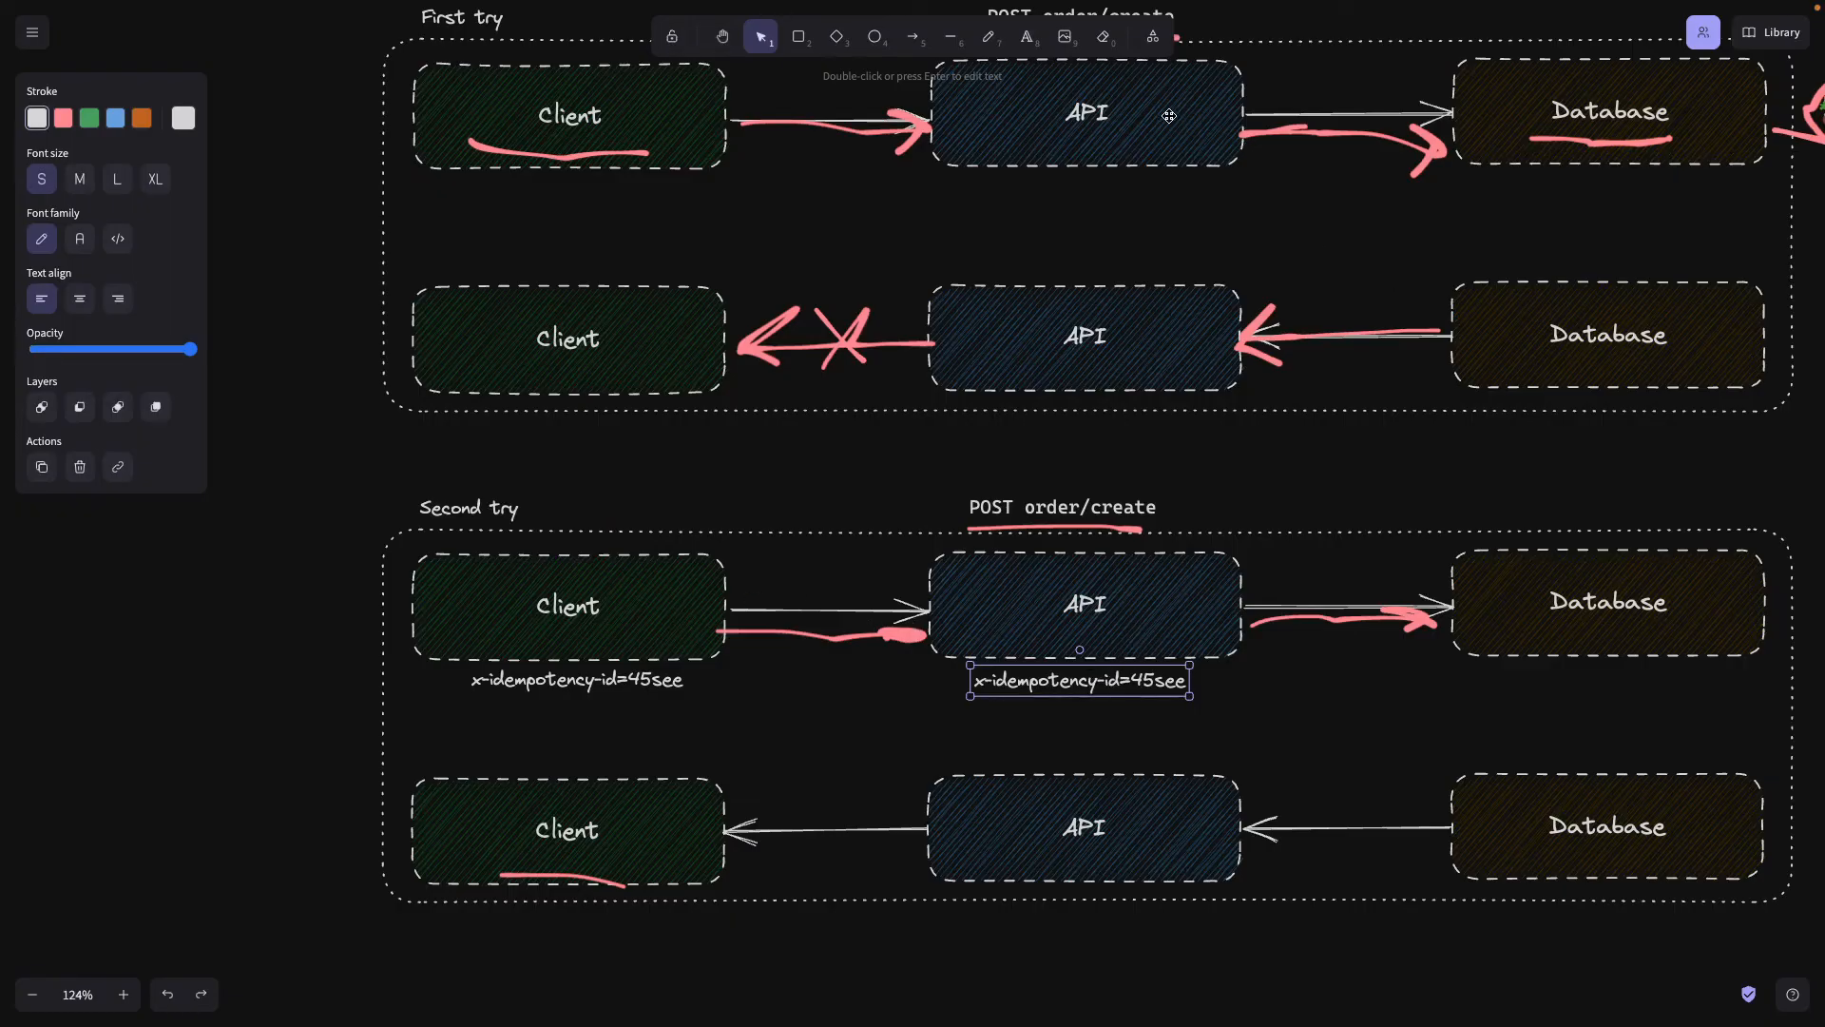
Circle the burger and draw a return arrow in white, paste a third label, then connect Client to the API label in red.
left_click(988, 36)
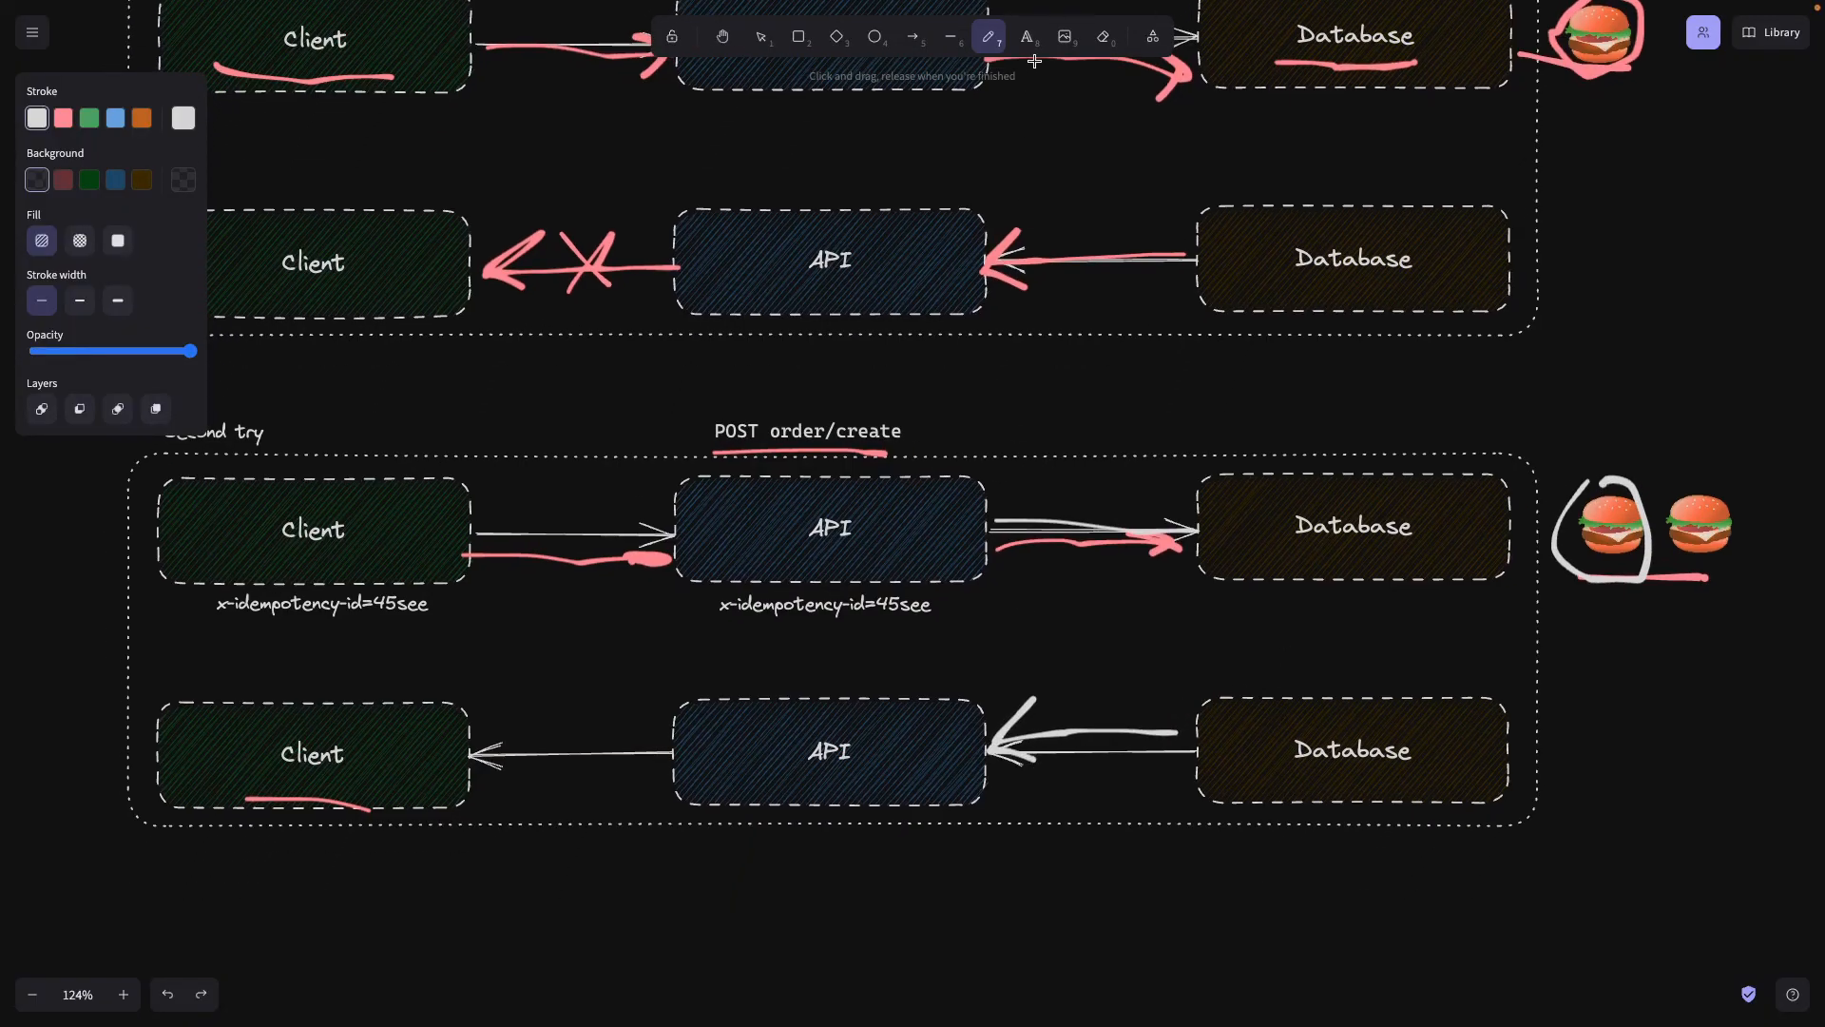
left_click(760, 36)
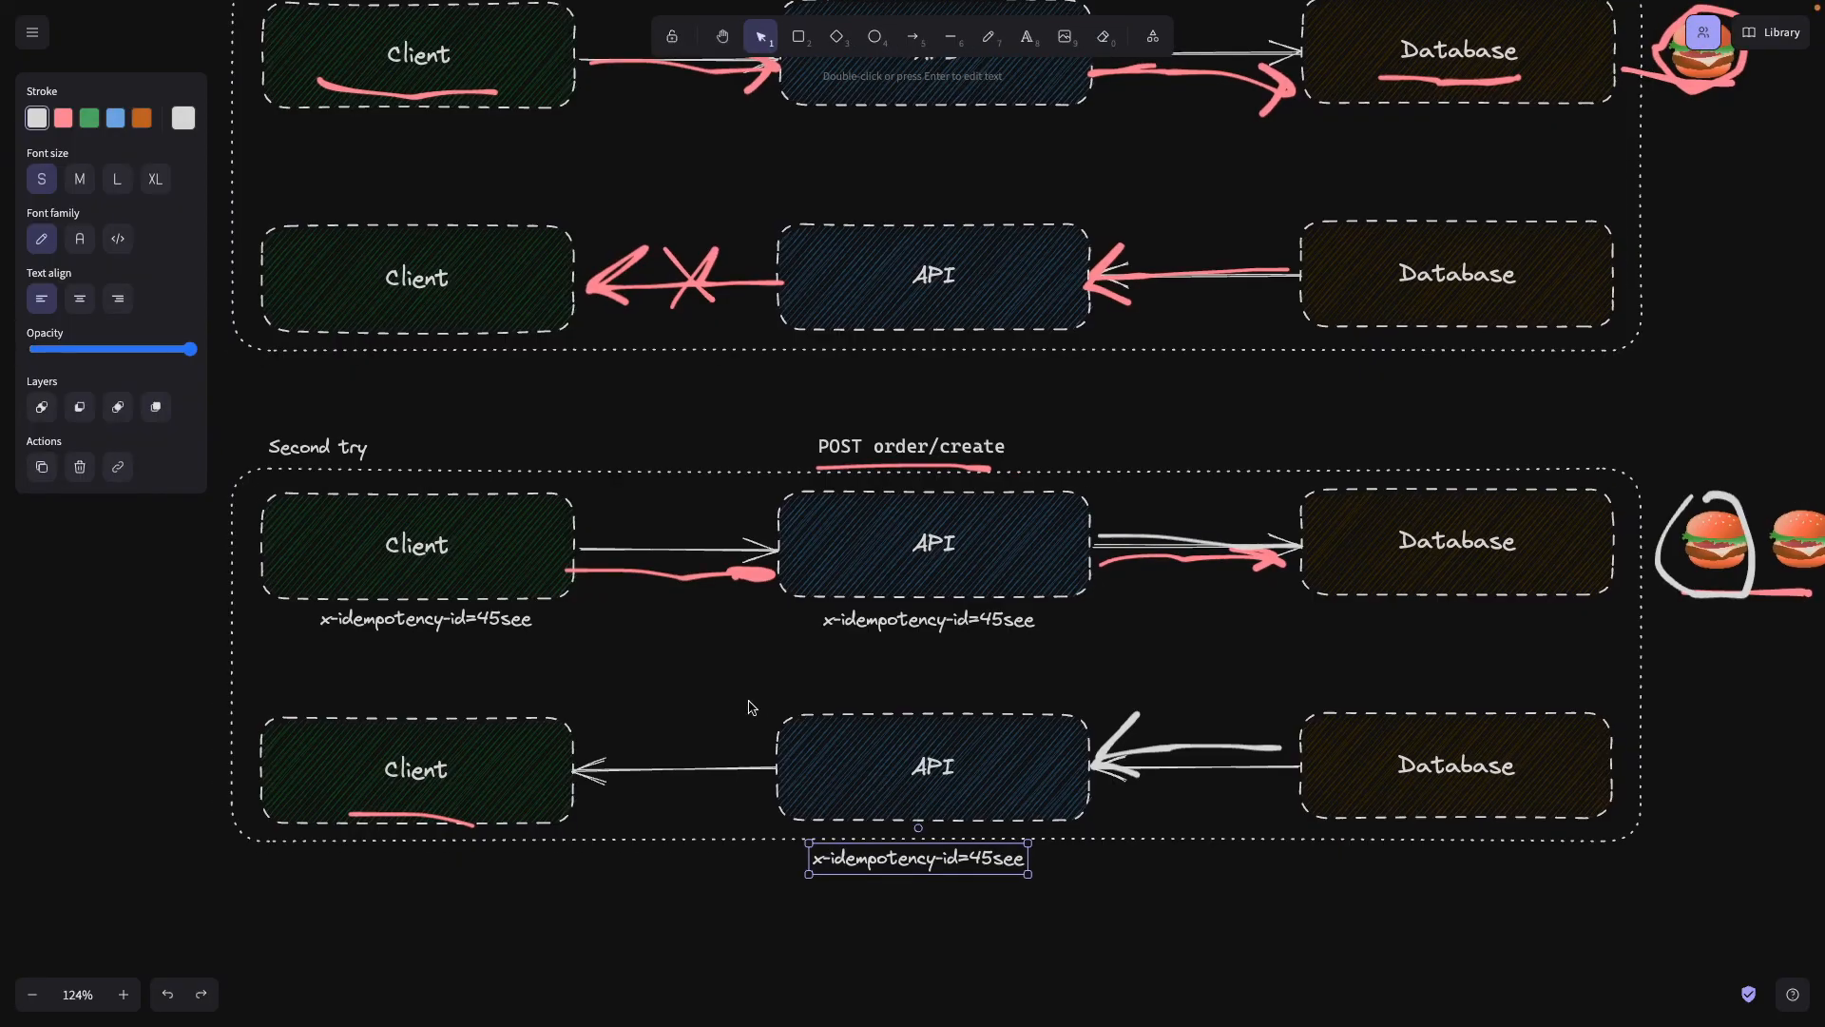
mouse_move(867, 861)
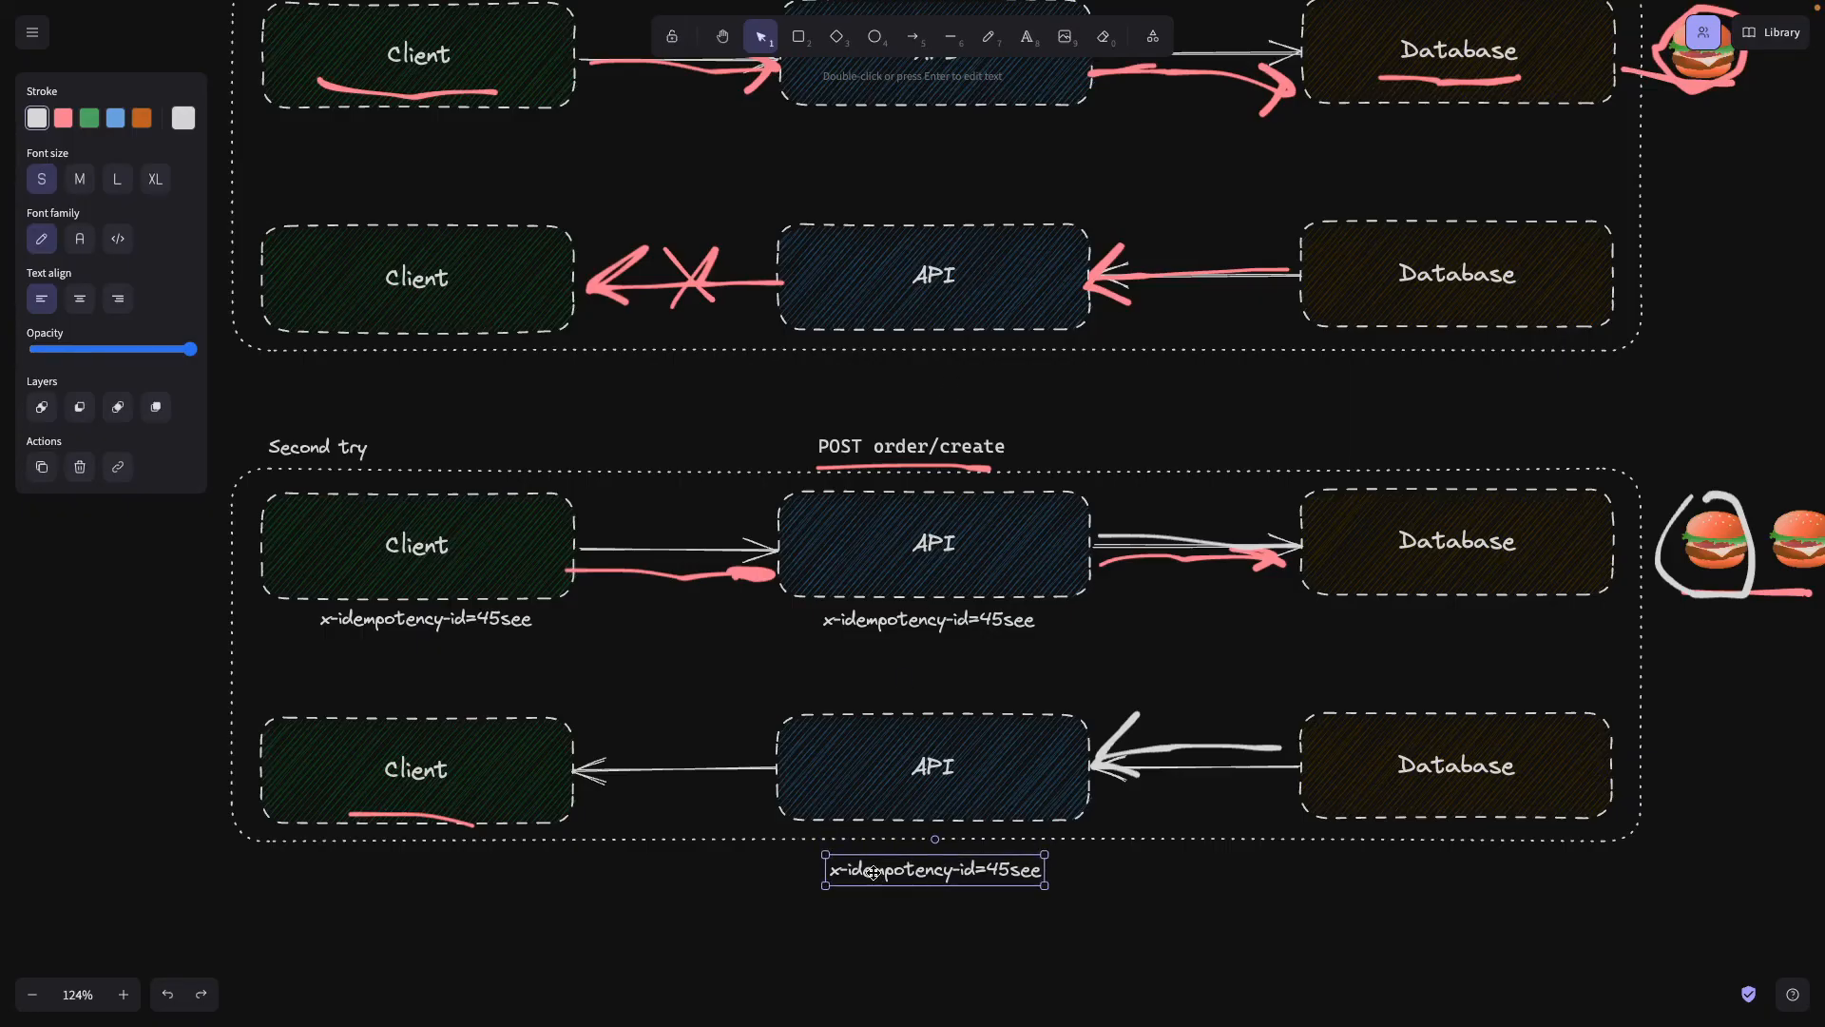
left_click(915, 36)
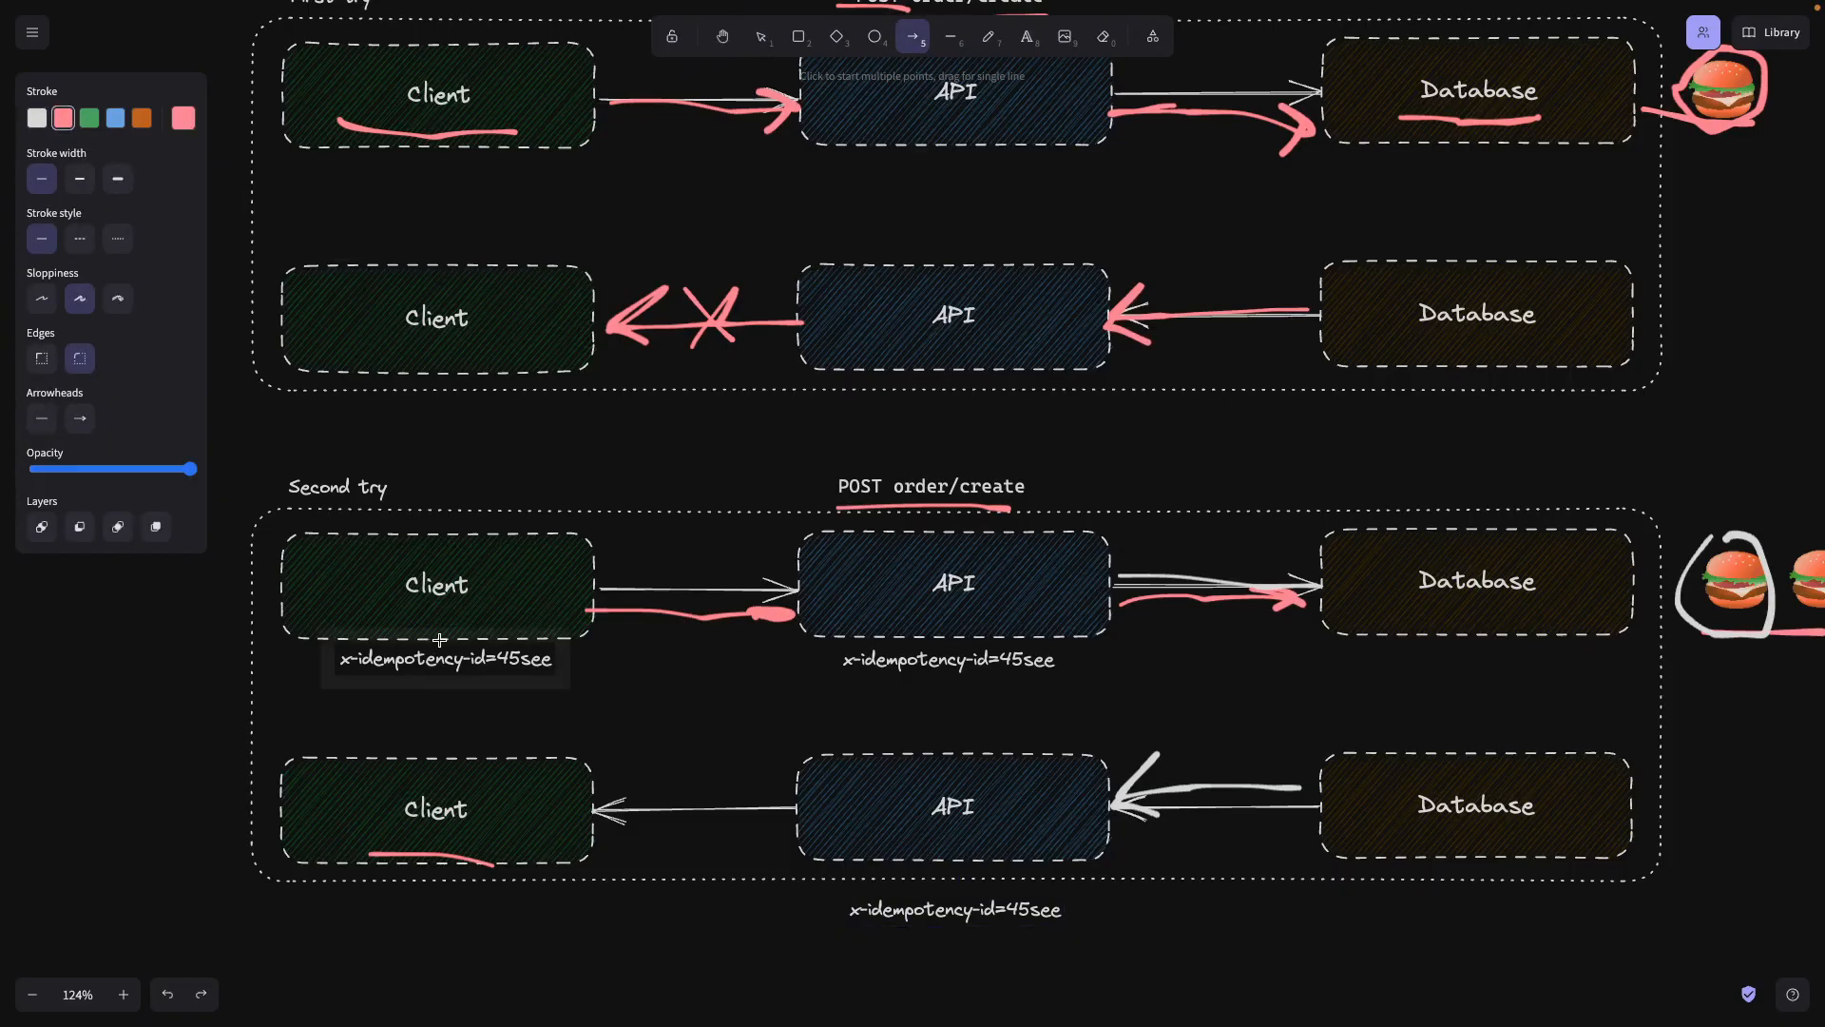
mouse_move(407, 588)
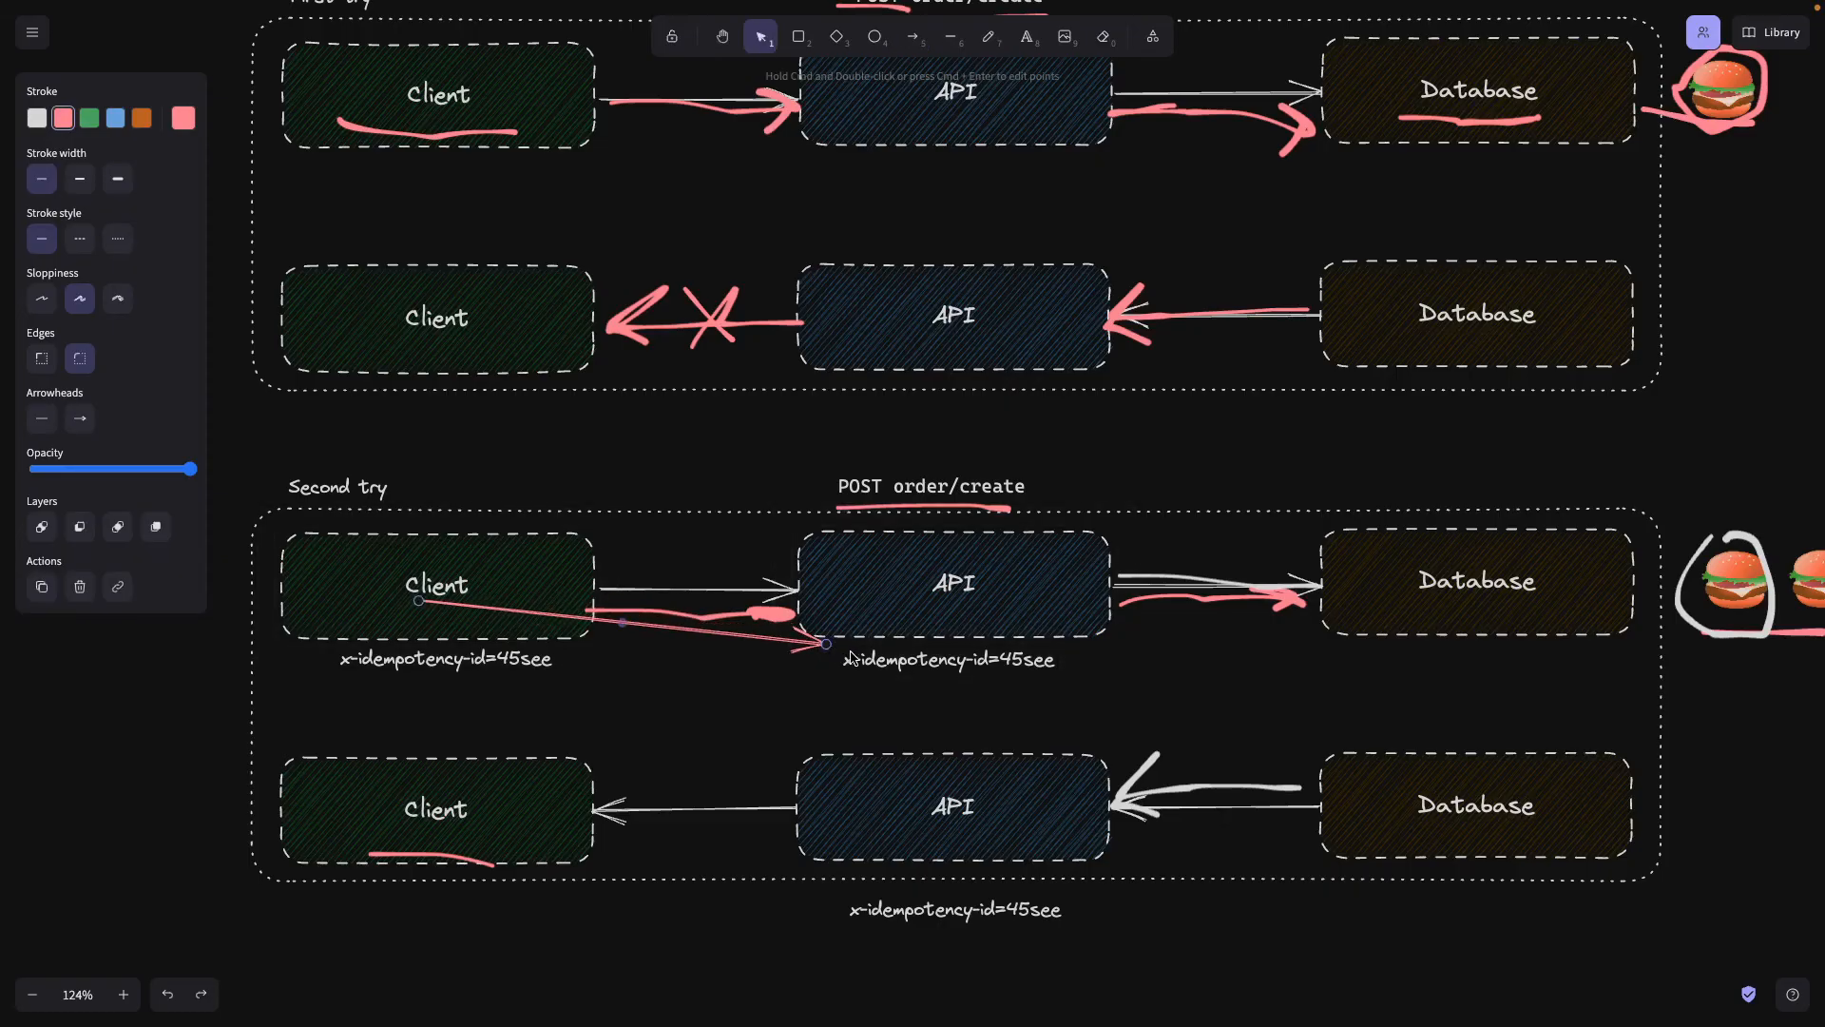
Pen a red curved arrow from the API label back to Client, underlines, and a small key-store box.
left_click(987, 36)
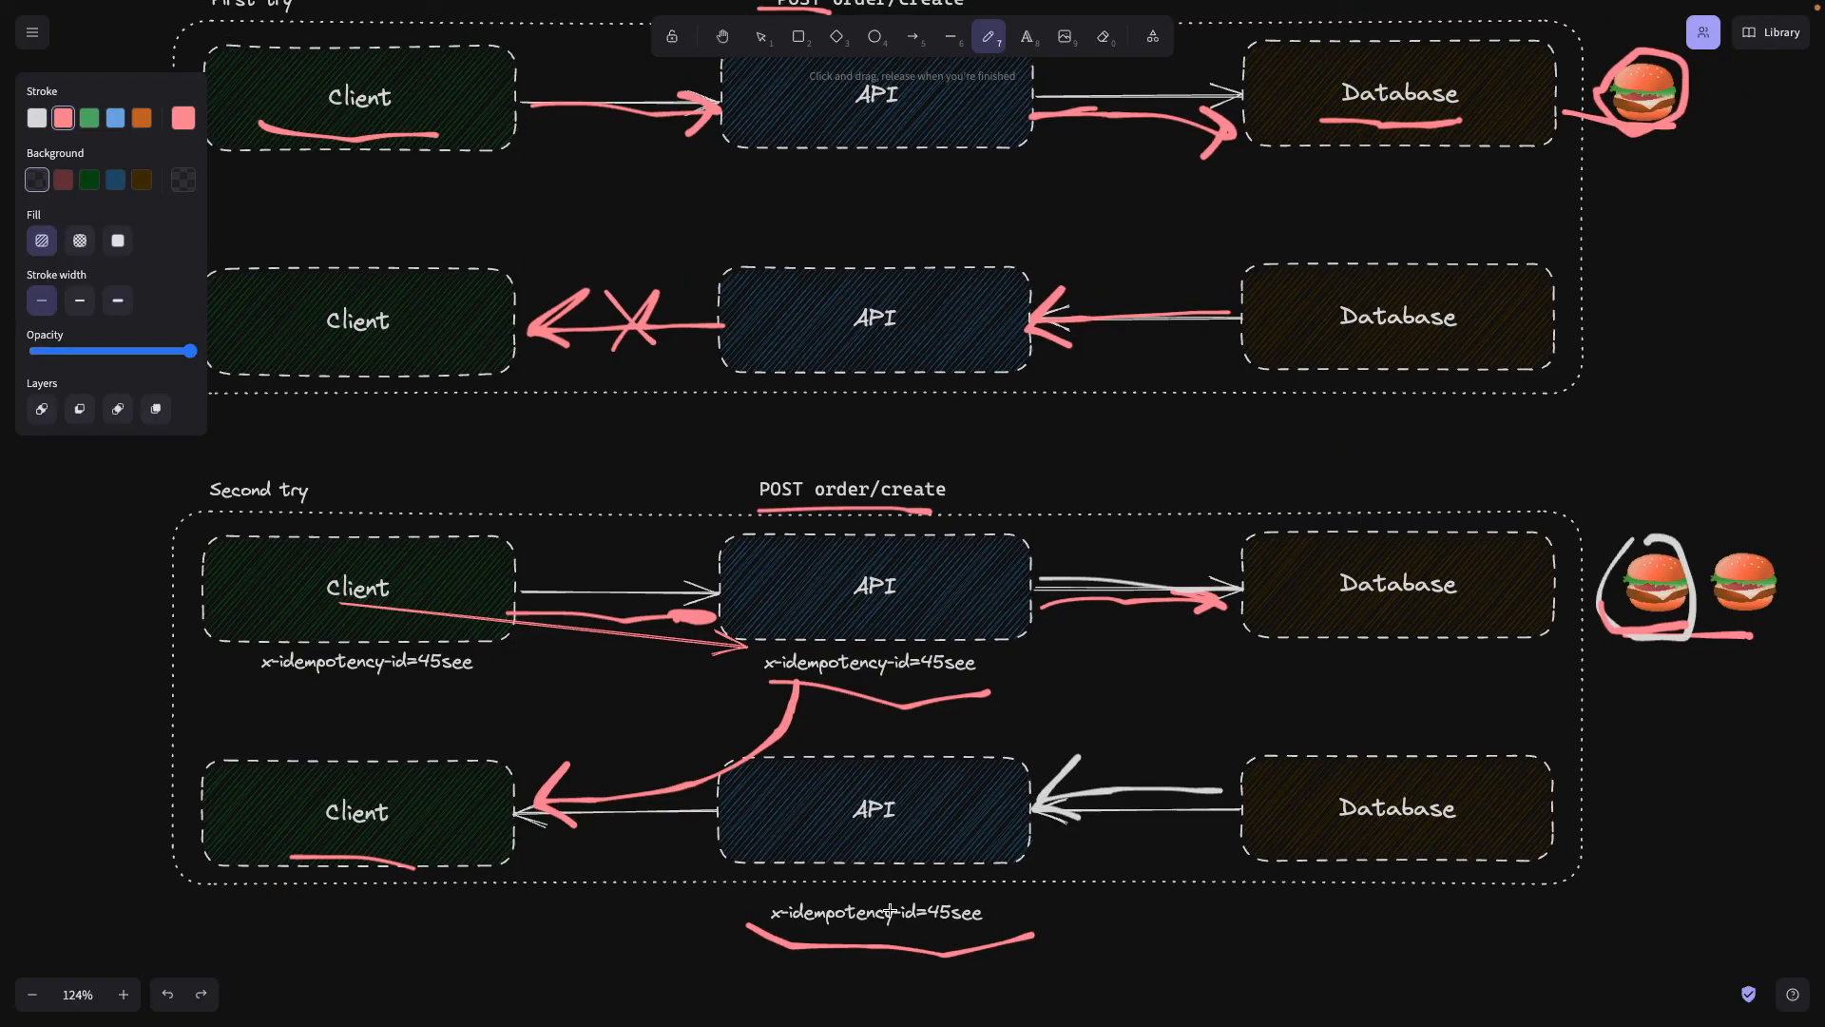
mouse_move(1120, 677)
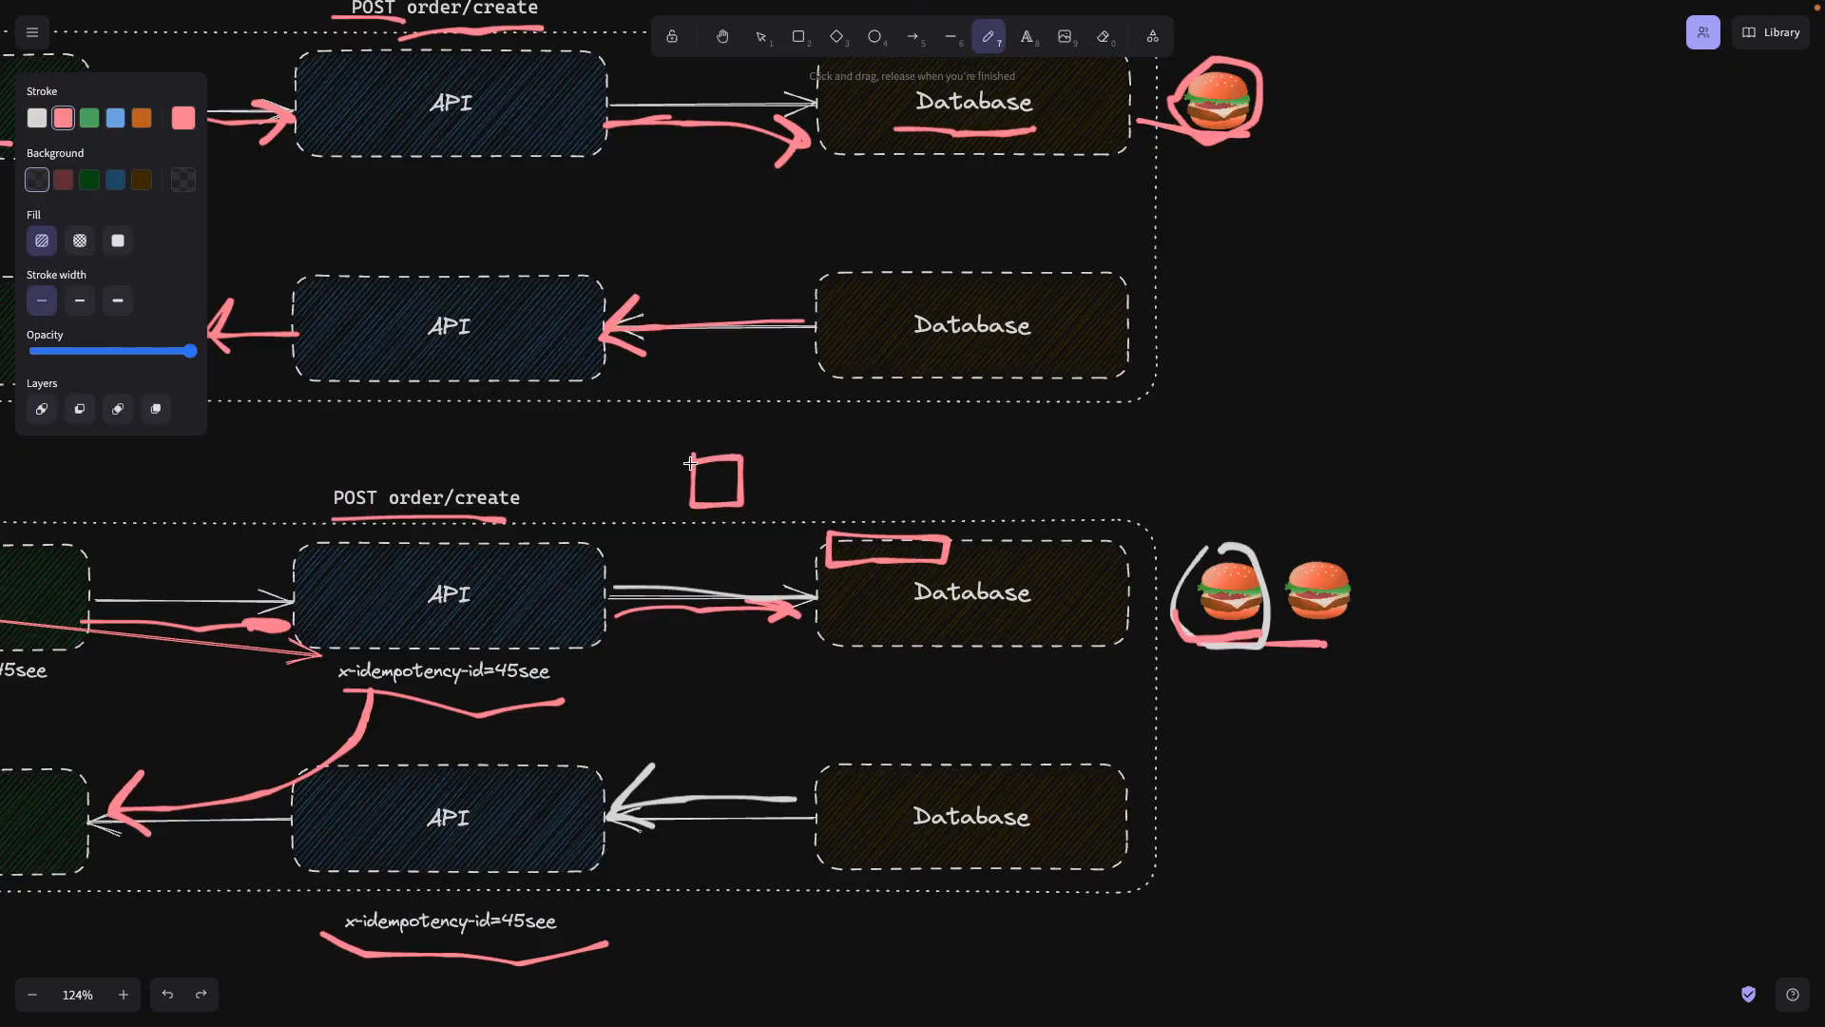
scroll("down", 3)
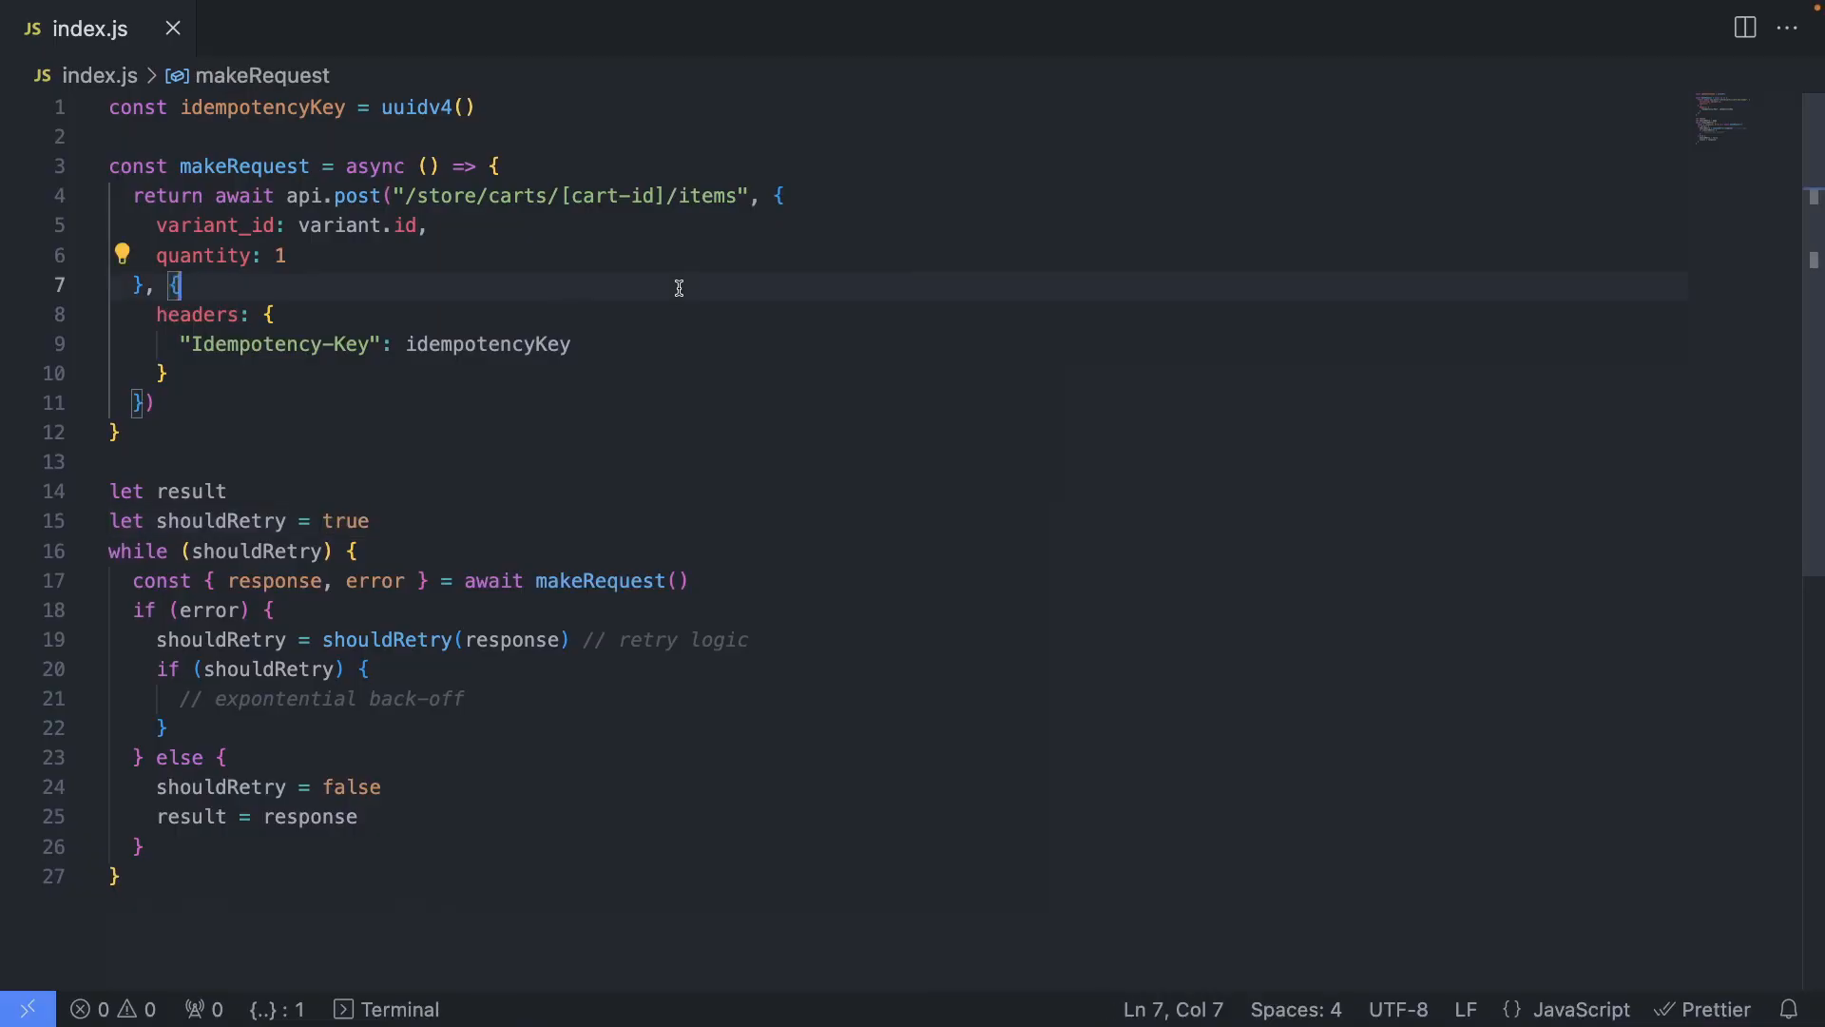
mouse_move(455, 316)
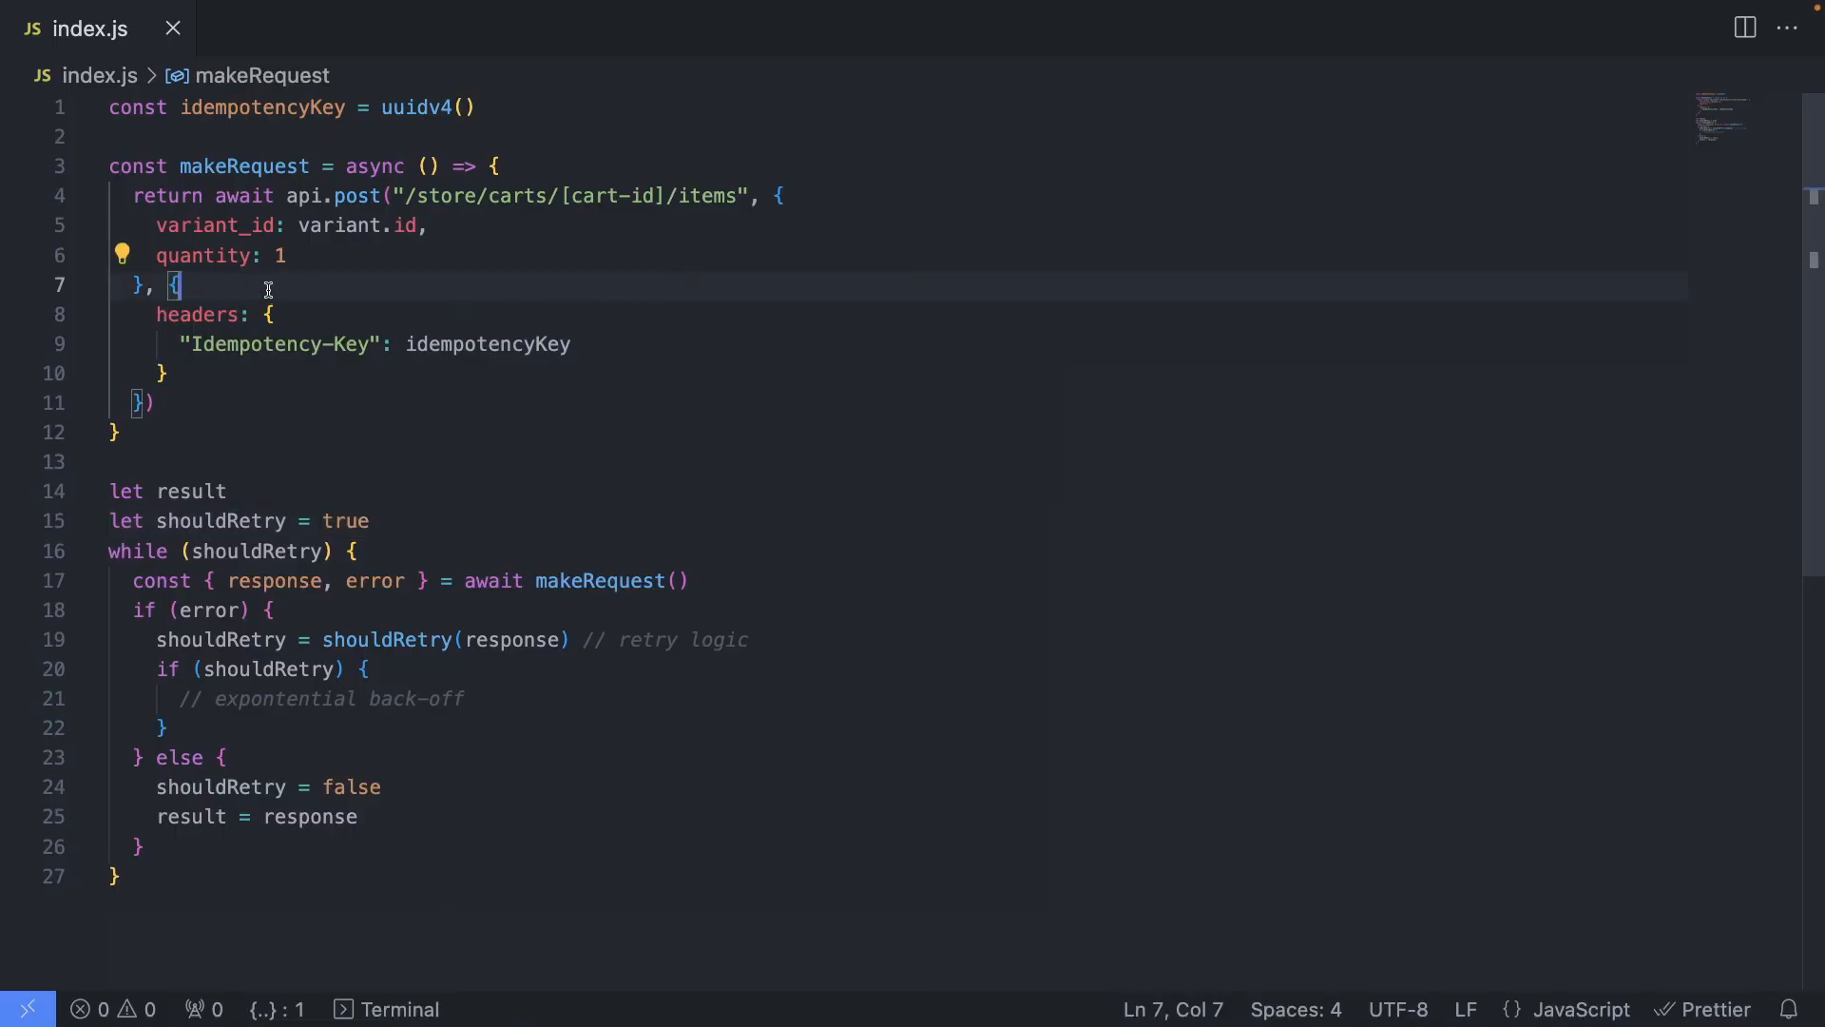
In index.js, highlight the request path, the idempotencyKey header value, and a retry line.
double_click(241, 165)
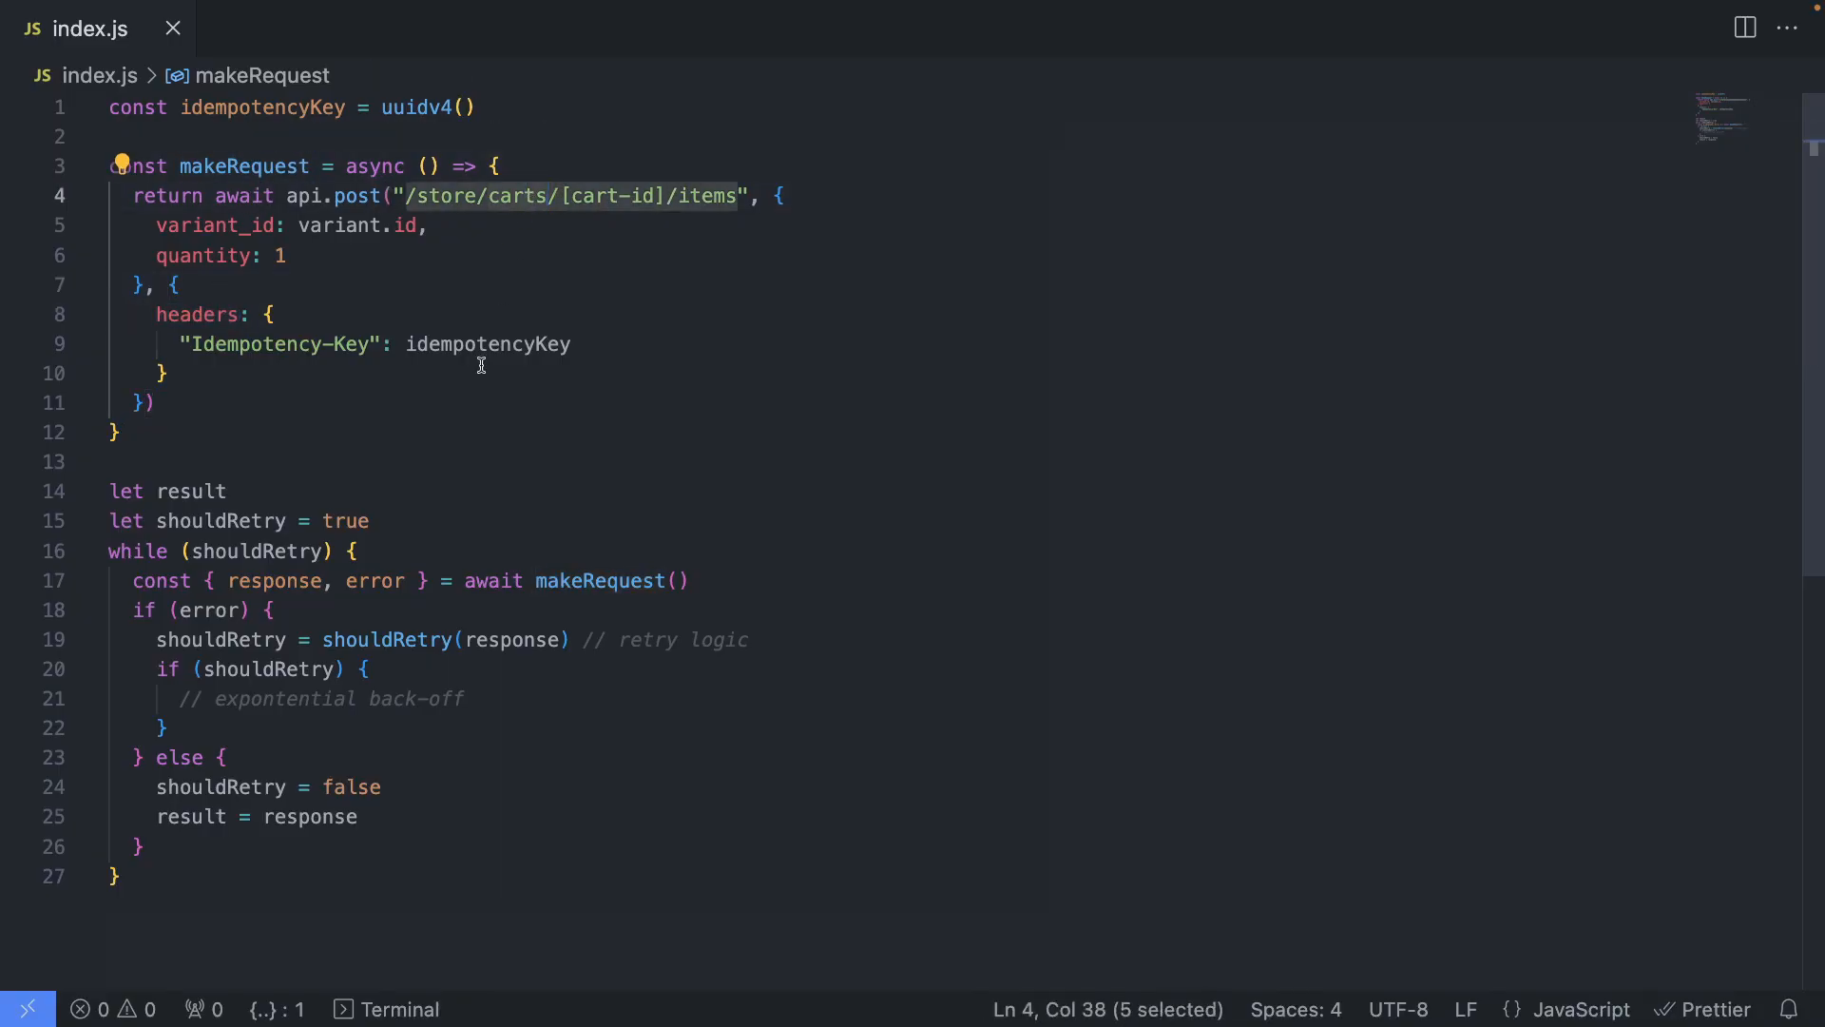
double_click(489, 344)
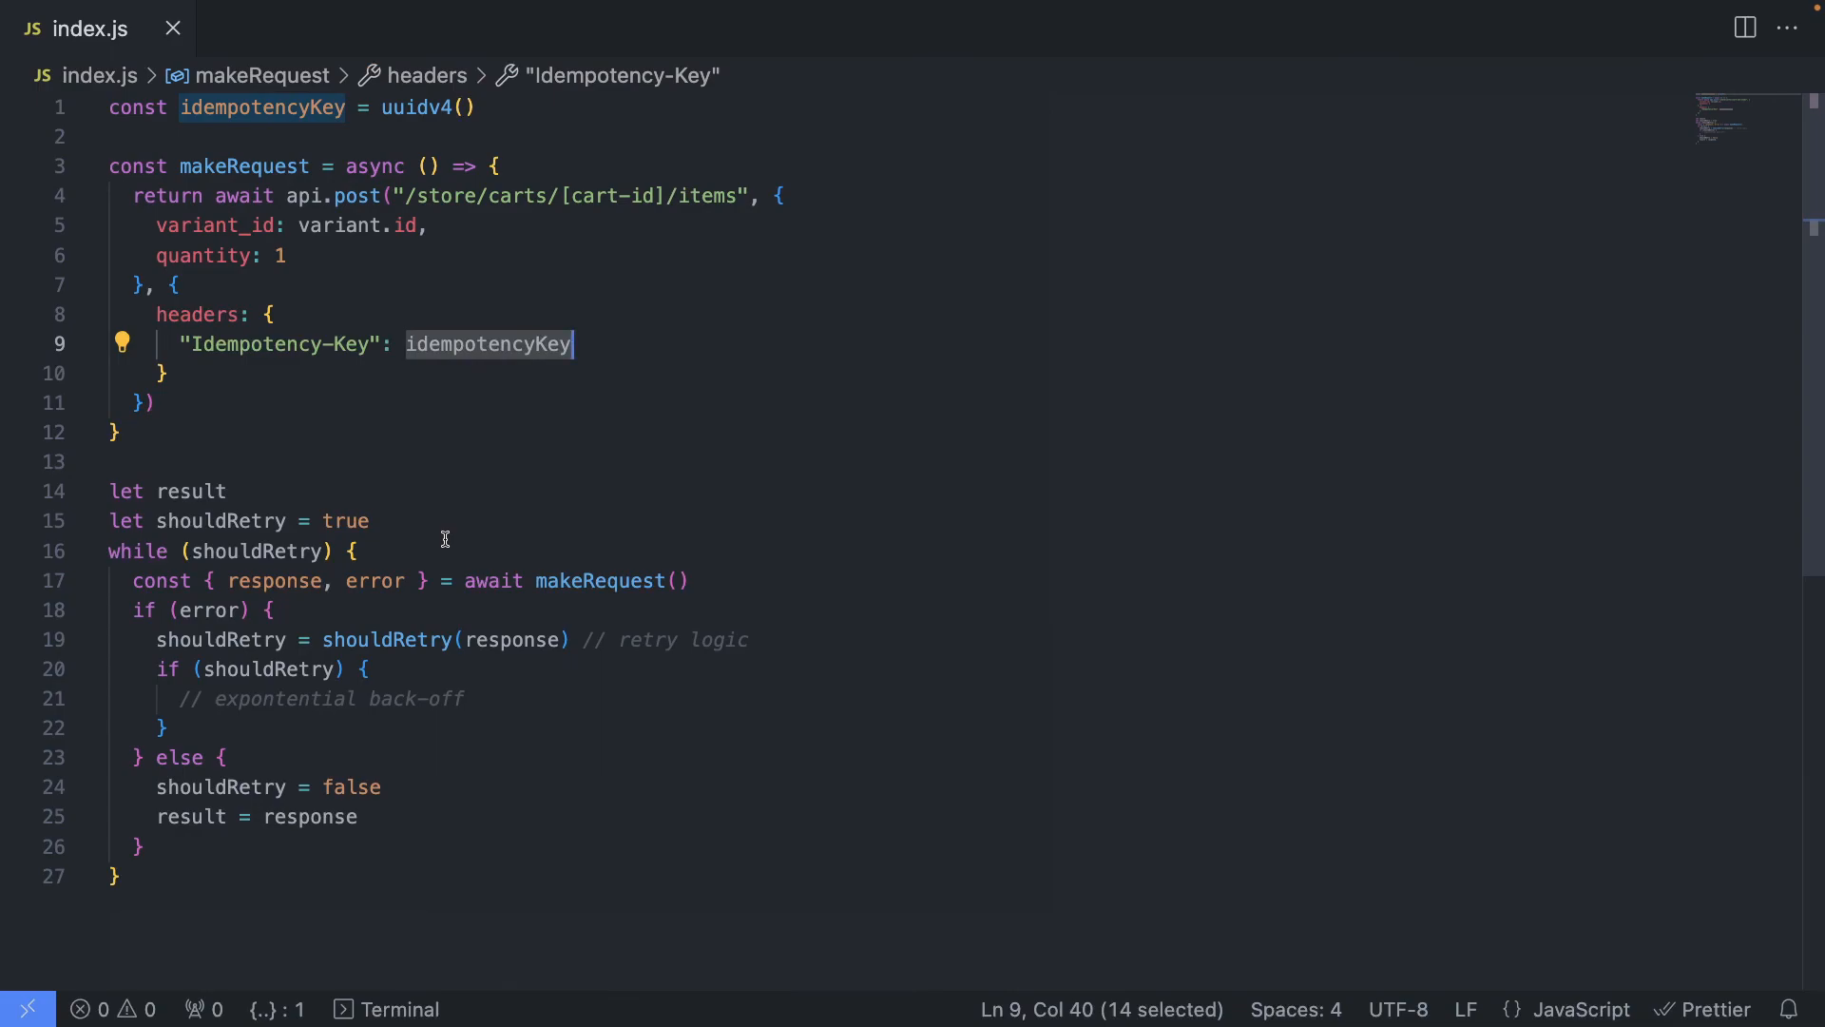
double_click(599, 582)
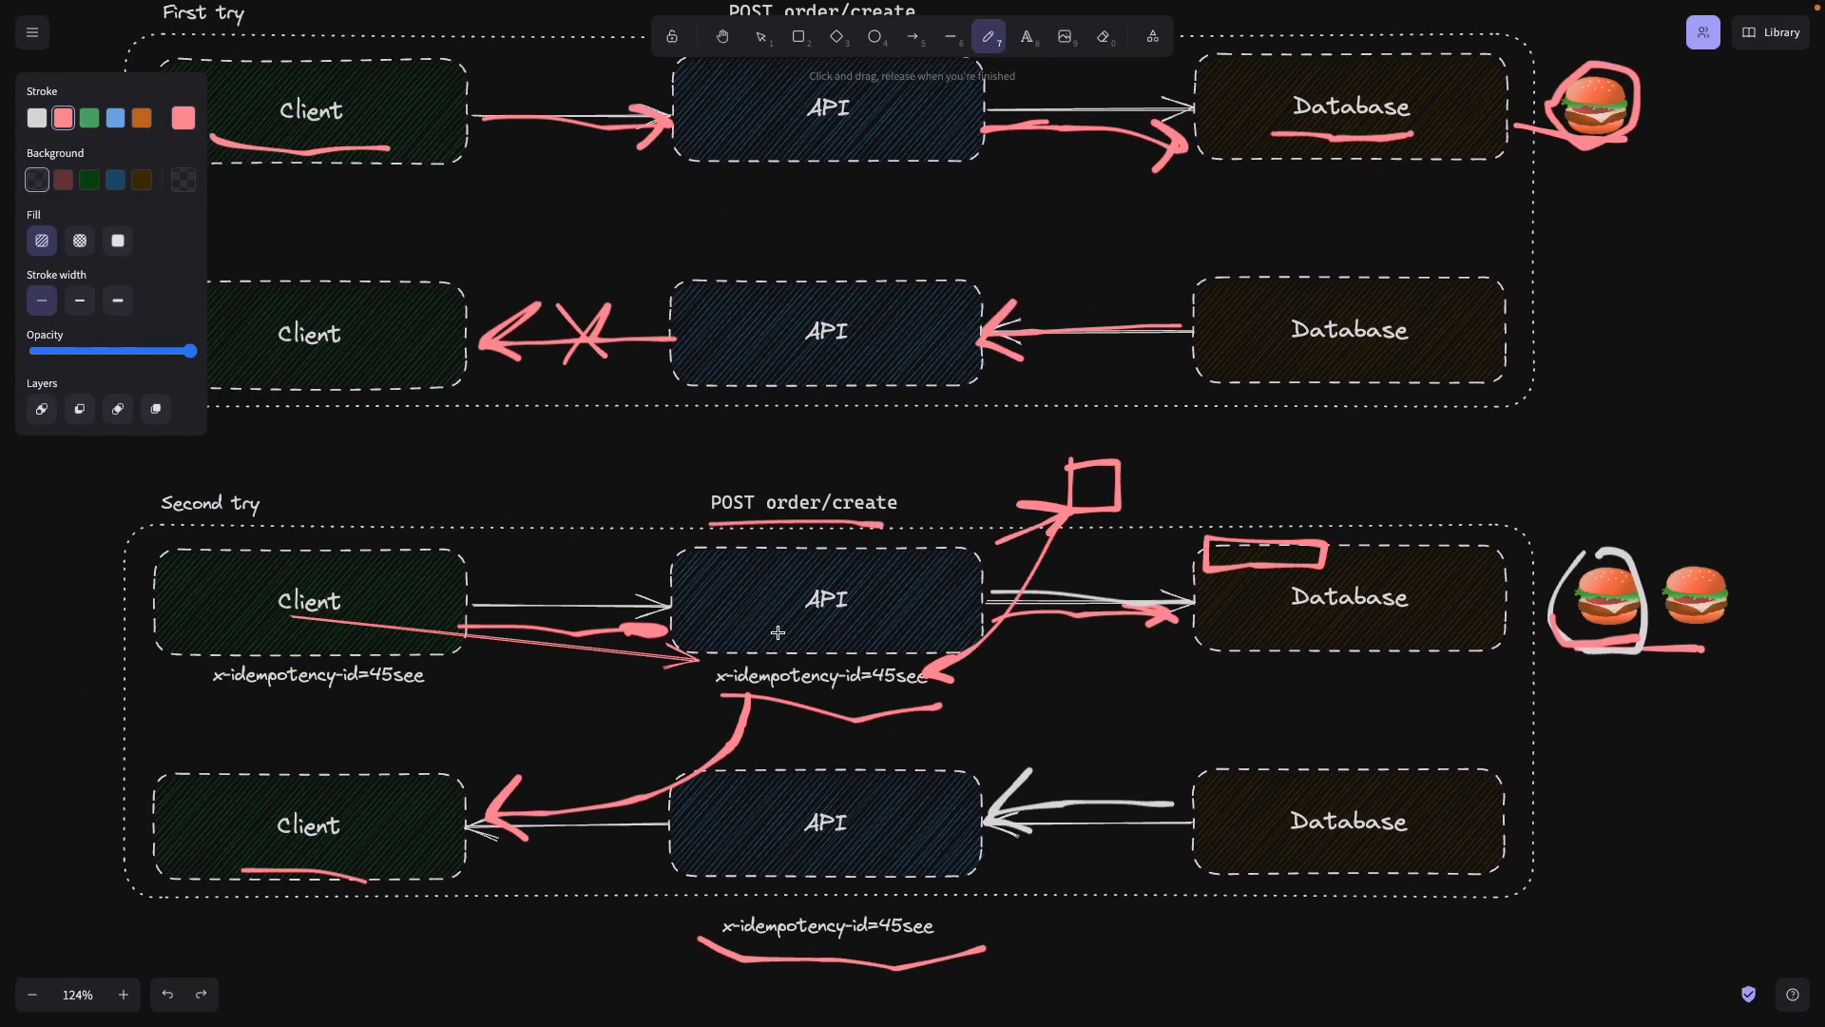
mouse_move(1052, 516)
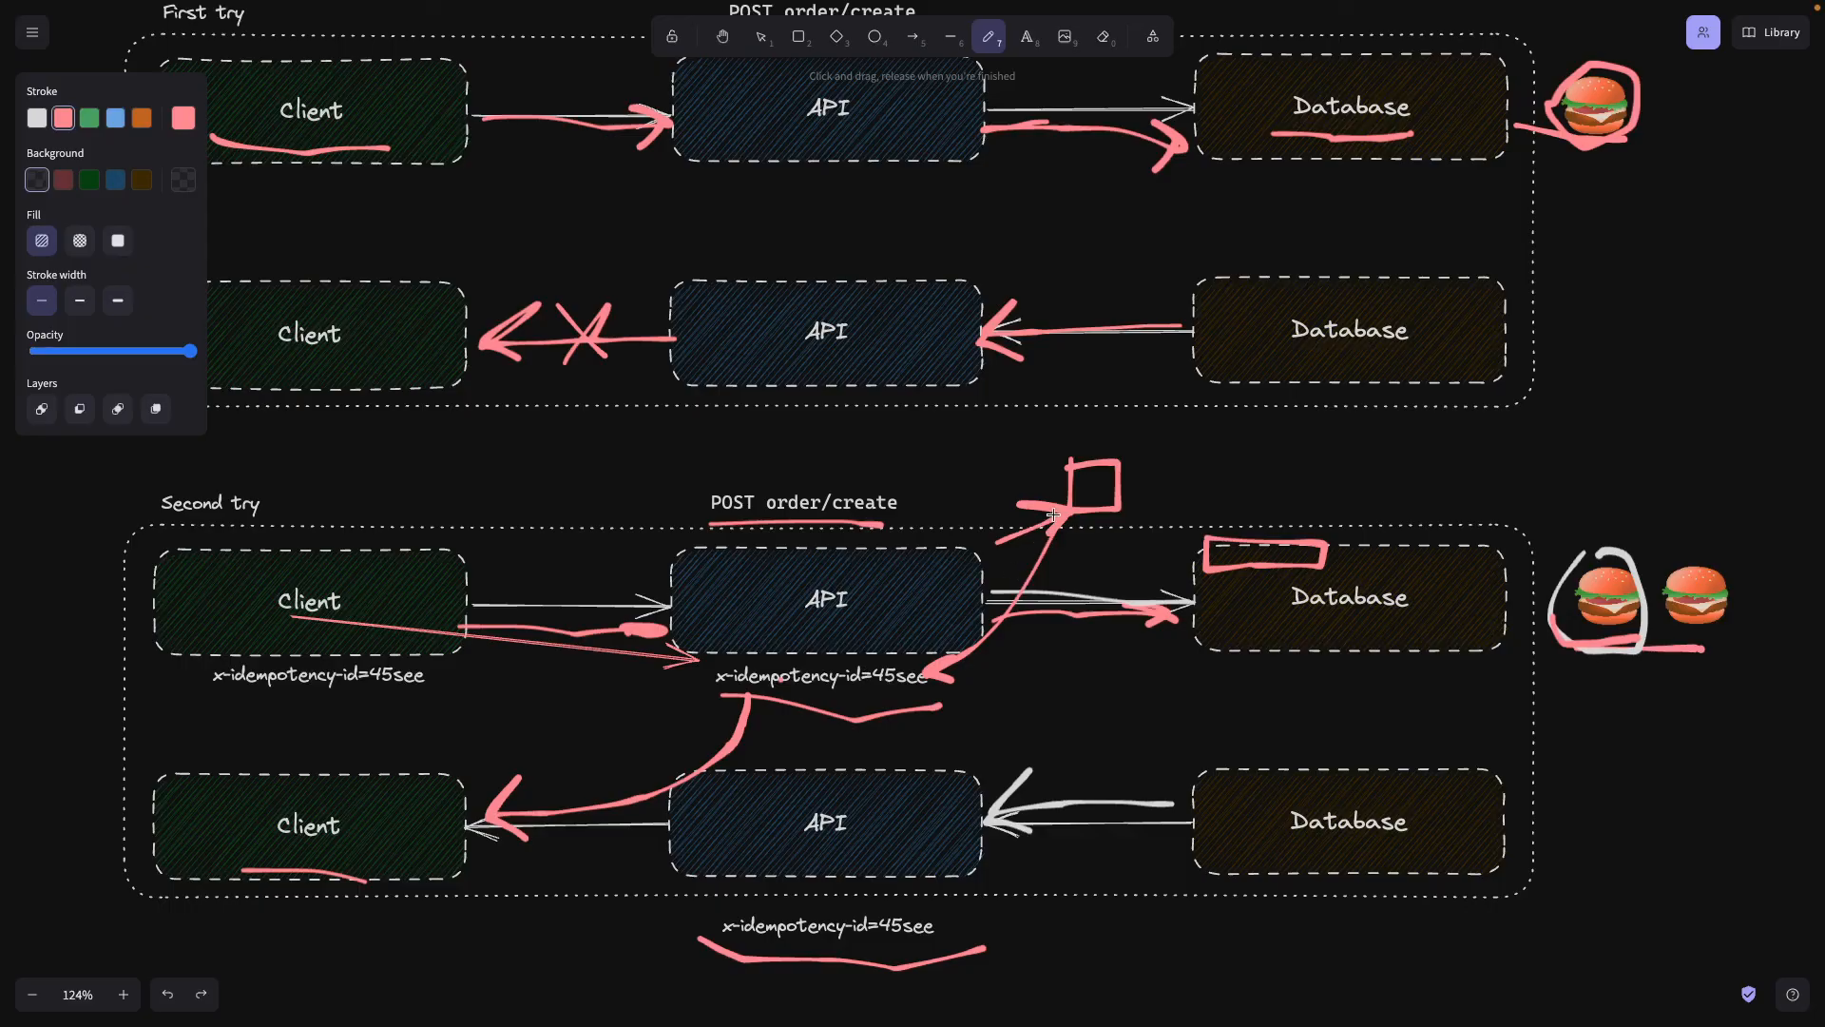
mouse_move(1065, 502)
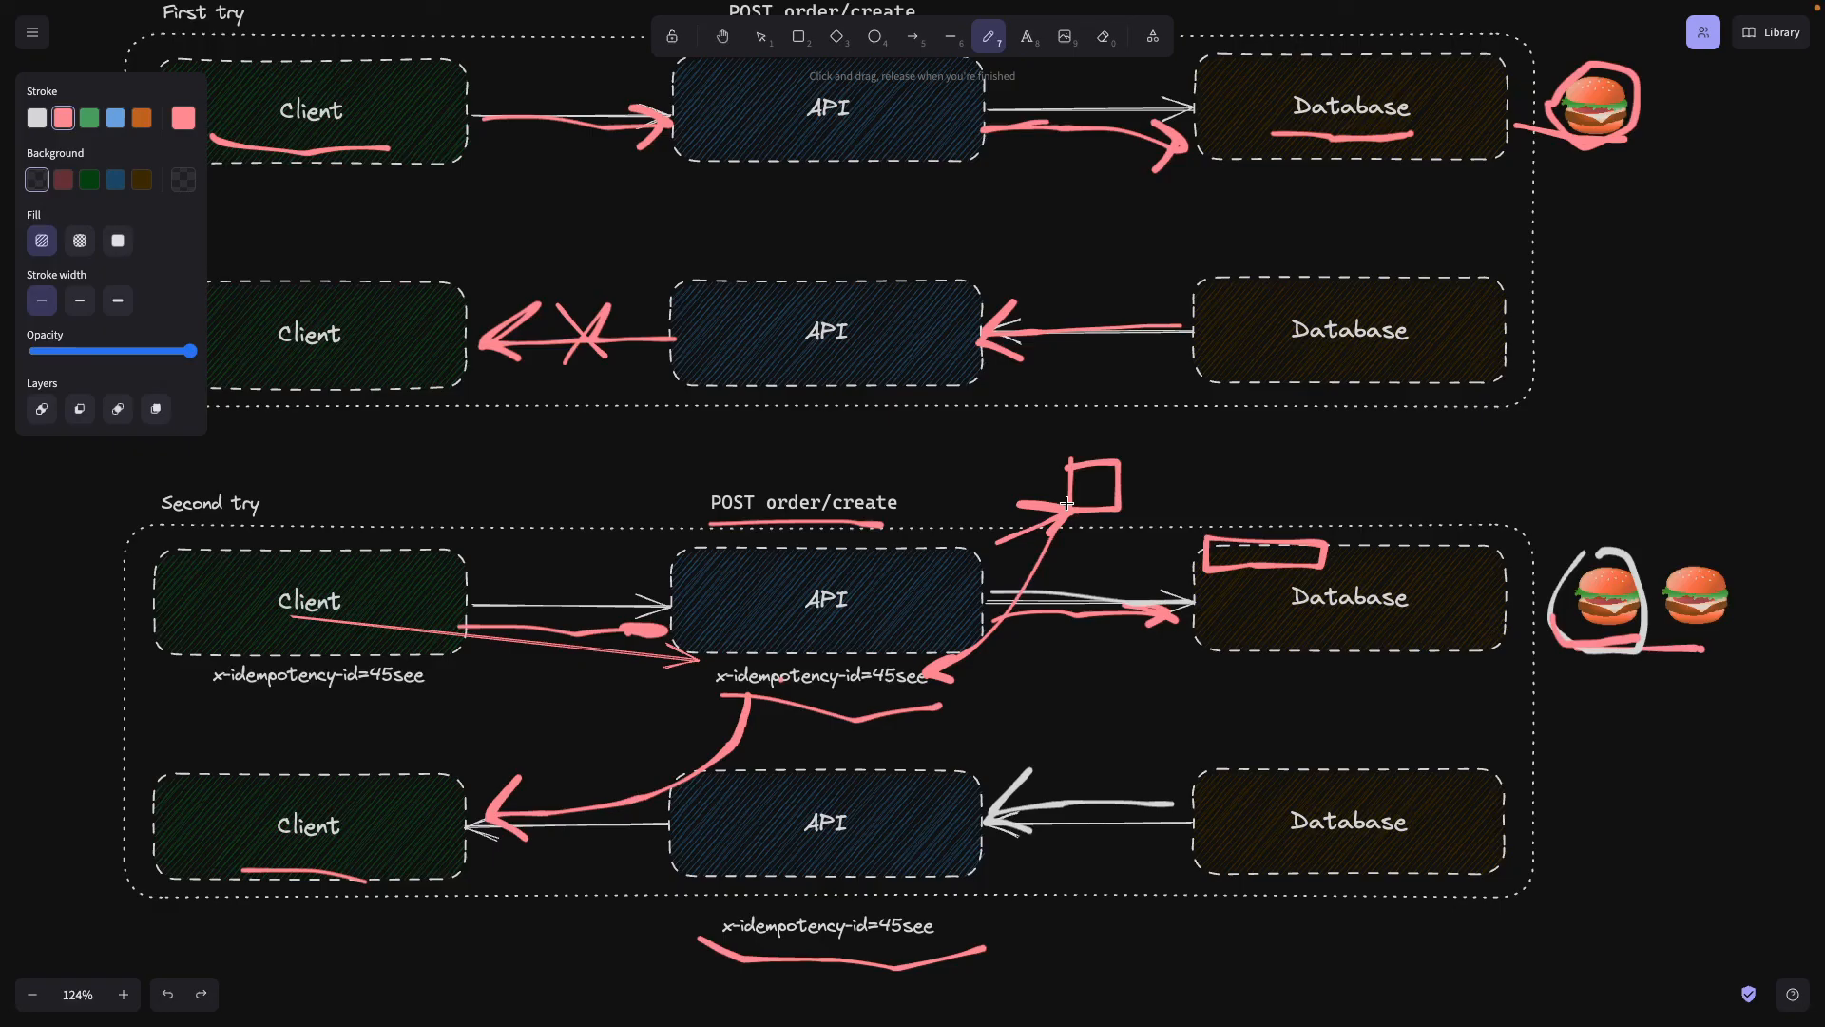